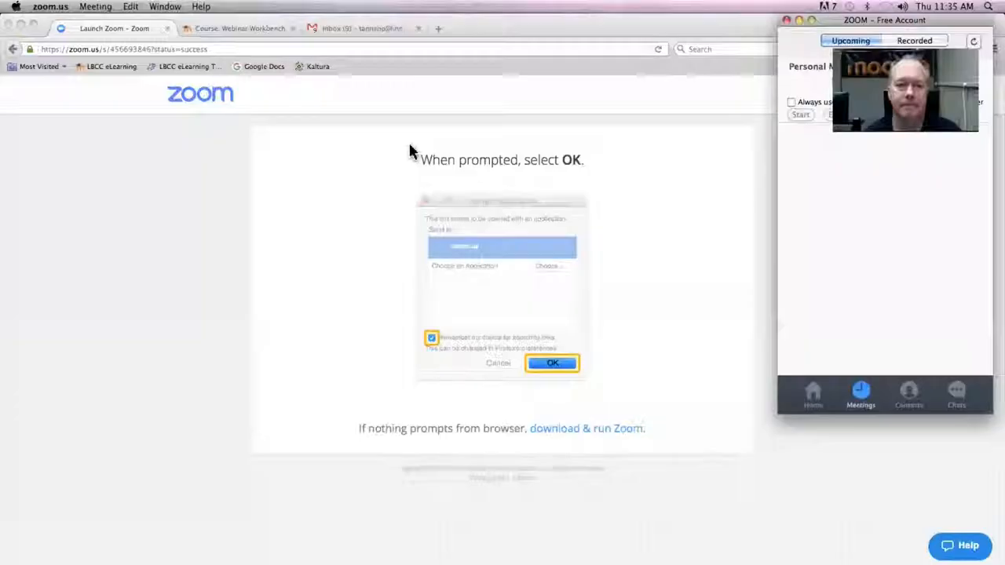
Switch to the Webinar Workbench course page listing its weekly activities
{"action": "left_click", "coordinate": [236, 28]}
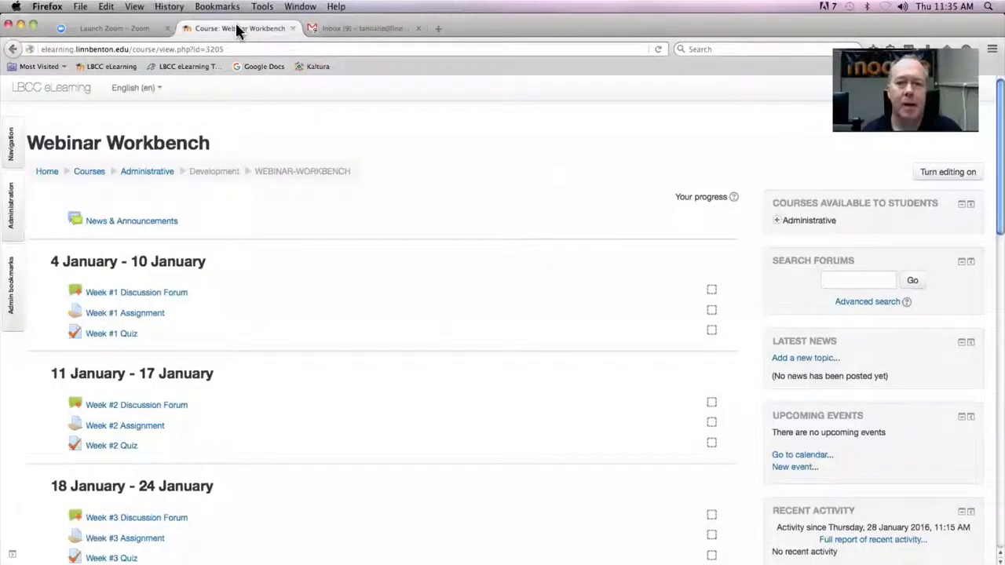
{"action": "mouse_move", "coordinate": [452, 133]}
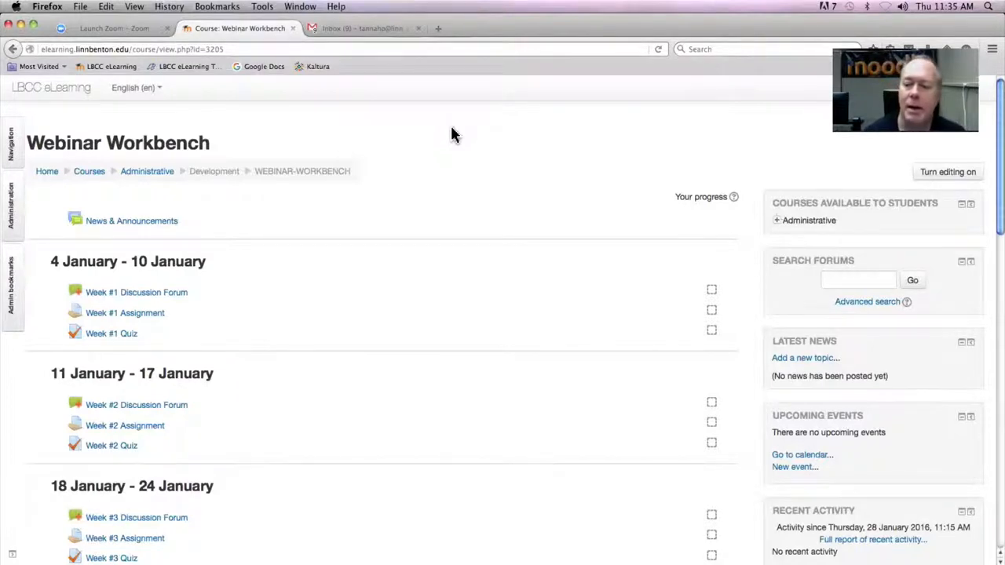
{"action": "mouse_move", "coordinate": [522, 316]}
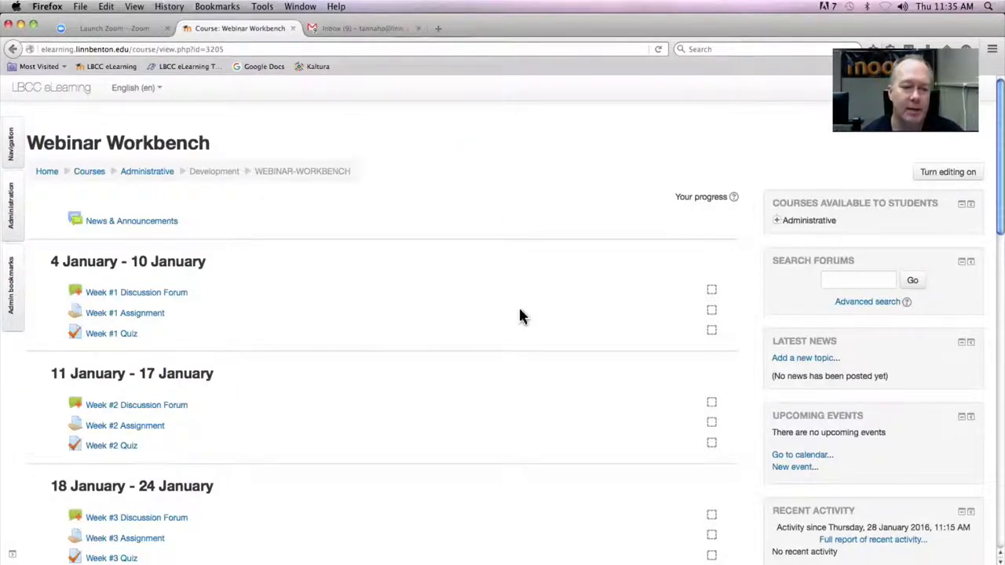
{"action": "mouse_move", "coordinate": [165, 330]}
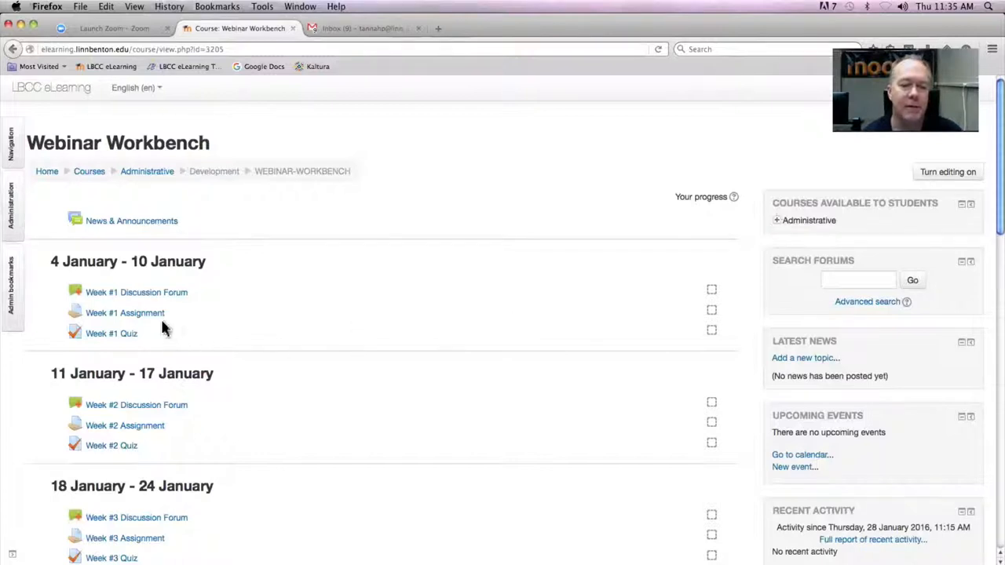
{"action": "mouse_move", "coordinate": [155, 440]}
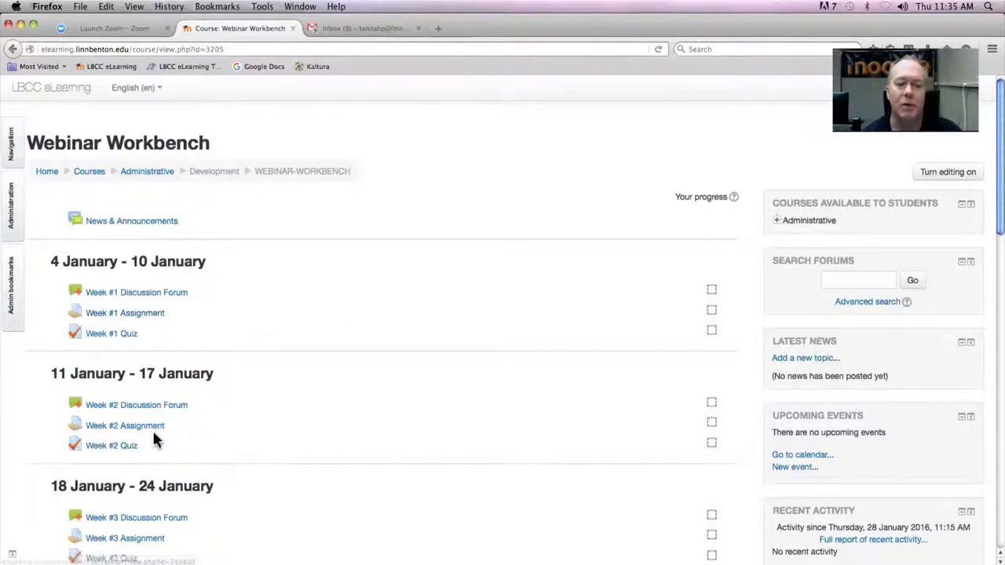
{"action": "scroll", "scroll_direction": "down", "scroll_amount": 3}
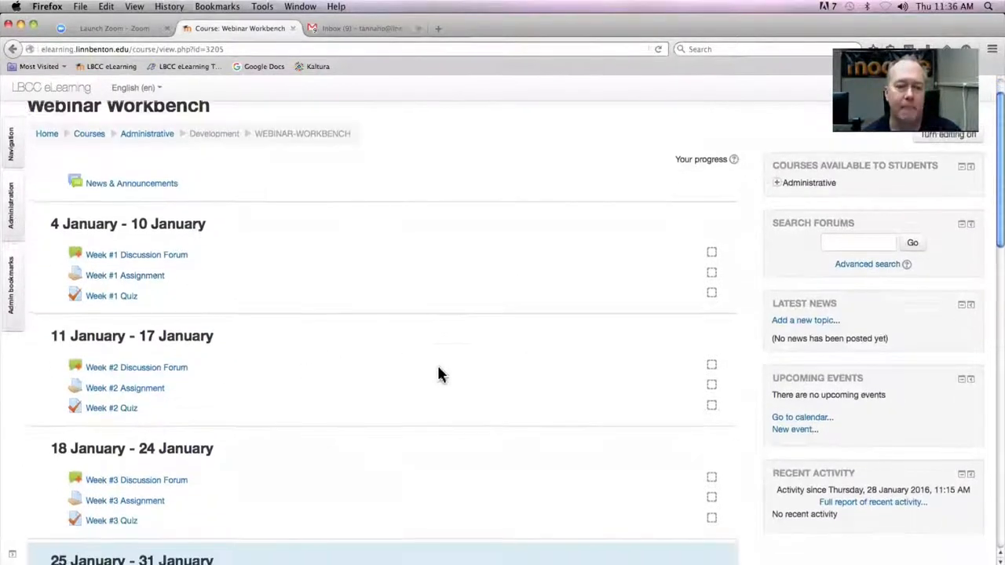
{"action": "scroll", "scroll_direction": "up", "scroll_amount": 3}
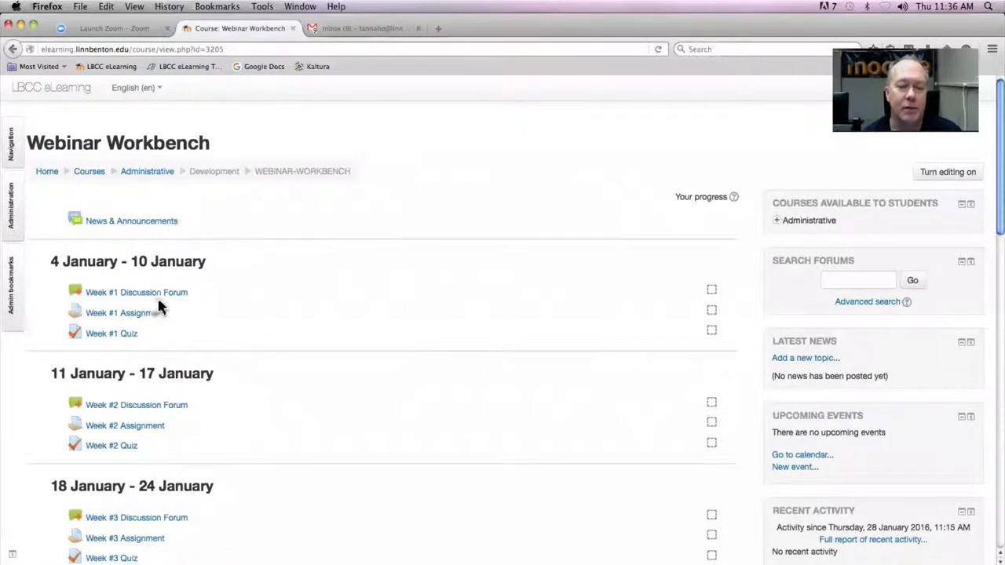
{"action": "mouse_move", "coordinate": [130, 338]}
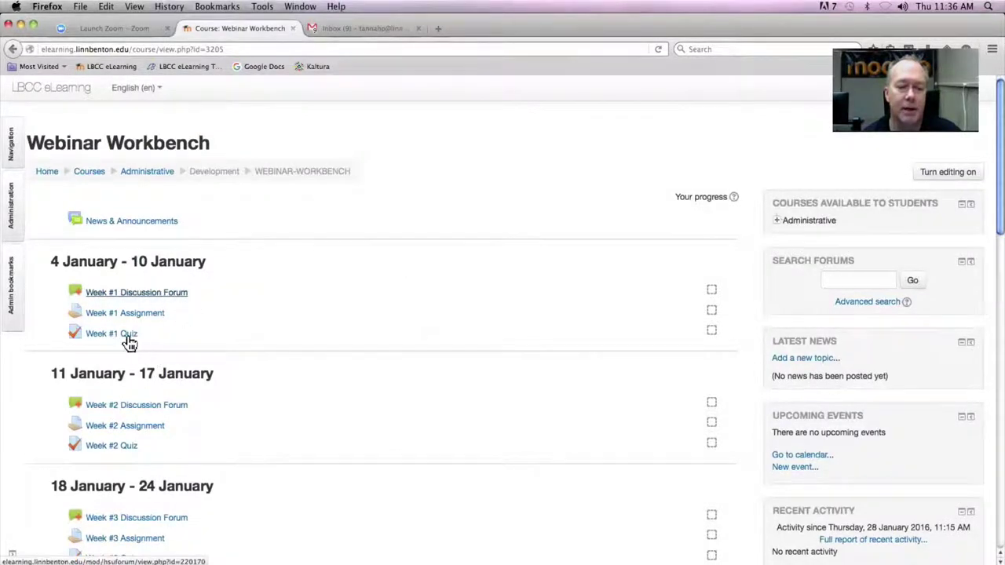
{"action": "mouse_move", "coordinate": [110, 334]}
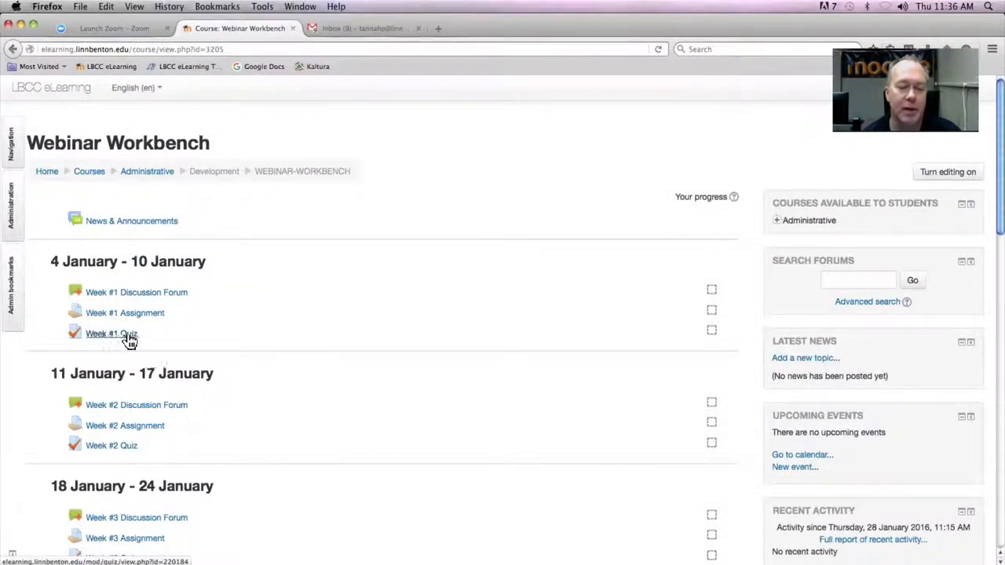
{"action": "mouse_move", "coordinate": [252, 293]}
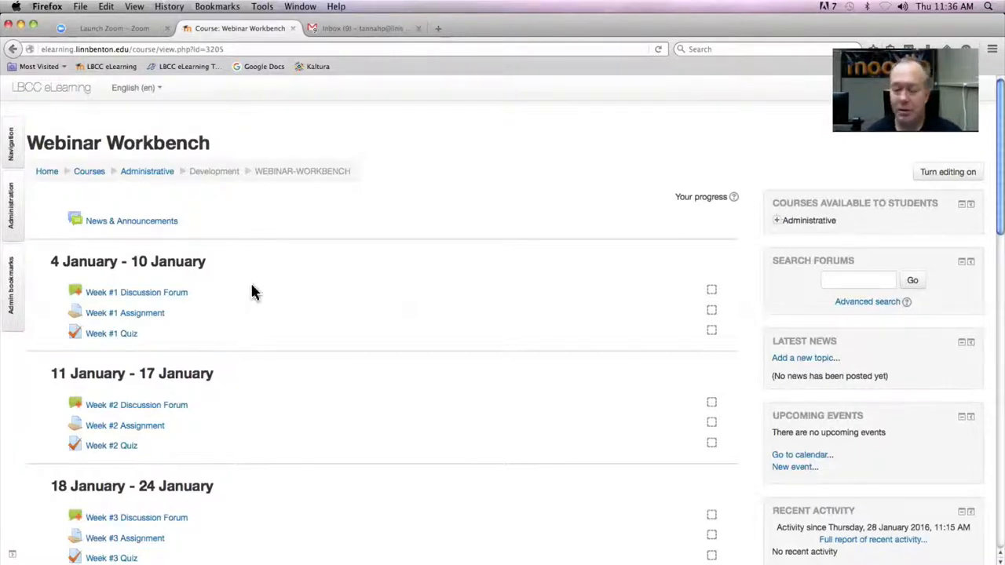
{"action": "scroll", "scroll_direction": "up", "scroll_amount": 3}
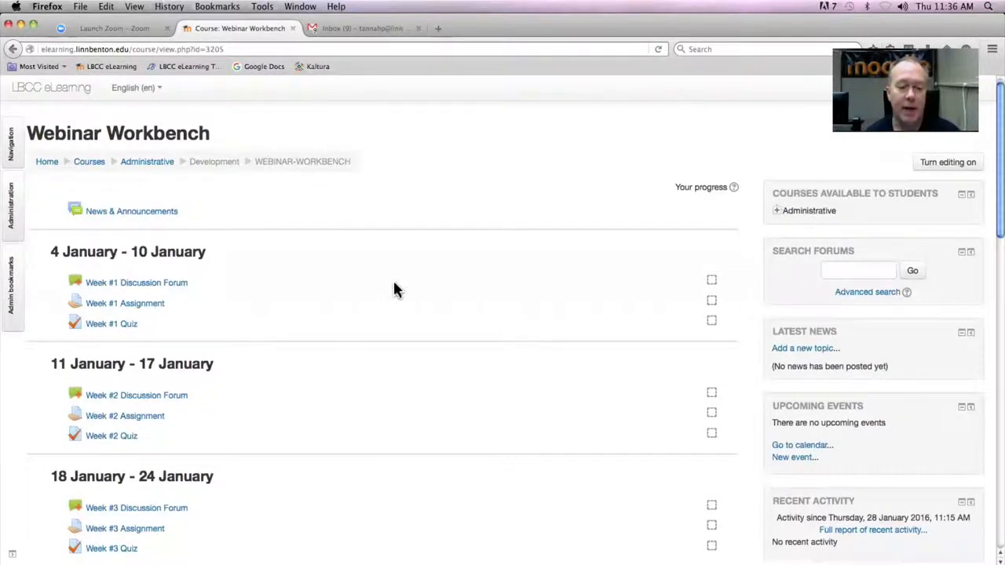
{"action": "scroll", "scroll_direction": "down", "scroll_amount": 3}
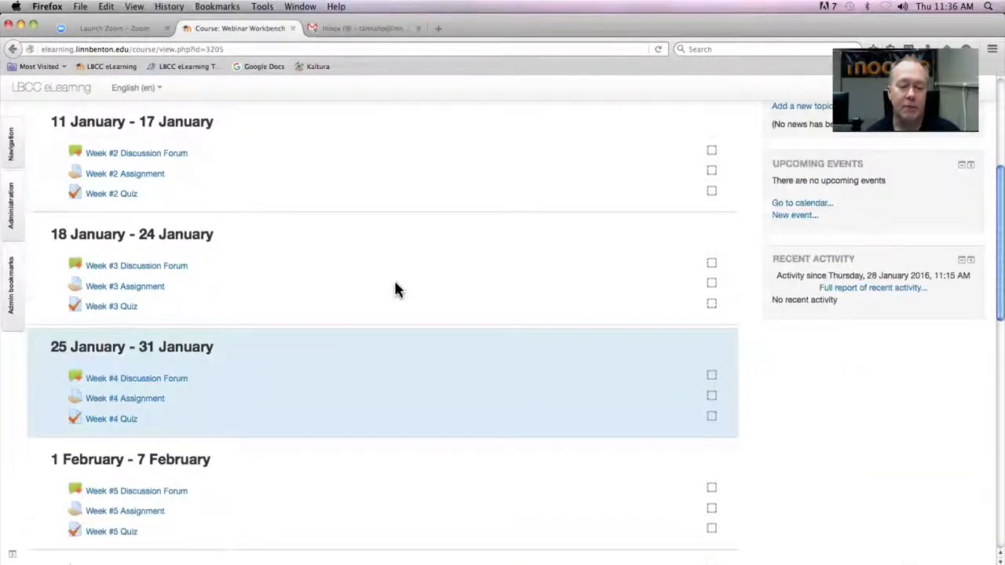
{"action": "scroll", "scroll_direction": "down", "scroll_amount": 3}
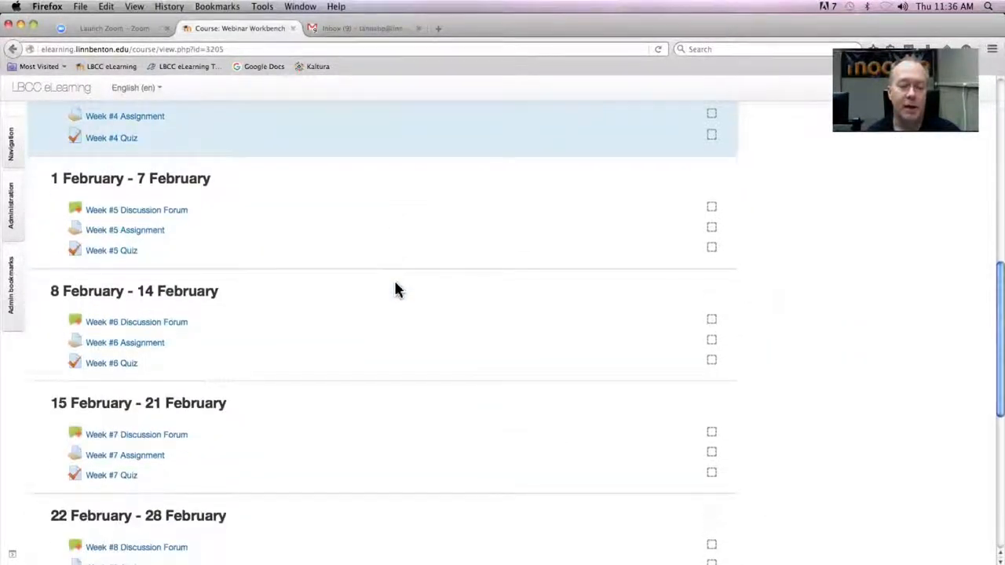
{"action": "scroll", "scroll_direction": "down", "scroll_amount": 3}
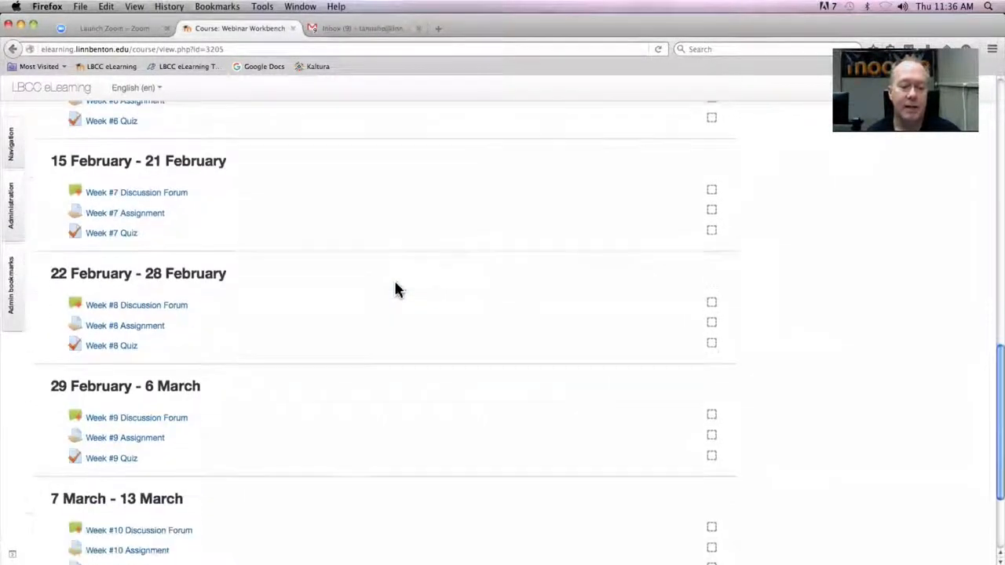
{"action": "scroll", "scroll_direction": "down", "scroll_amount": 3}
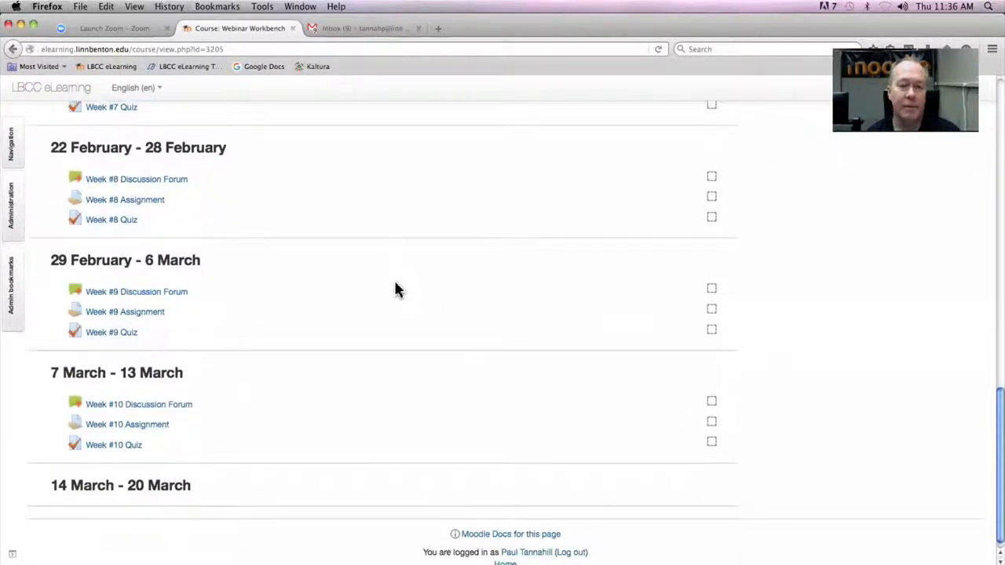
{"action": "scroll", "scroll_direction": "up", "scroll_amount": 3}
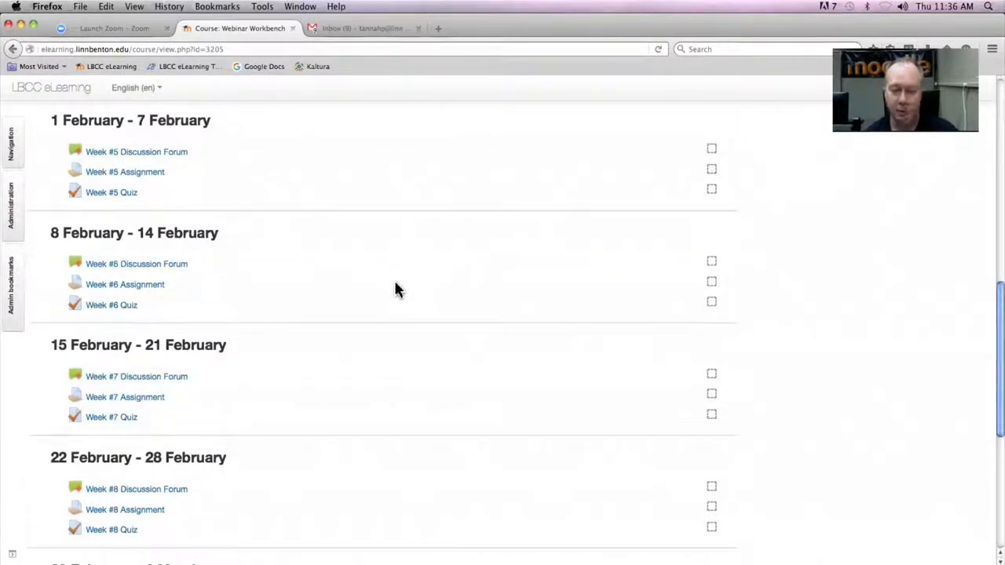
{"action": "scroll", "scroll_direction": "up", "scroll_amount": 3}
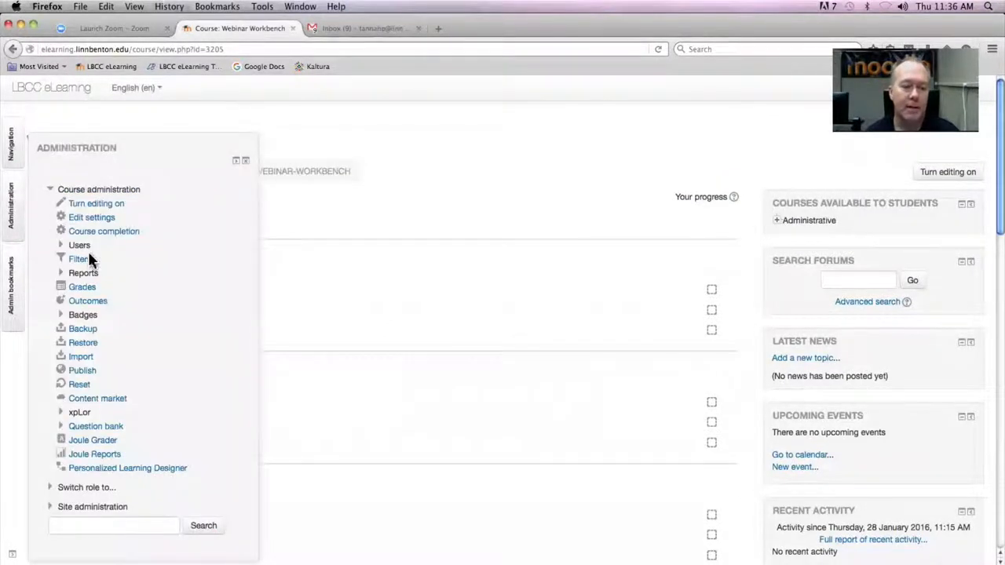
Open Grades from Course administration to reach the Grader report
{"action": "left_click", "coordinate": [82, 286]}
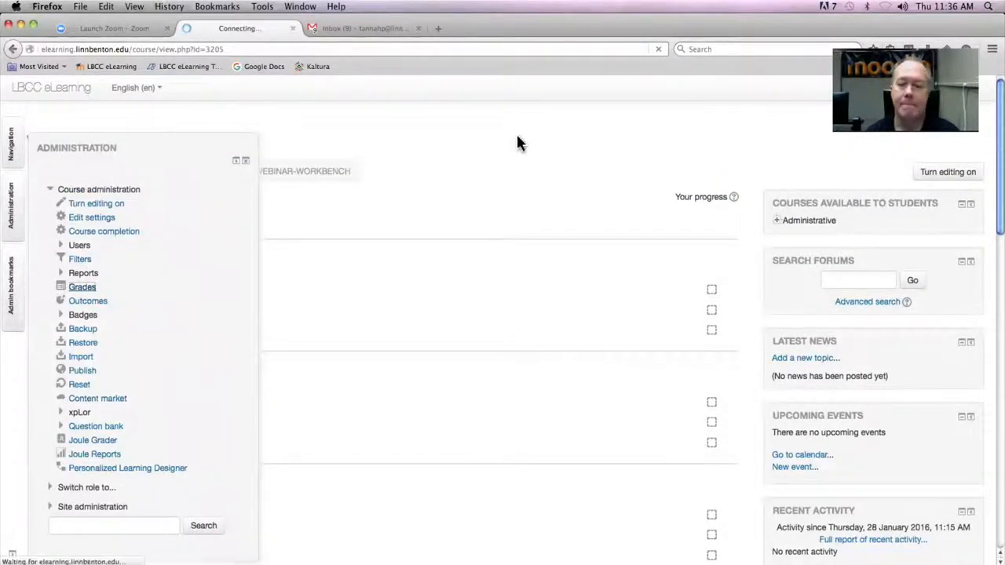
{"action": "left_click", "coordinate": [82, 287]}
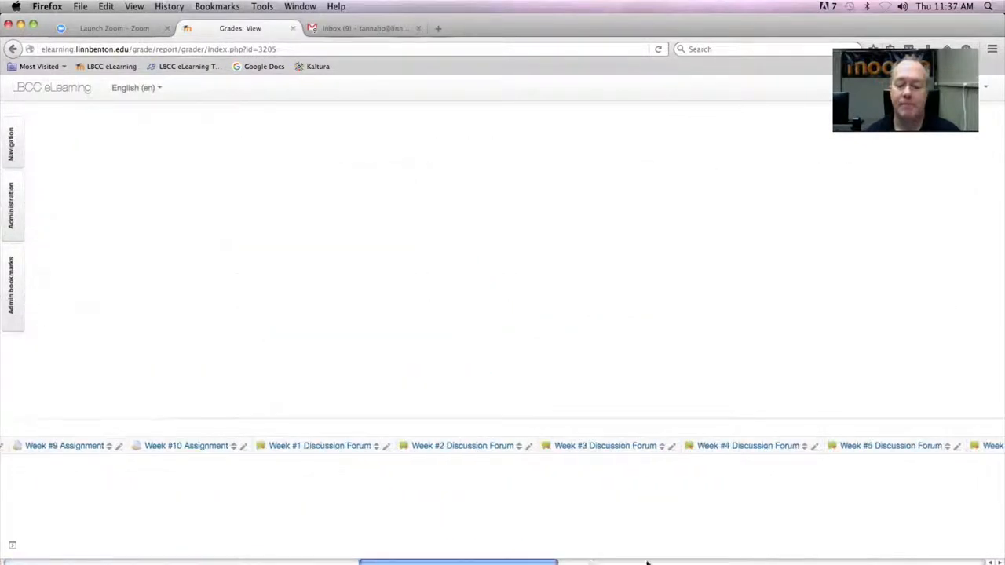
{"action": "scroll", "scroll_direction": "right", "scroll_amount": 3}
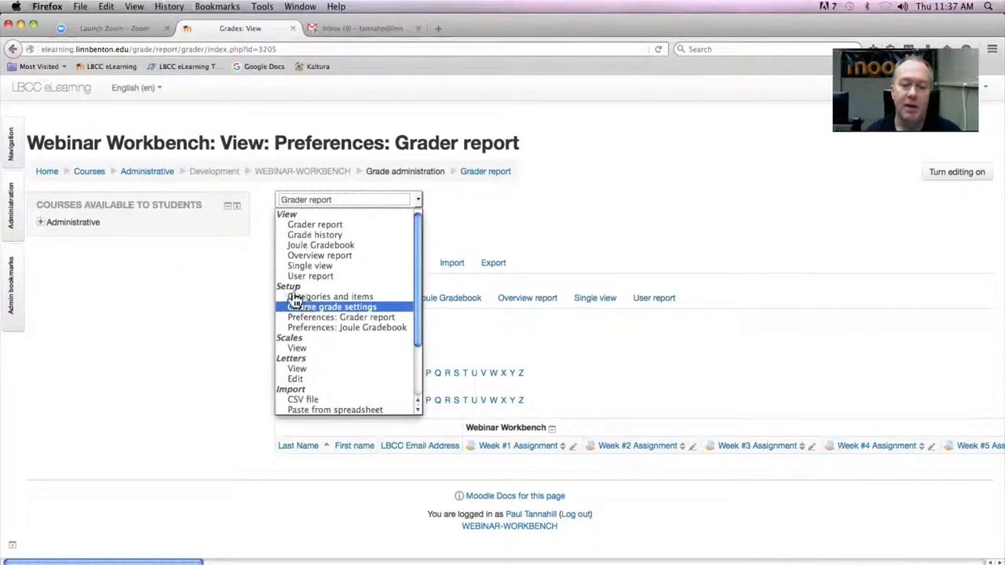
{"action": "left_click", "coordinate": [335, 306]}
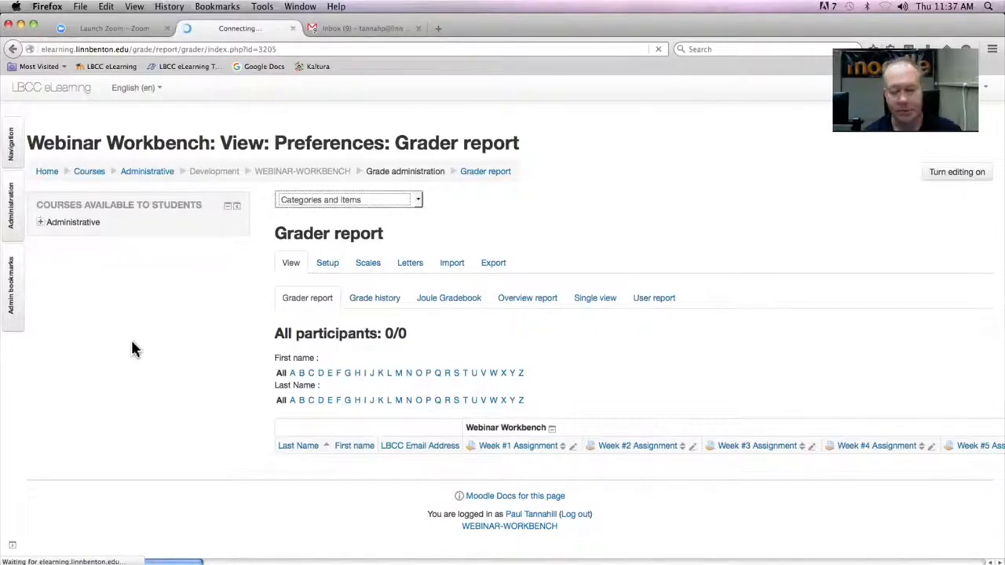
{"action": "left_click", "coordinate": [326, 262]}
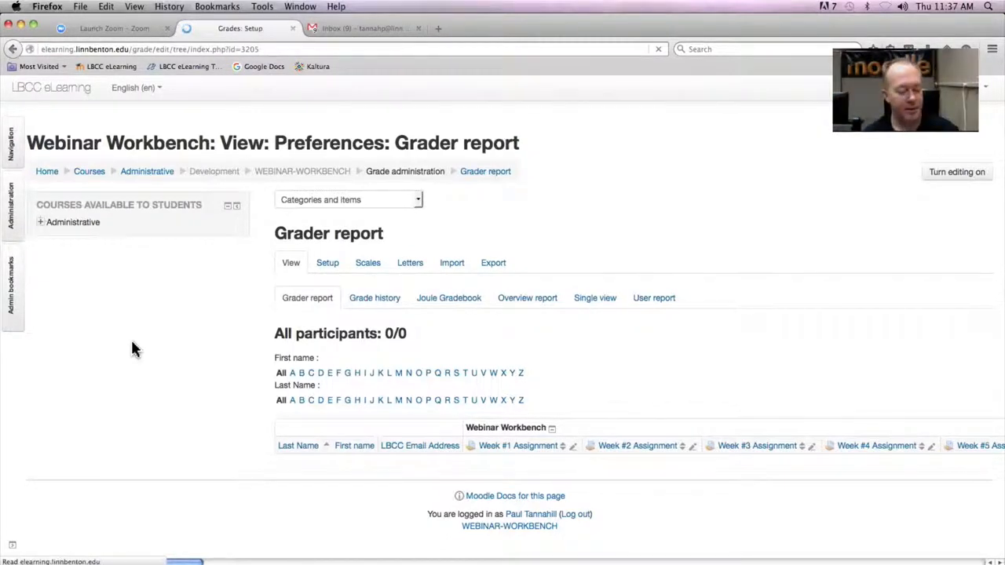
{"action": "left_click", "coordinate": [327, 262]}
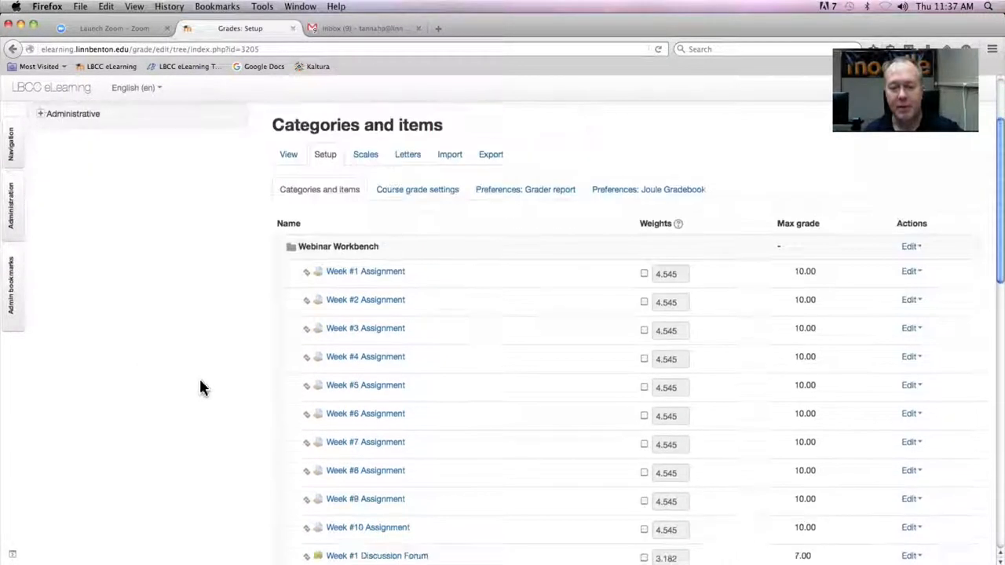
{"action": "scroll", "scroll_direction": "down", "scroll_amount": 3}
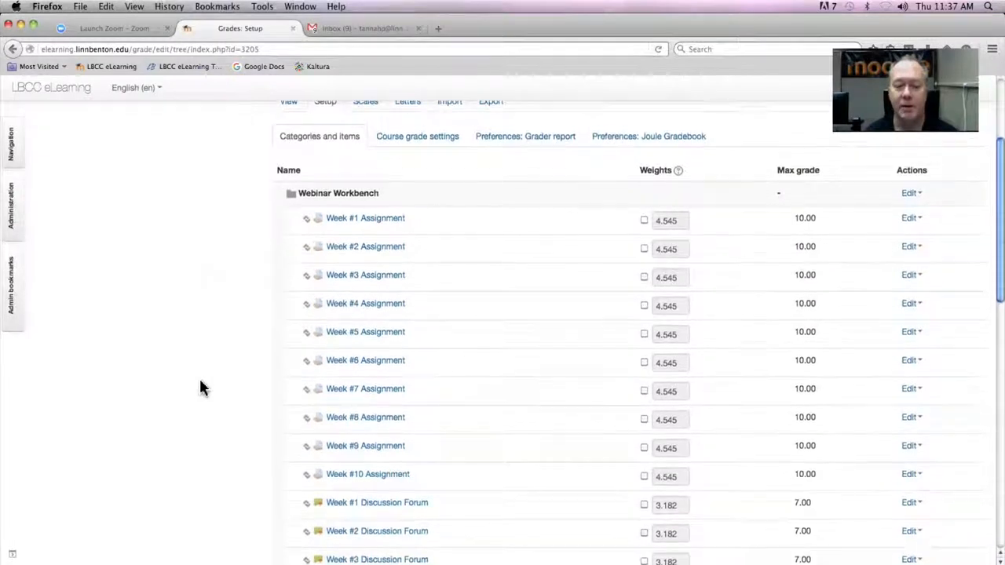
{"action": "scroll", "scroll_direction": "down", "scroll_amount": 3}
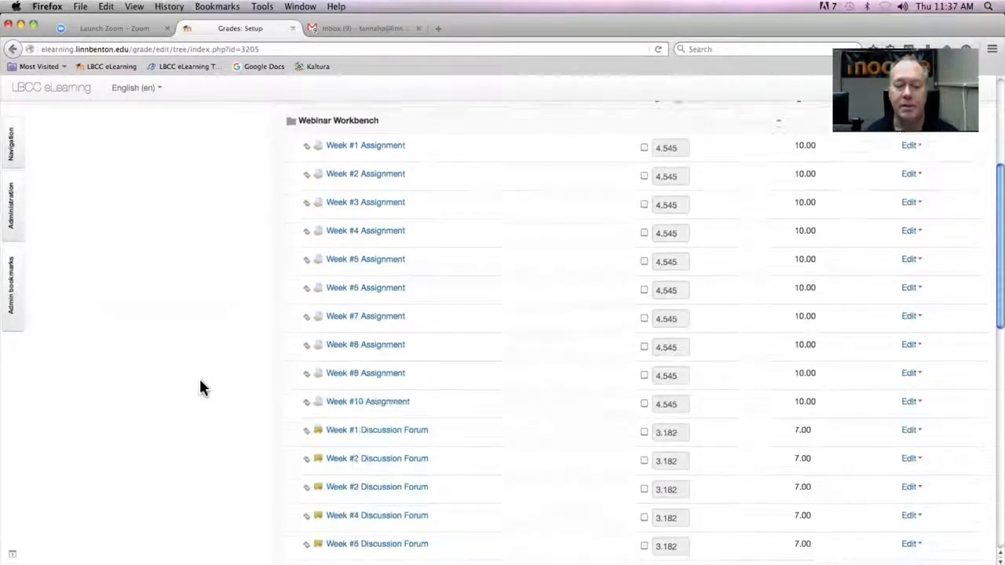
{"action": "scroll", "scroll_direction": "down", "scroll_amount": 3}
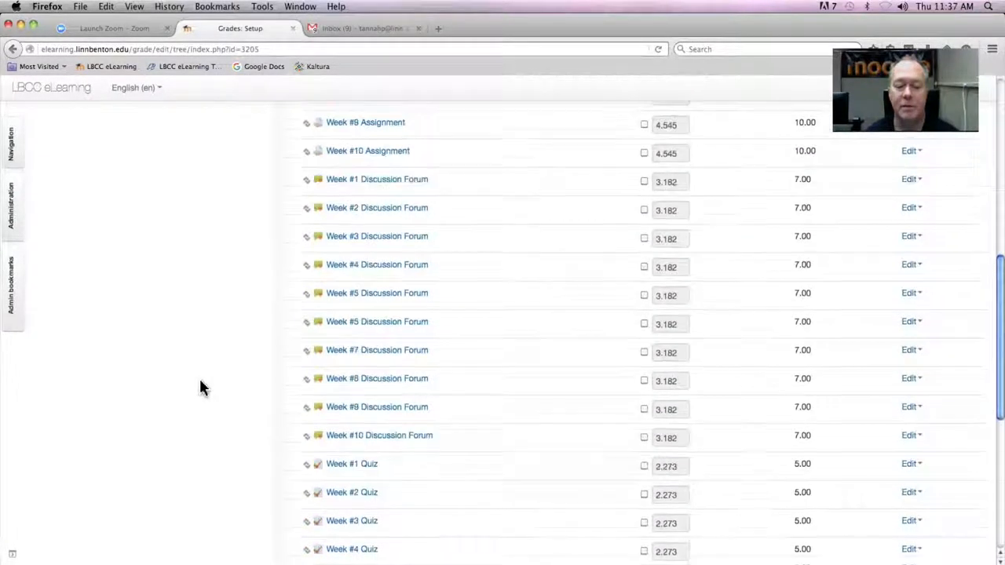
{"action": "scroll", "scroll_direction": "down", "scroll_amount": 3}
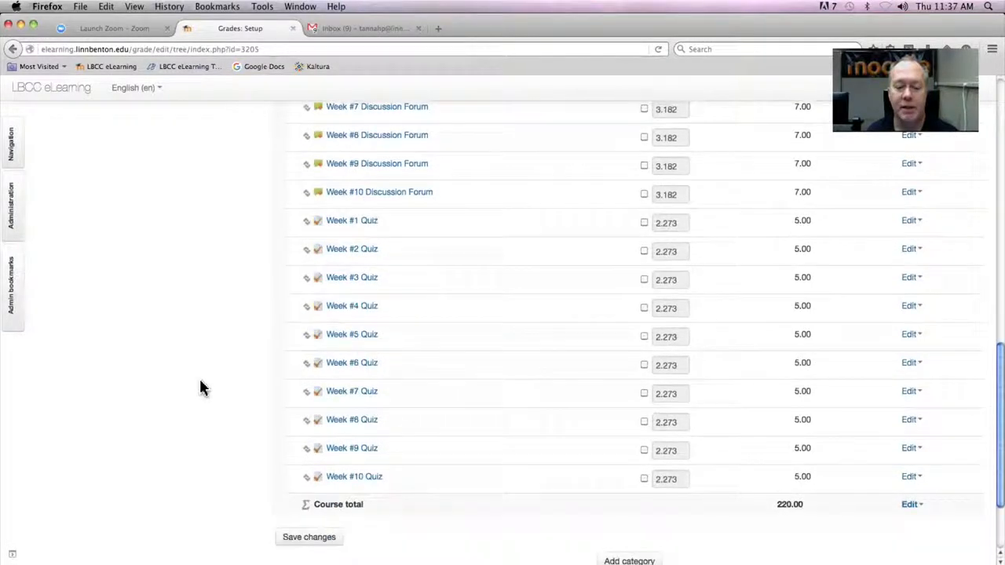
{"action": "scroll", "scroll_direction": "up", "scroll_amount": 3}
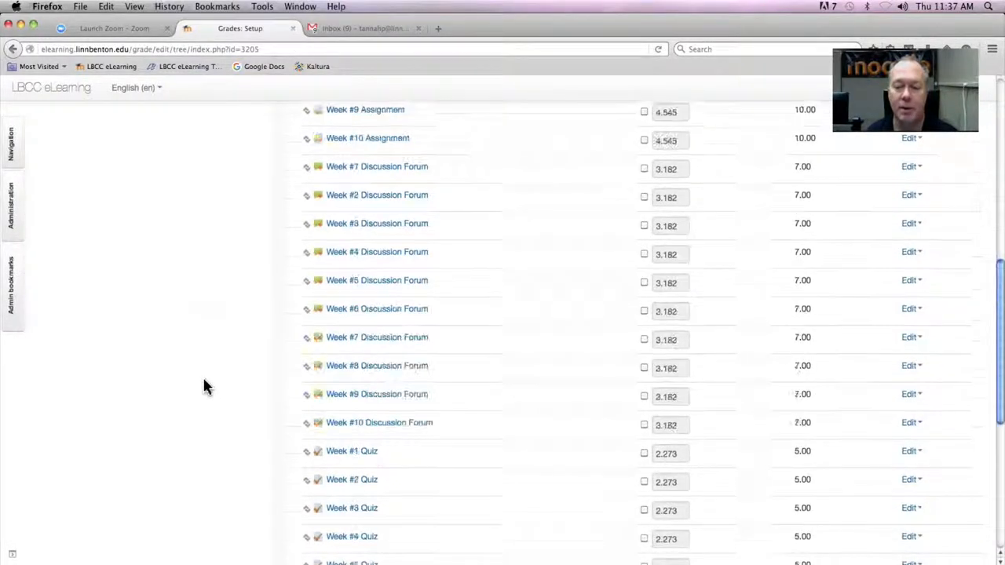
{"action": "scroll", "scroll_direction": "up", "scroll_amount": 3}
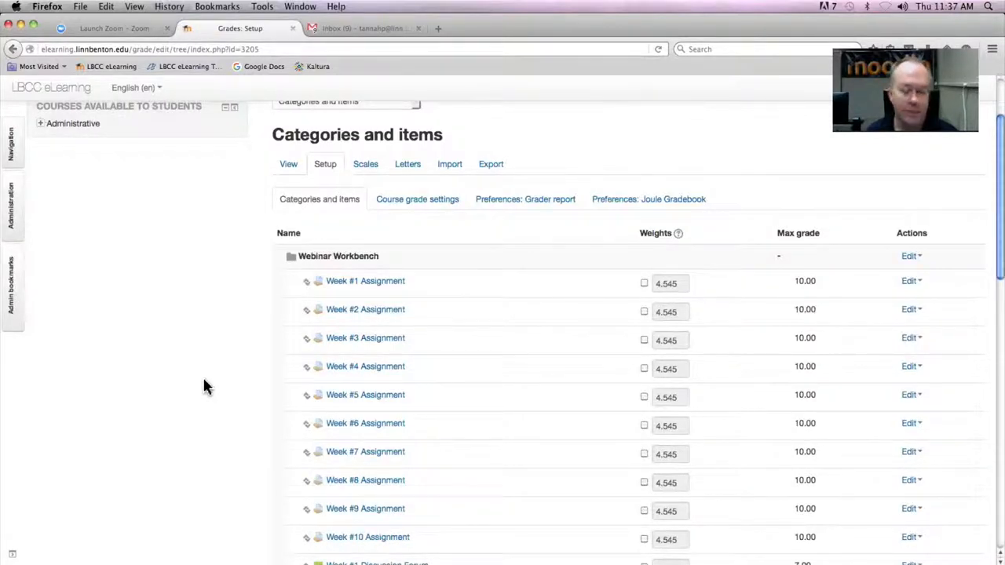
{"action": "scroll", "scroll_direction": "up", "scroll_amount": 3}
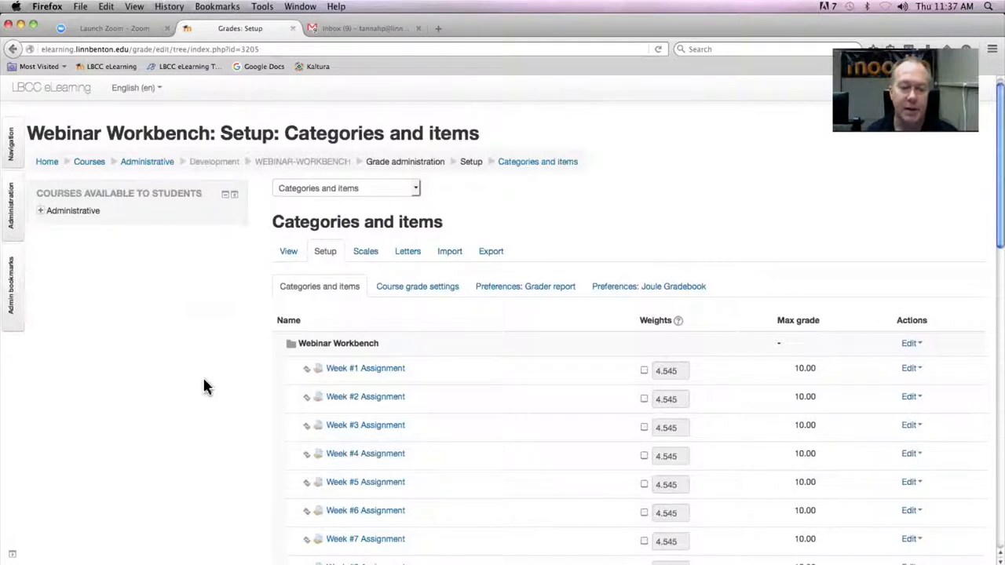
{"action": "mouse_move", "coordinate": [216, 386]}
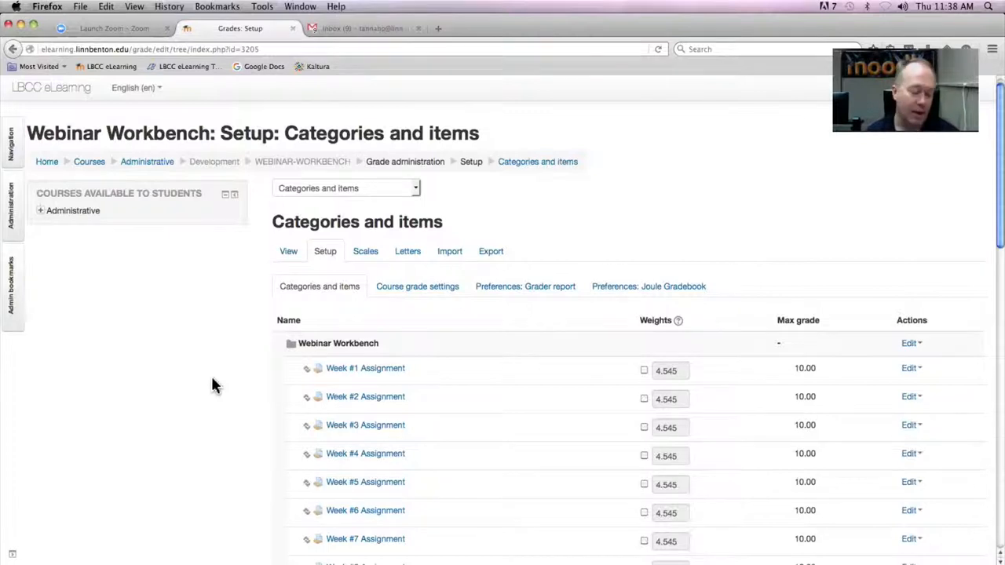
{"action": "mouse_move", "coordinate": [192, 377]}
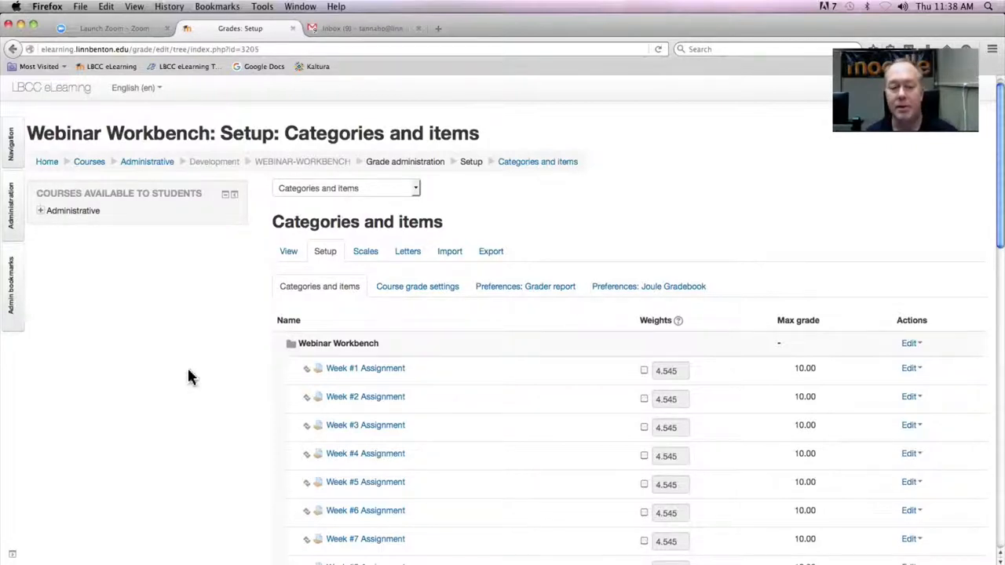
{"action": "mouse_move", "coordinate": [188, 347]}
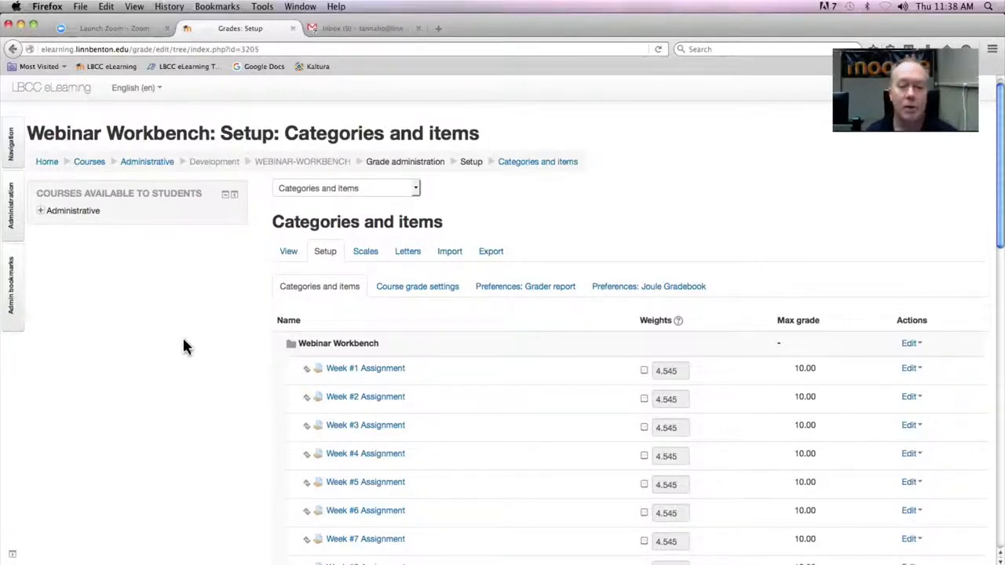
{"action": "mouse_move", "coordinate": [345, 225]}
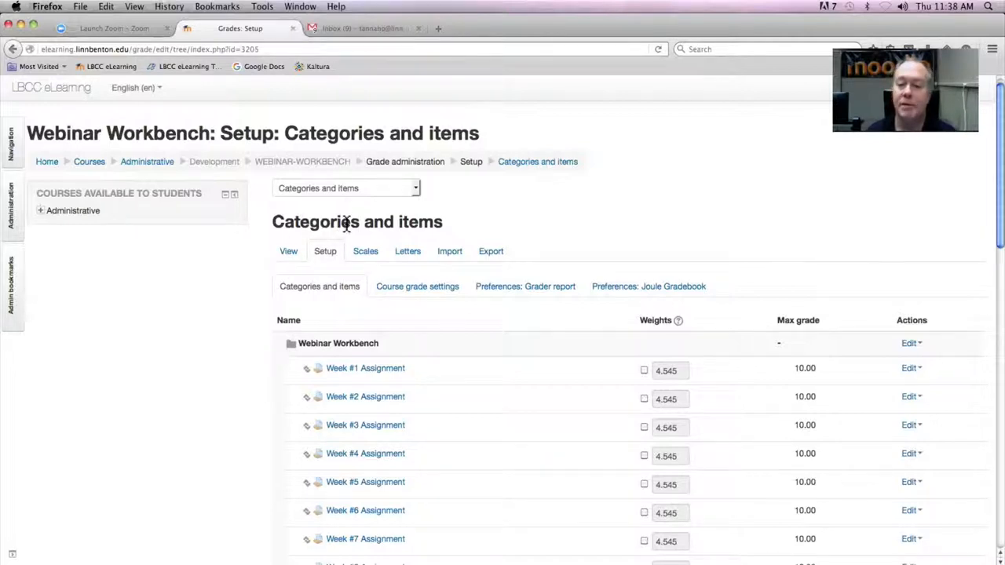
Go to Categories and items setup and begin adding a new grade category
{"action": "left_click", "coordinate": [415, 188]}
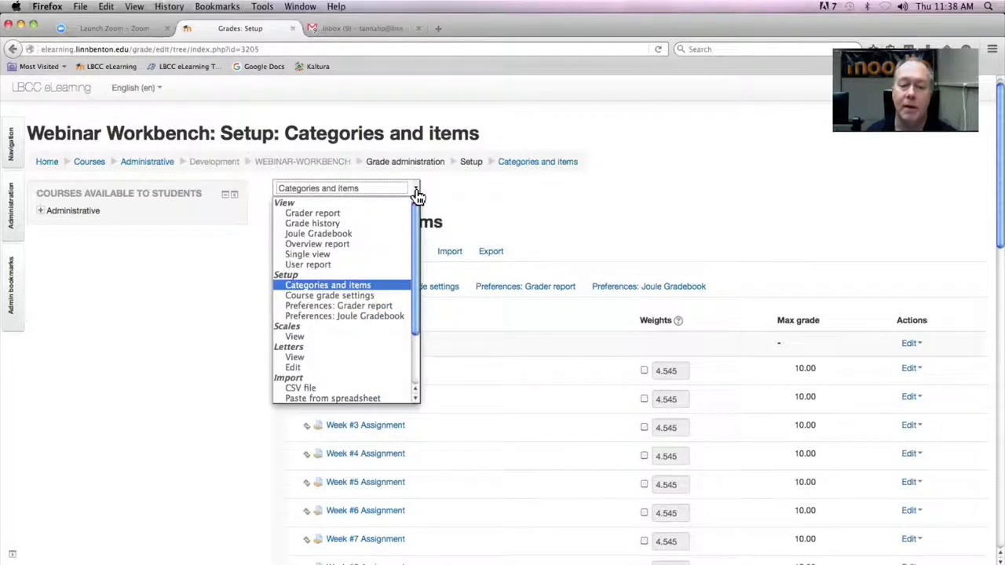
{"action": "mouse_move", "coordinate": [328, 285]}
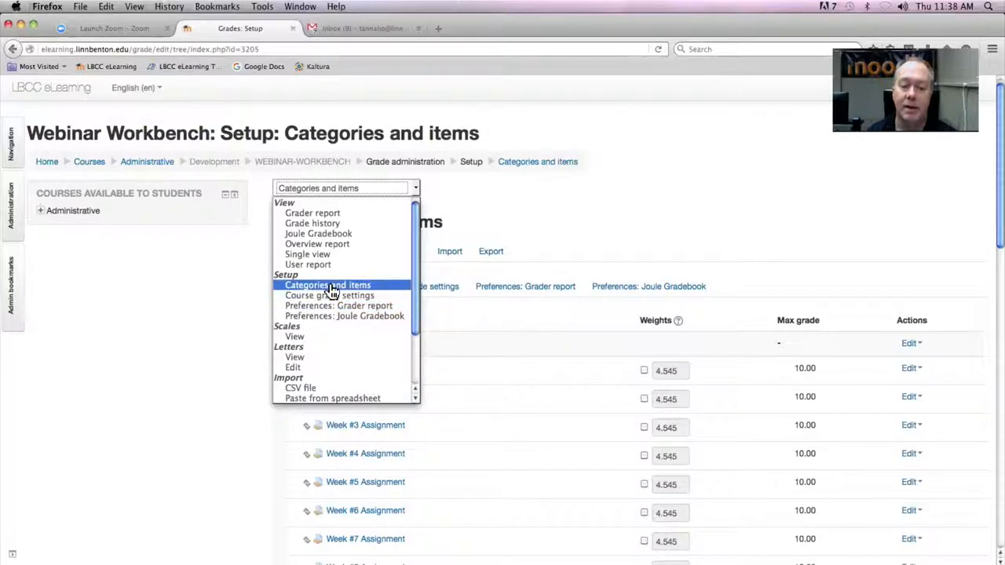
{"action": "left_click", "coordinate": [327, 285]}
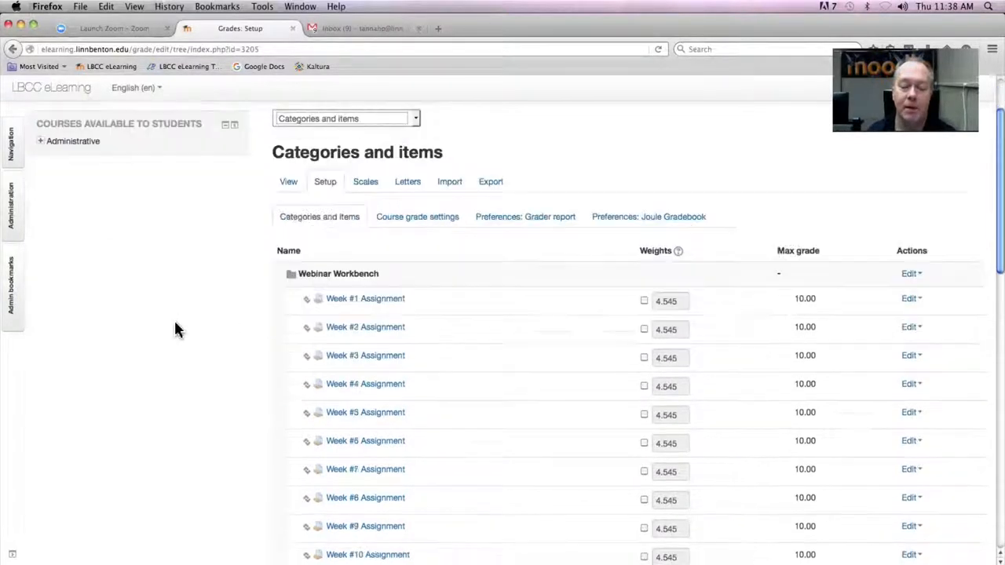
{"action": "scroll", "scroll_direction": "down", "scroll_amount": 3}
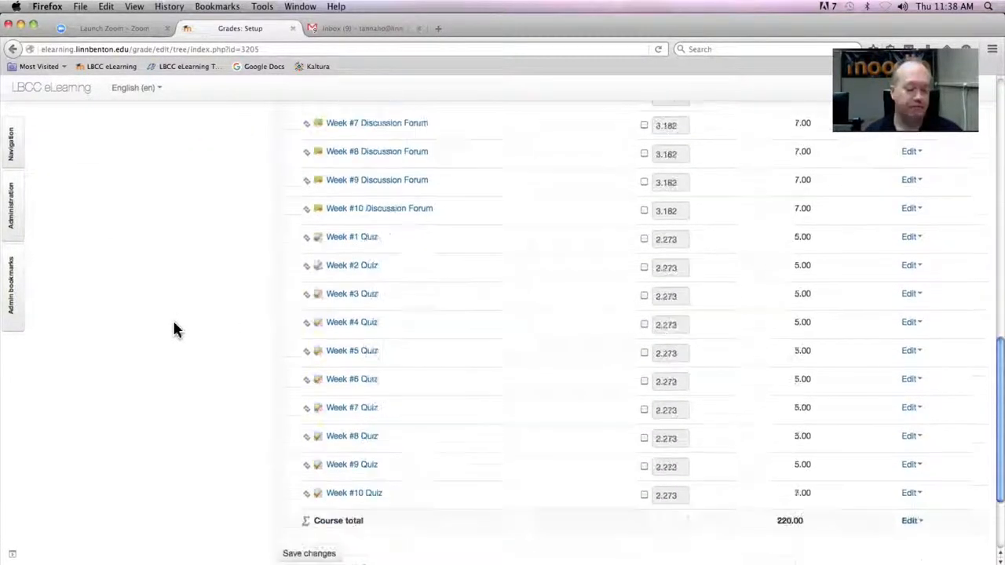
{"action": "scroll", "scroll_direction": "down", "scroll_amount": 3}
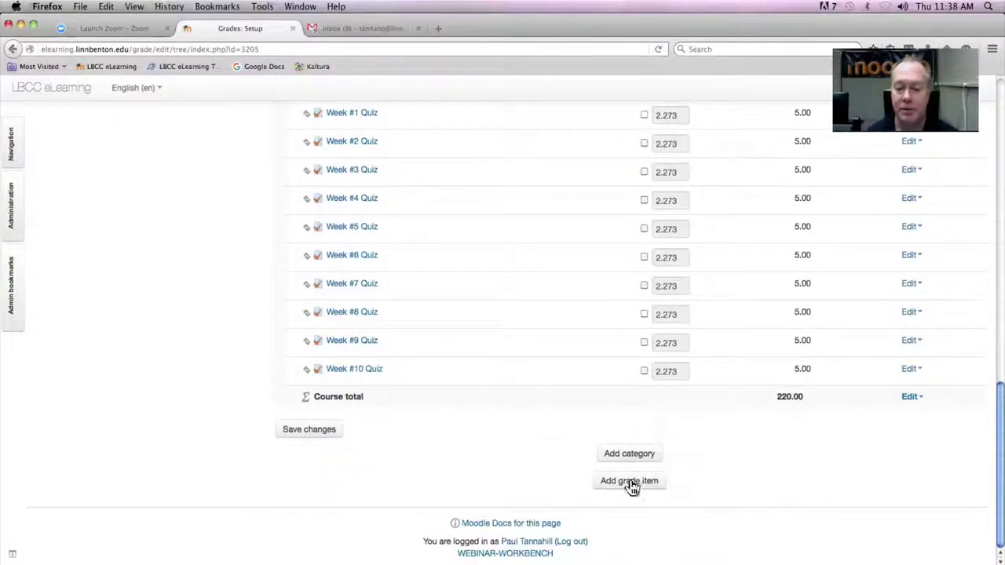
{"action": "left_click", "coordinate": [629, 480]}
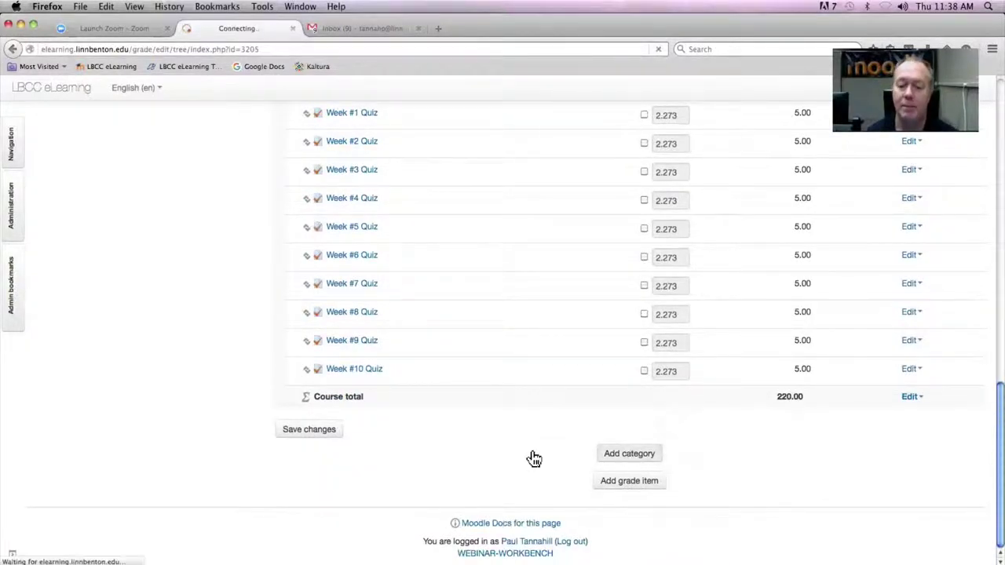
{"action": "mouse_move", "coordinate": [186, 444]}
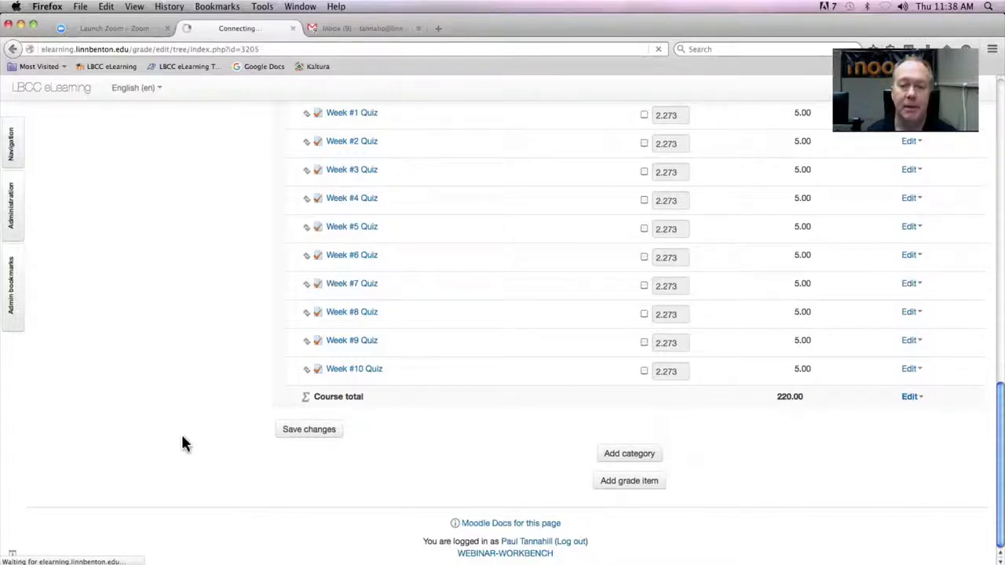
{"action": "mouse_move", "coordinate": [183, 424]}
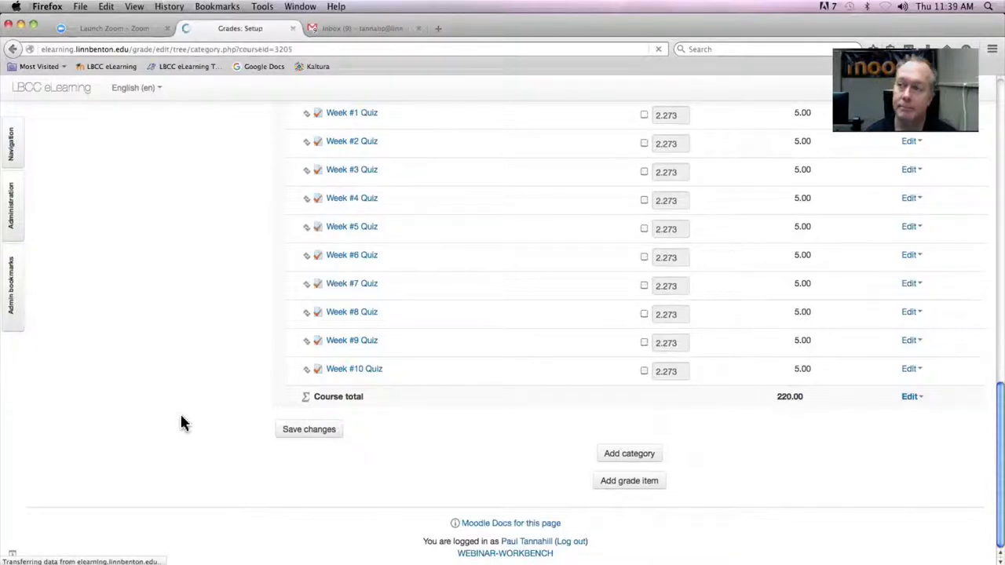
Expand the category form settings and name the new category 'Forums'
{"action": "left_click", "coordinate": [628, 453]}
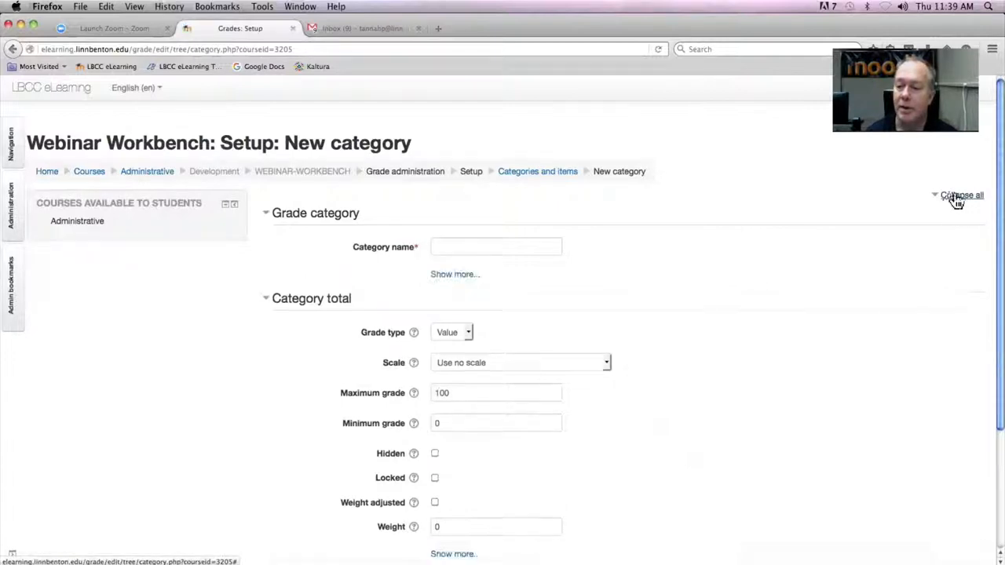
{"action": "left_click", "coordinate": [962, 195]}
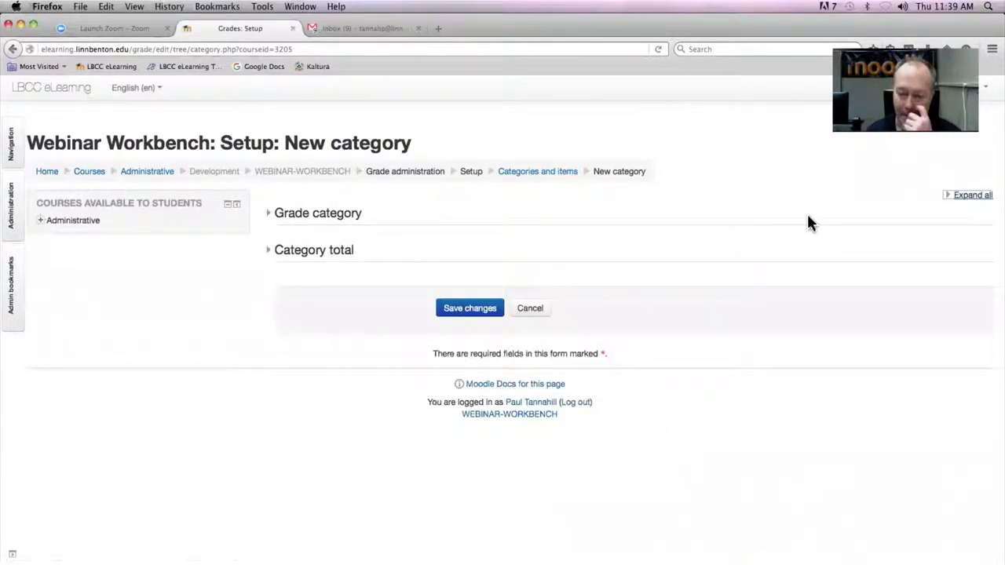
{"action": "left_click", "coordinate": [971, 194]}
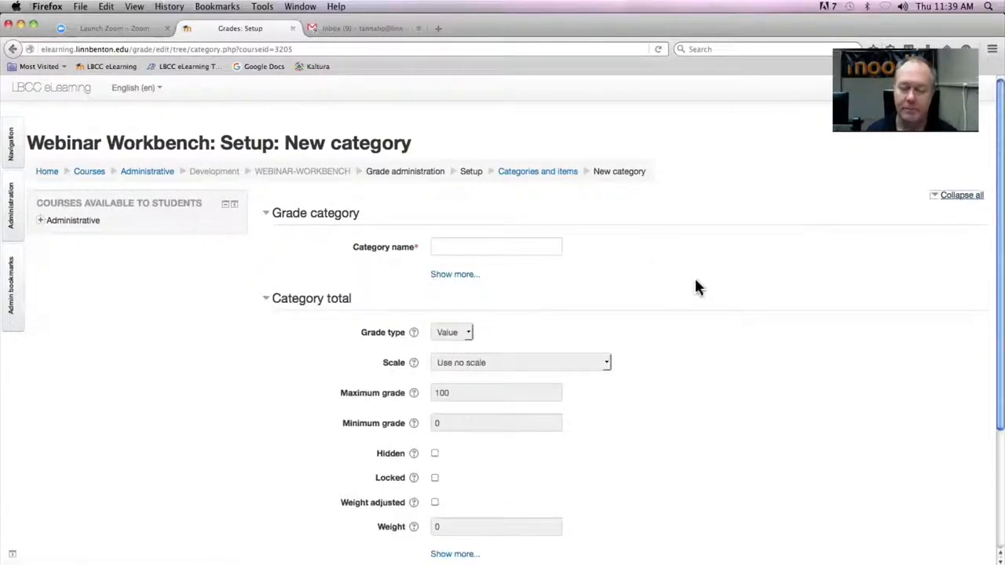
{"action": "left_click", "coordinate": [455, 274]}
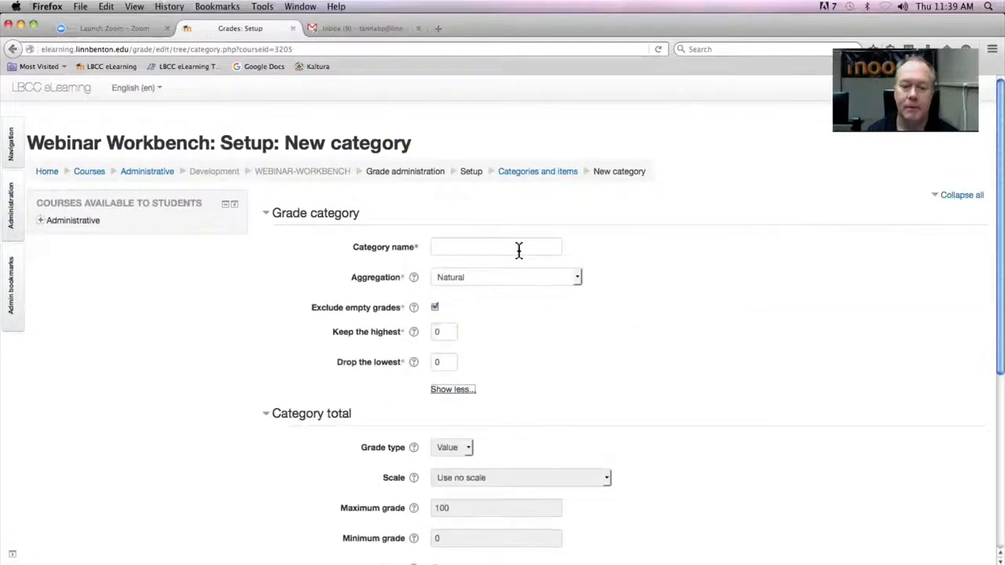
{"action": "left_click", "coordinate": [495, 246]}
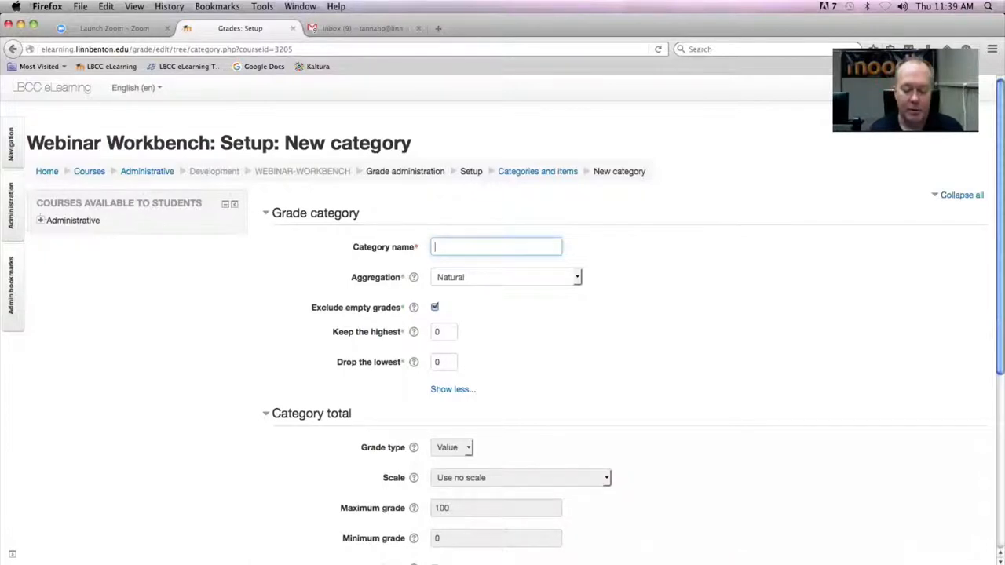
{"action": "type", "text": "Foru"}
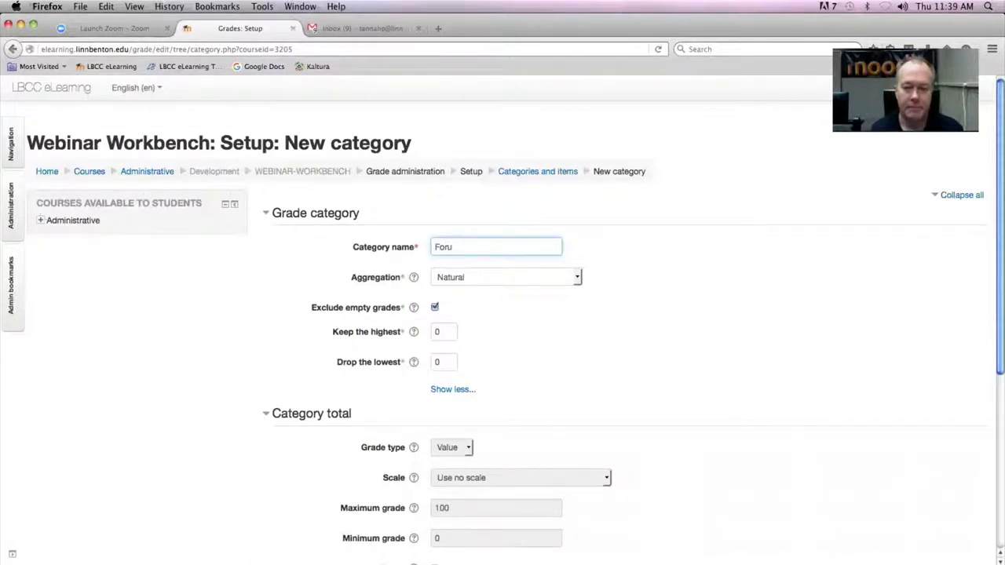
{"action": "type", "text": "ms"}
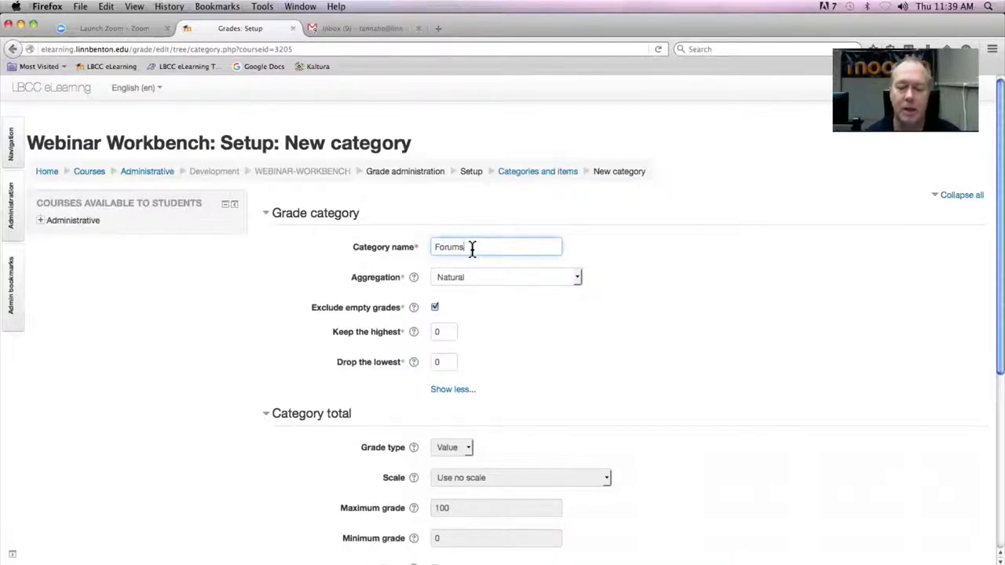
Keep Natural aggregation, review Exclude empty grades help and the Category total settings
{"action": "scroll", "scroll_direction": "up", "scroll_amount": 3}
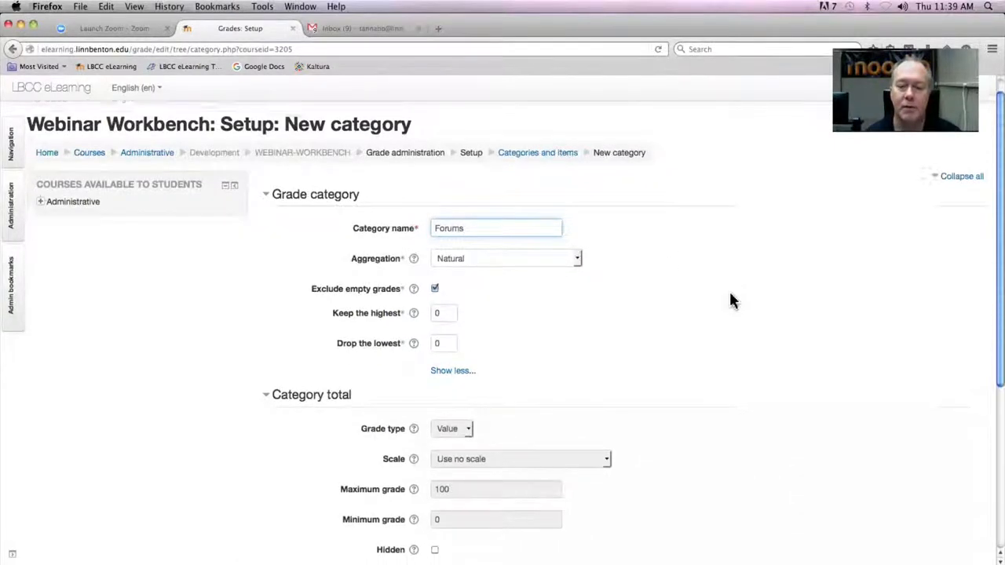
{"action": "scroll", "scroll_direction": "down", "scroll_amount": 3}
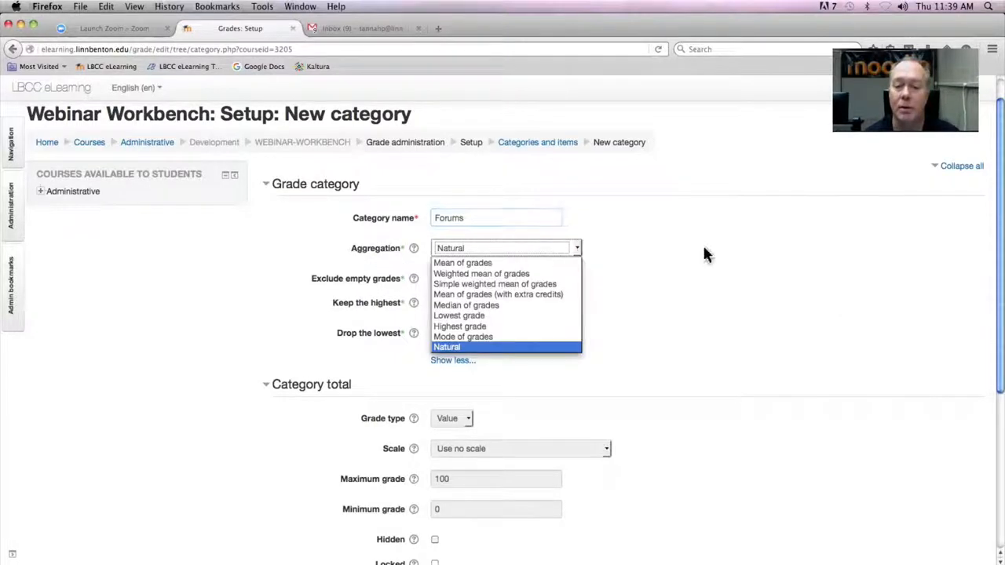
{"action": "mouse_move", "coordinate": [714, 259]}
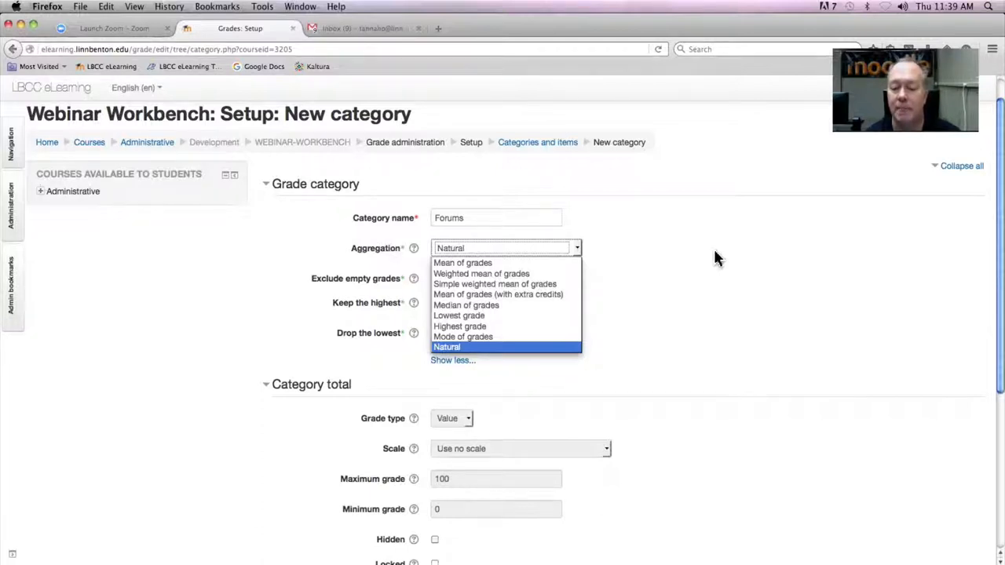
{"action": "mouse_move", "coordinate": [804, 345]}
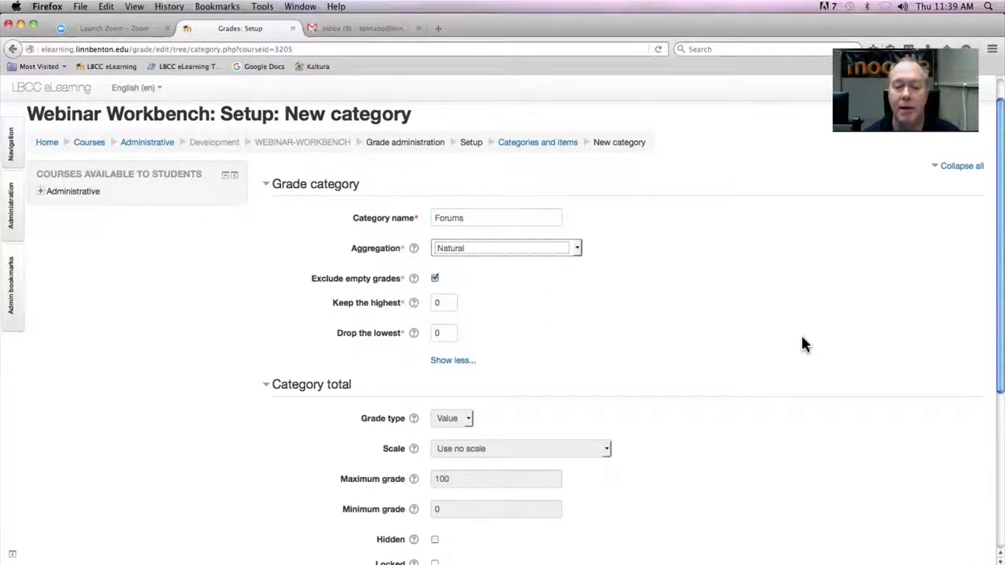
{"action": "mouse_move", "coordinate": [679, 285]}
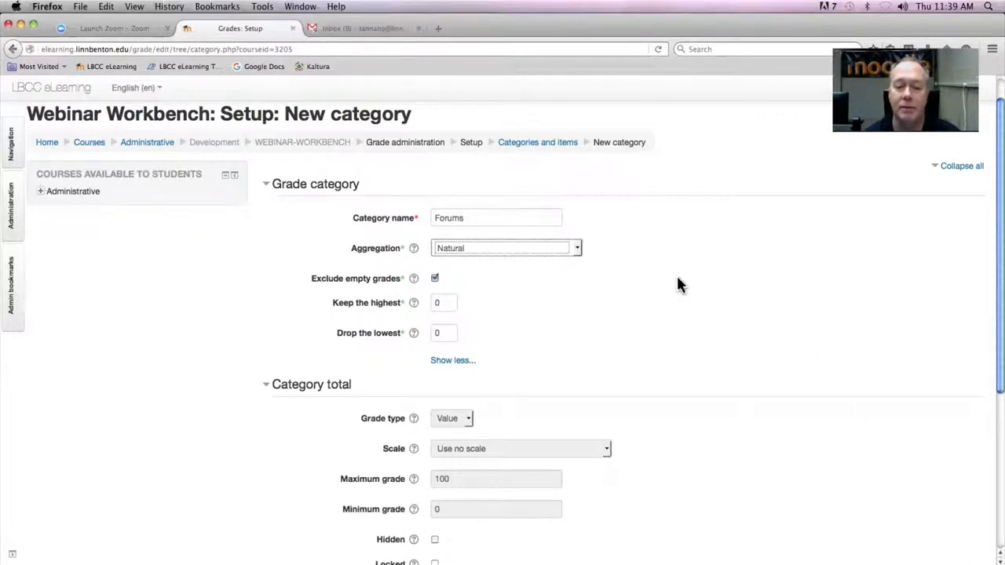
{"action": "mouse_move", "coordinate": [681, 303]}
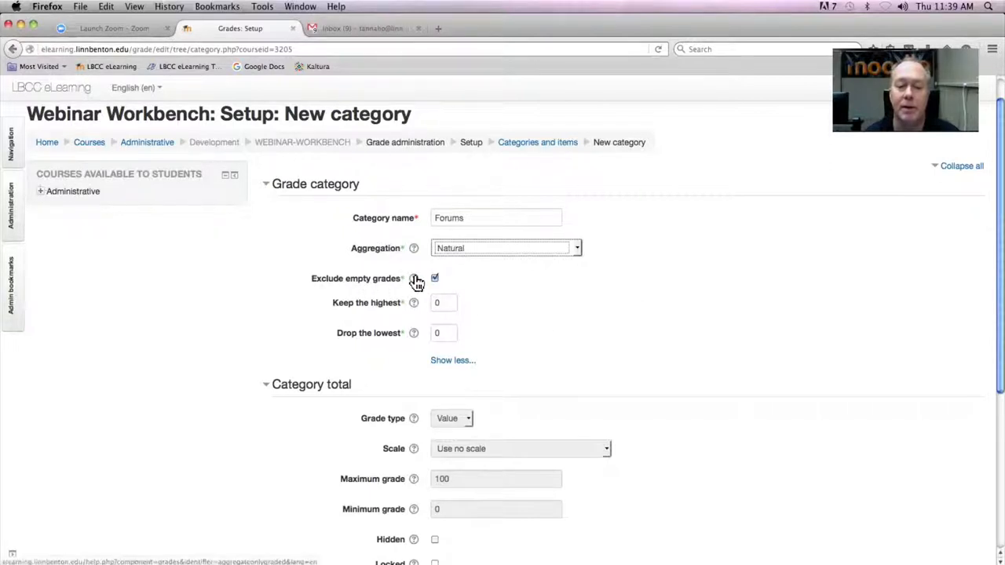
{"action": "left_click", "coordinate": [414, 278]}
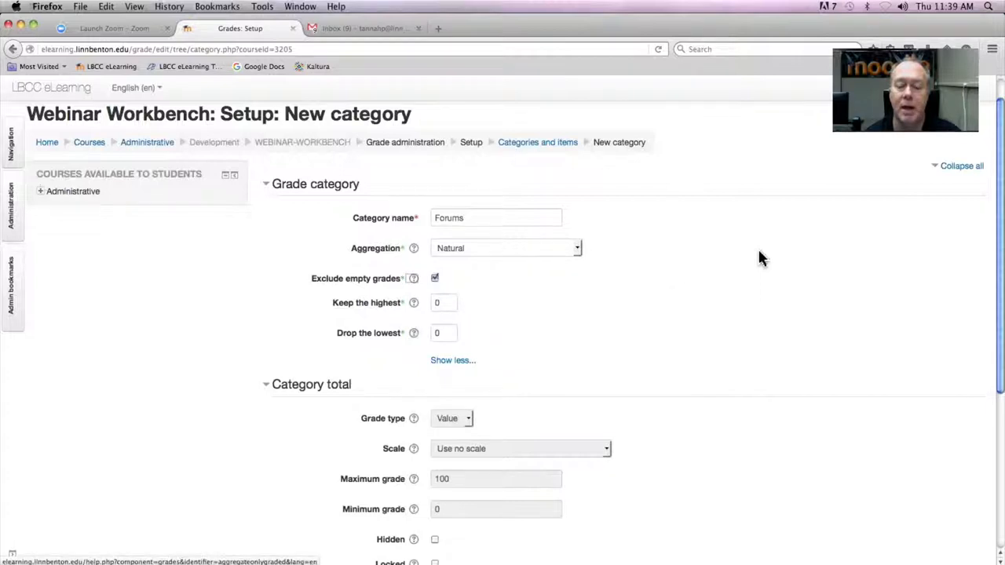
{"action": "mouse_move", "coordinate": [370, 316]}
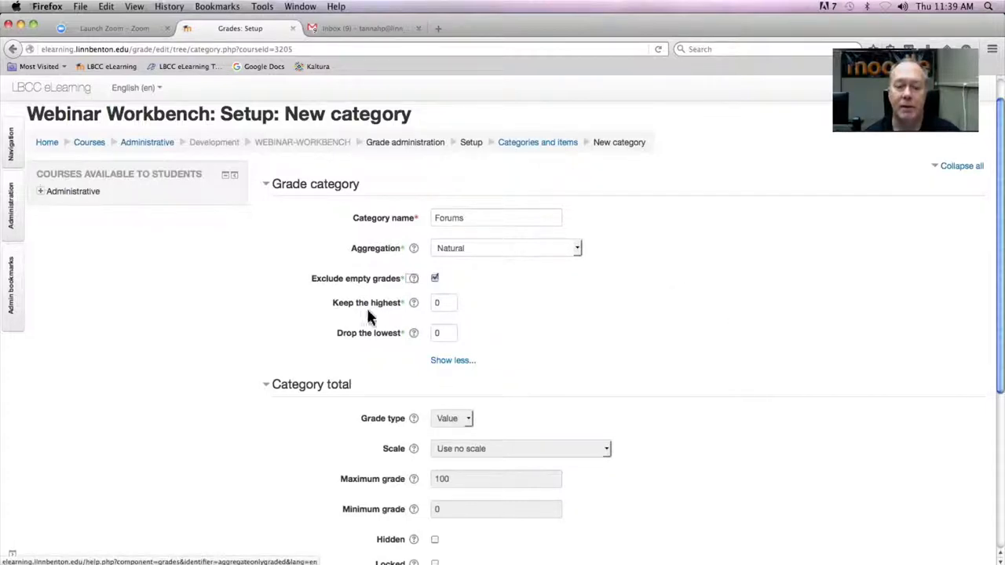
{"action": "mouse_move", "coordinate": [551, 322]}
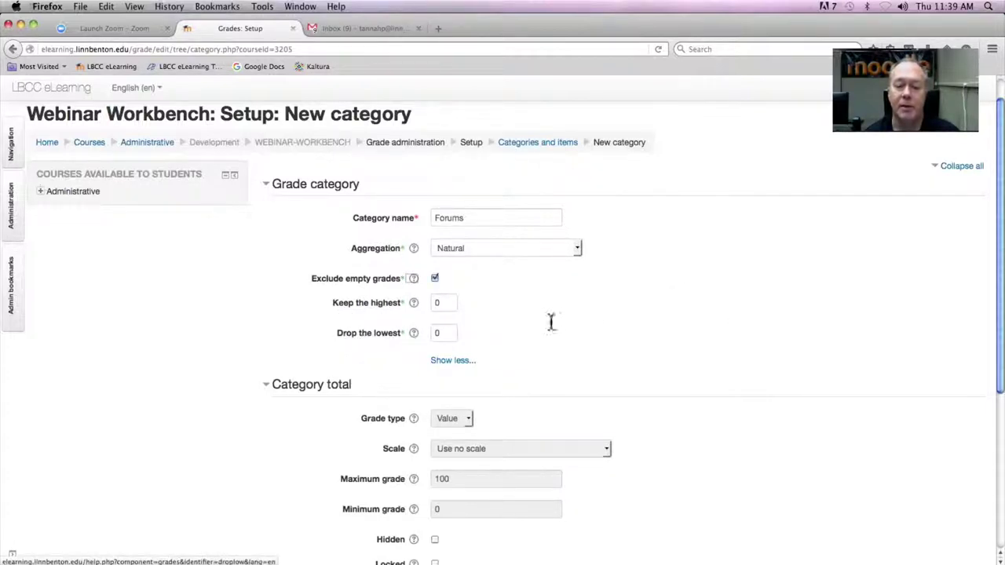
{"action": "mouse_move", "coordinate": [760, 302]}
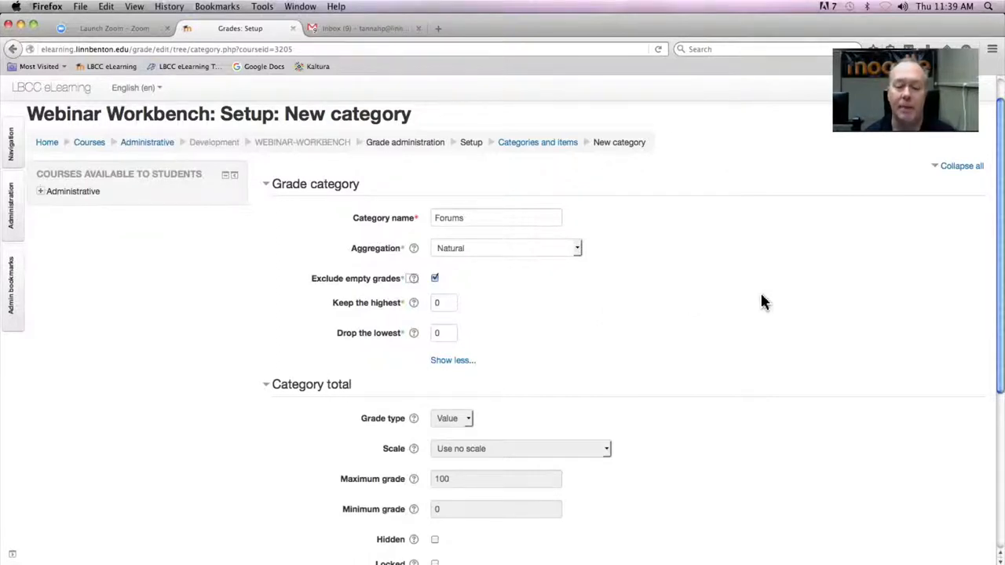
{"action": "mouse_move", "coordinate": [454, 326]}
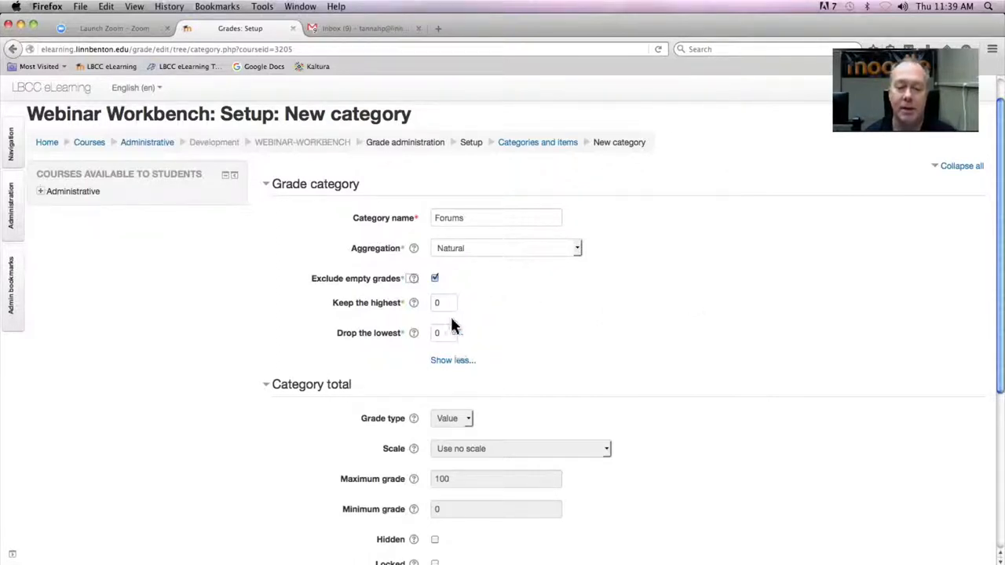
{"action": "mouse_move", "coordinate": [655, 314]}
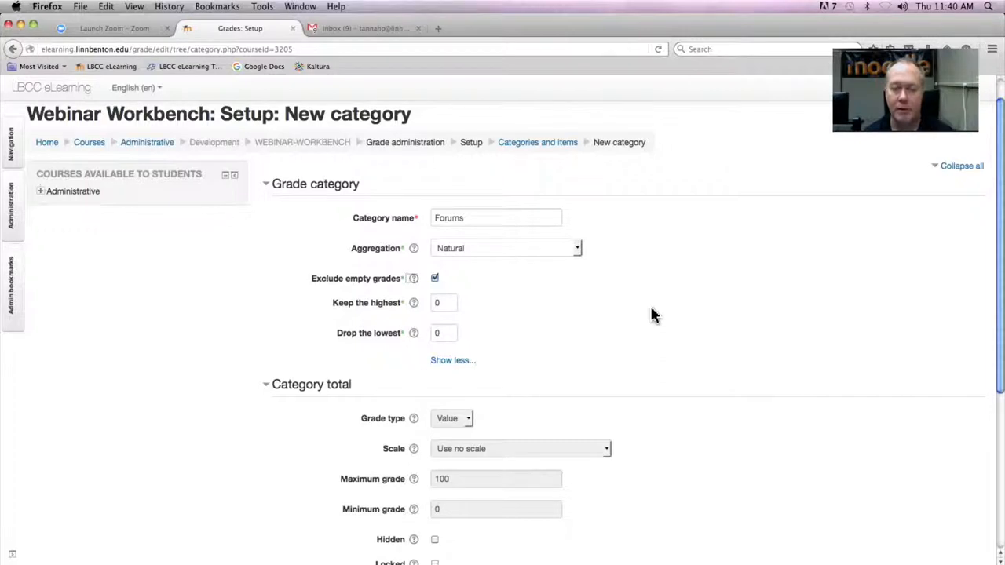
{"action": "scroll", "scroll_direction": "down", "scroll_amount": 3}
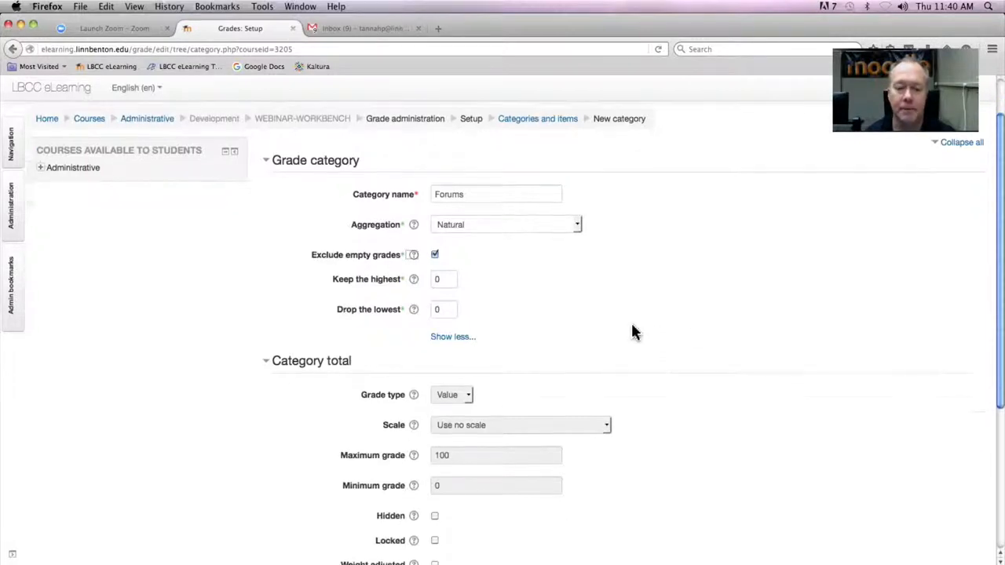
{"action": "scroll", "scroll_direction": "down", "scroll_amount": 3}
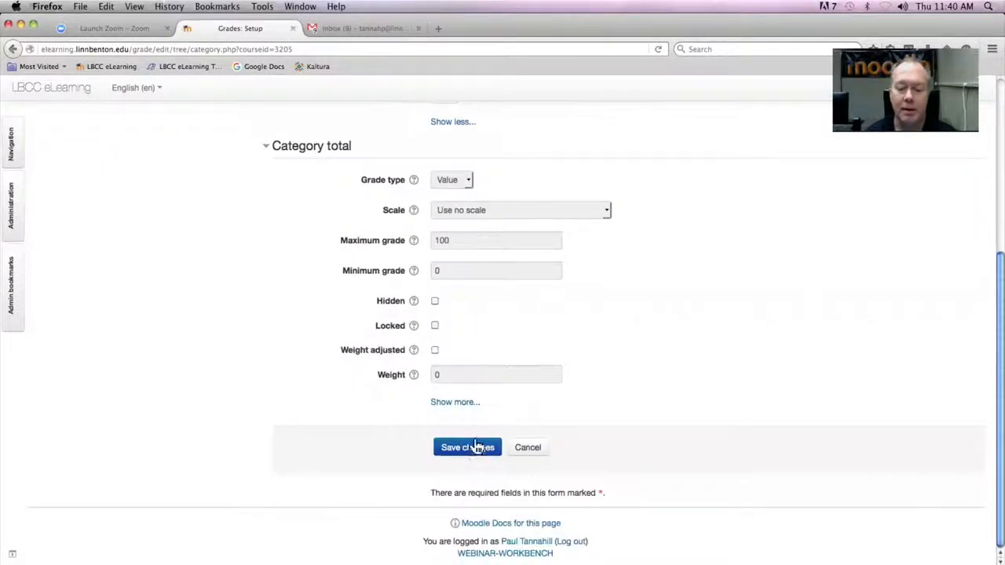
Save the Forums category and start adding another category below the item list
{"action": "left_click", "coordinate": [467, 446]}
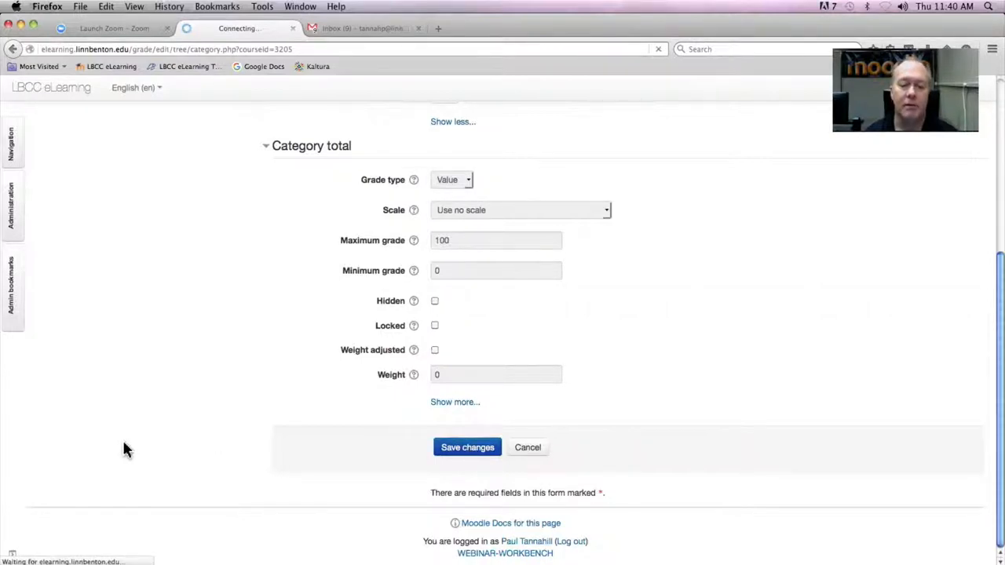
{"action": "mouse_move", "coordinate": [138, 448]}
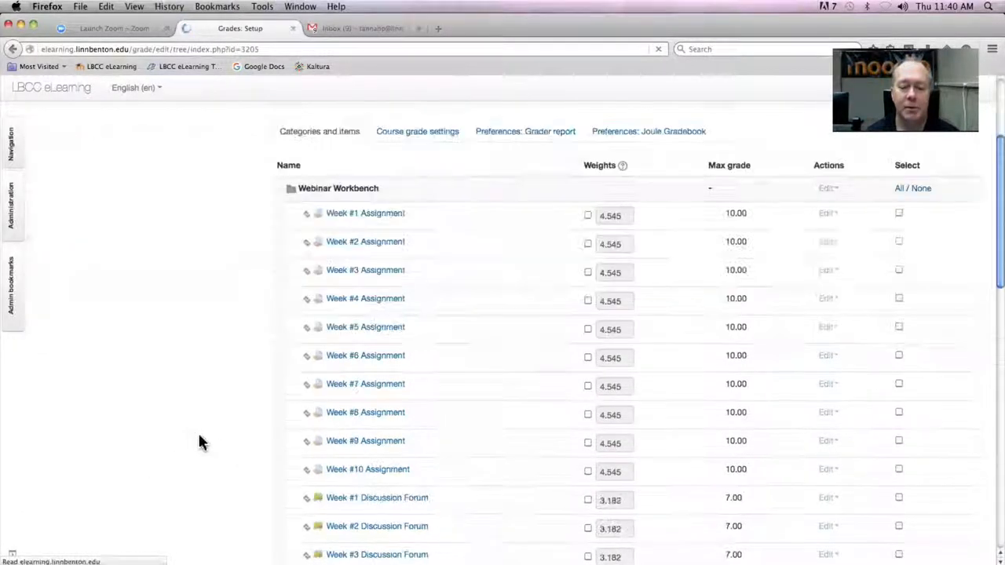
{"action": "scroll", "scroll_direction": "down", "scroll_amount": 3}
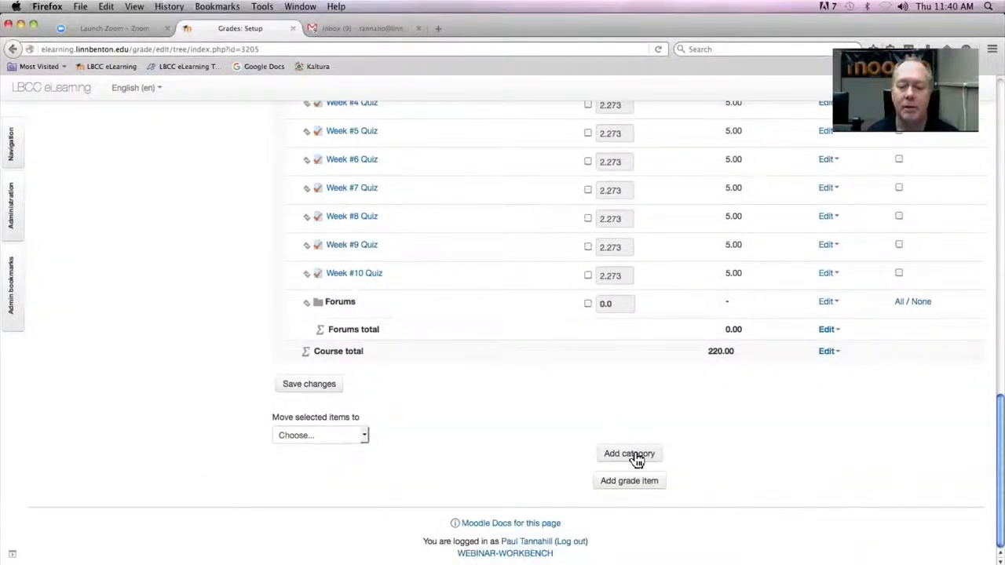
{"action": "left_click", "coordinate": [628, 453]}
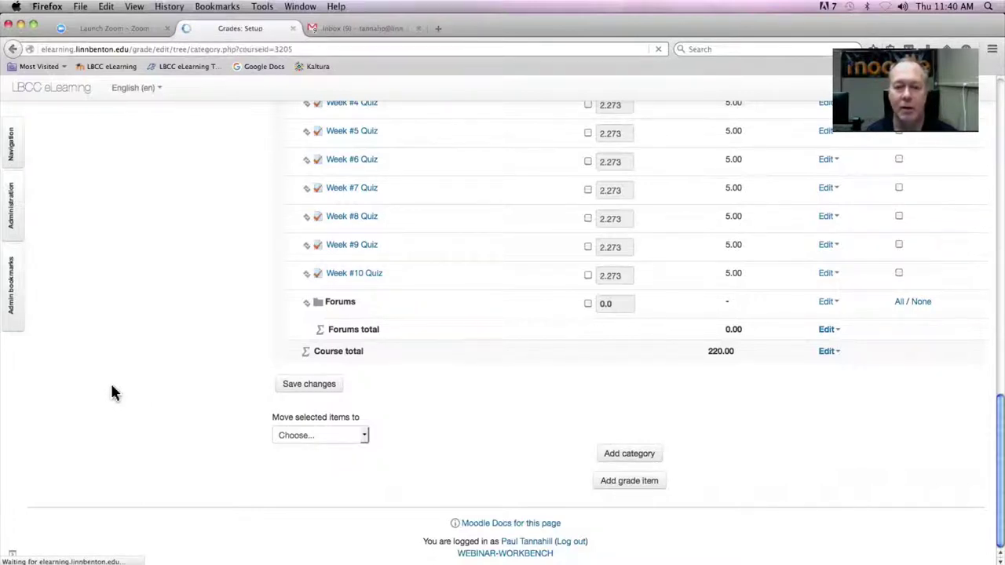
Name the second category 'Assignments' and save it to the gradebook
{"action": "left_click", "coordinate": [629, 453]}
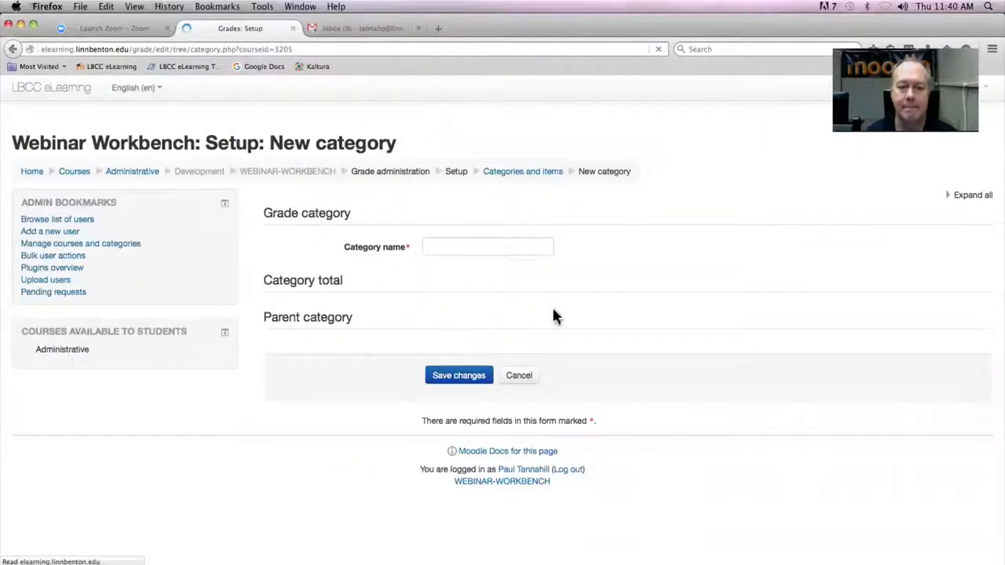
{"action": "left_click", "coordinate": [486, 246]}
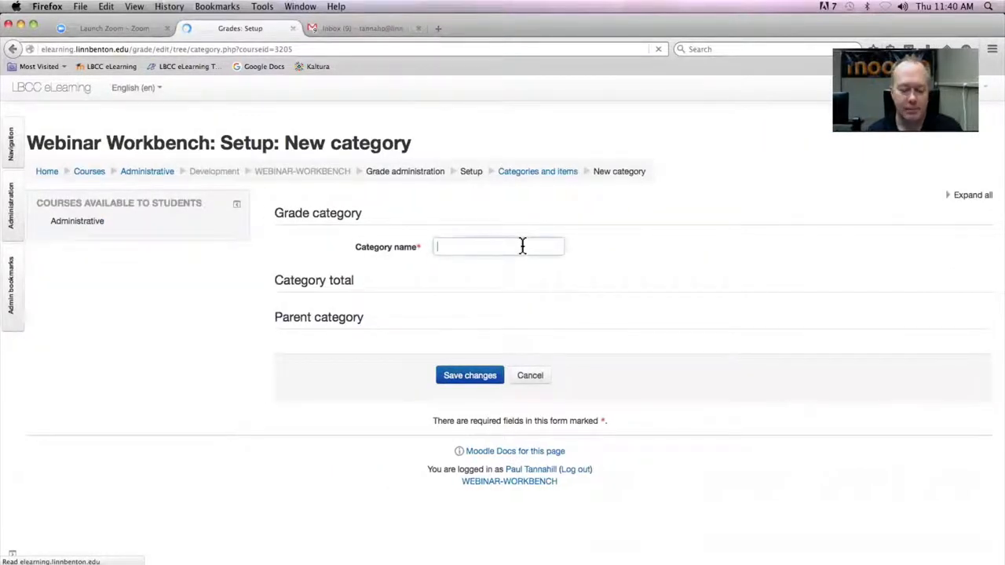
{"action": "type", "text": "Assignm"}
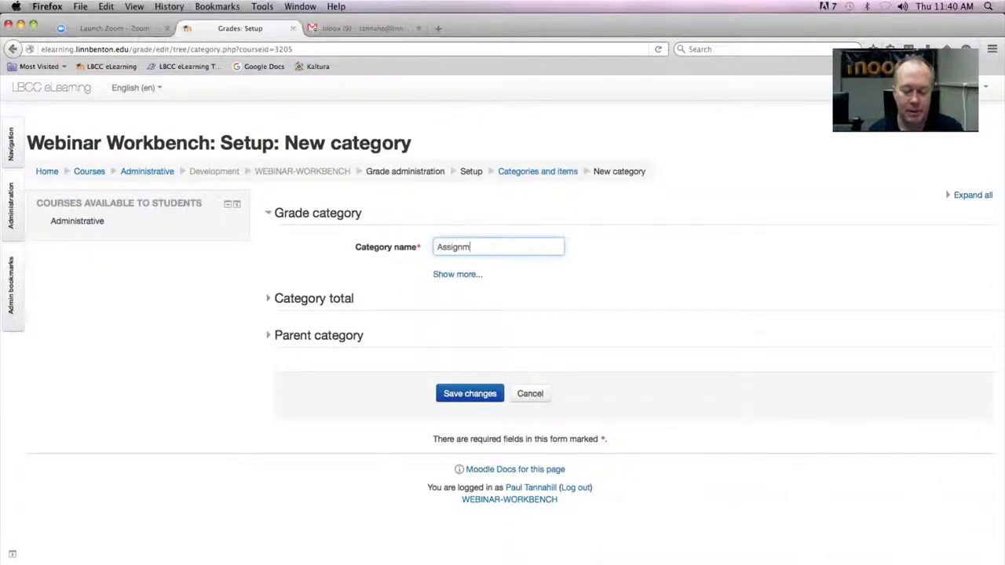
{"action": "type", "text": "ents"}
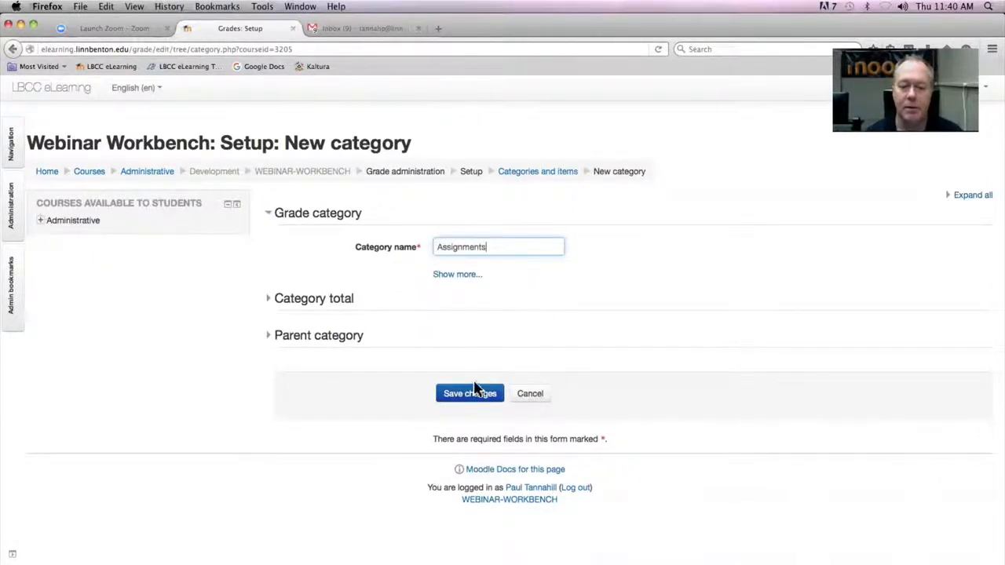
{"action": "left_click", "coordinate": [470, 393]}
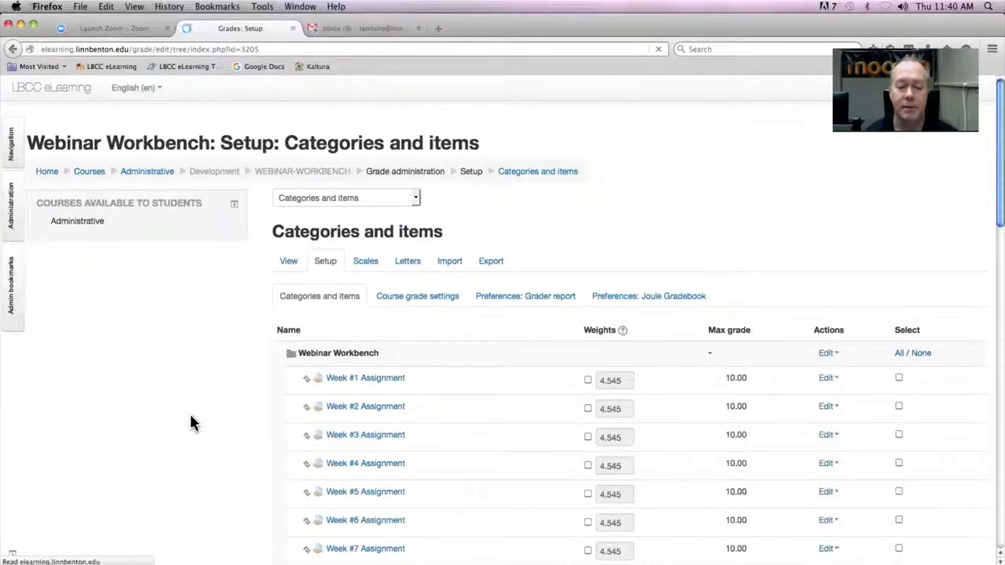
{"action": "scroll", "scroll_direction": "down", "scroll_amount": 3}
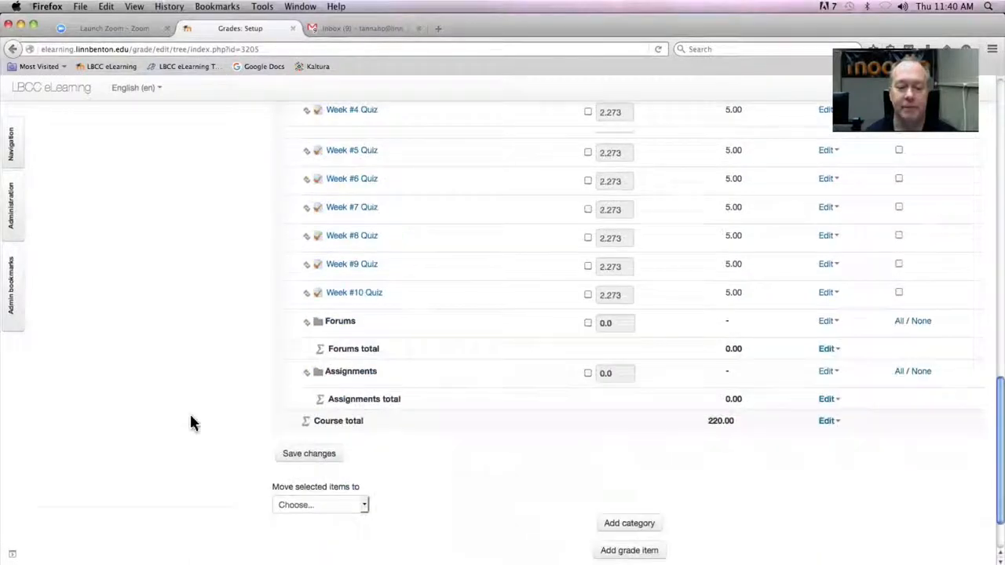
{"action": "scroll", "scroll_direction": "down", "scroll_amount": 3}
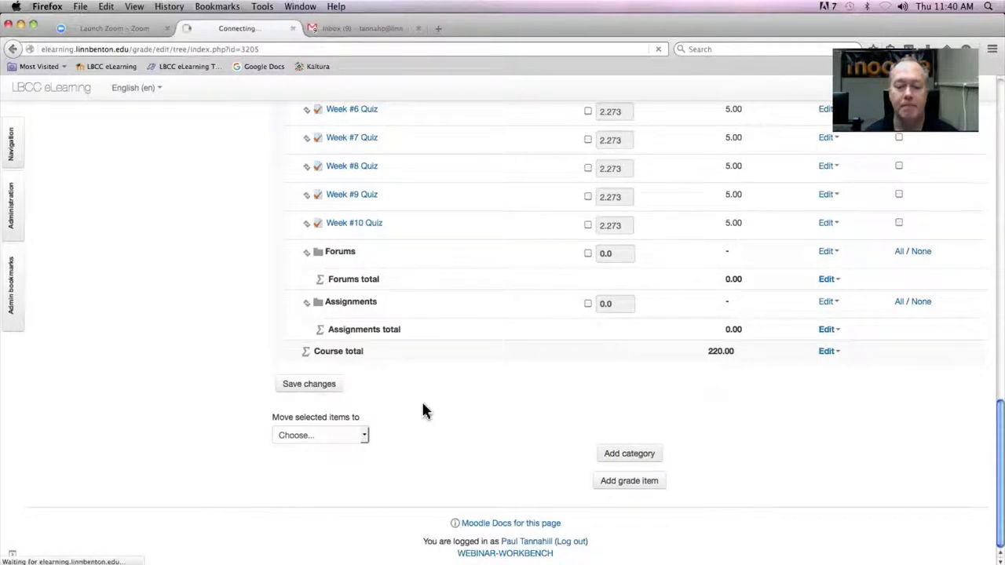
{"action": "mouse_move", "coordinate": [133, 370]}
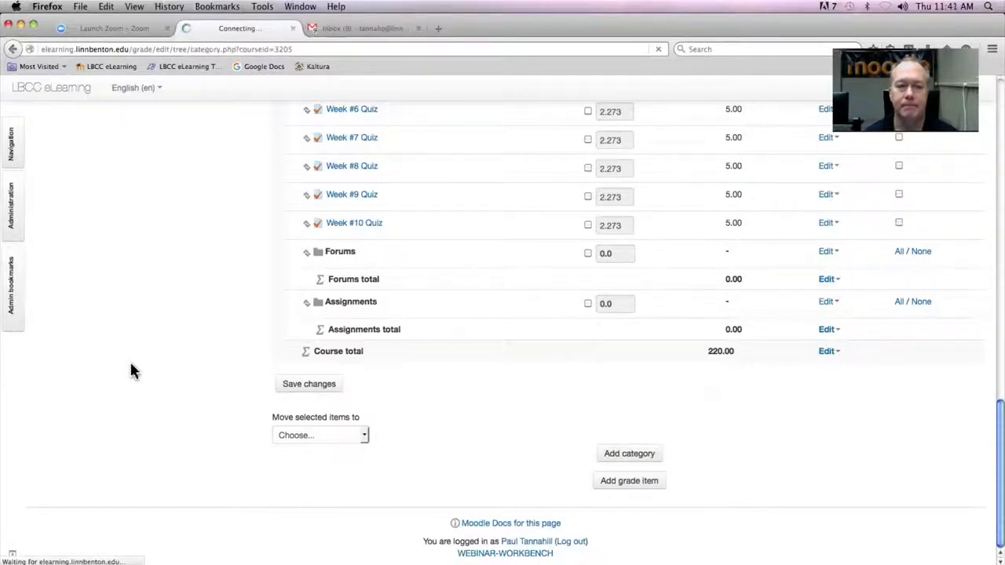
Add a third category named 'Quizzes' and save it
{"action": "left_click", "coordinate": [627, 452]}
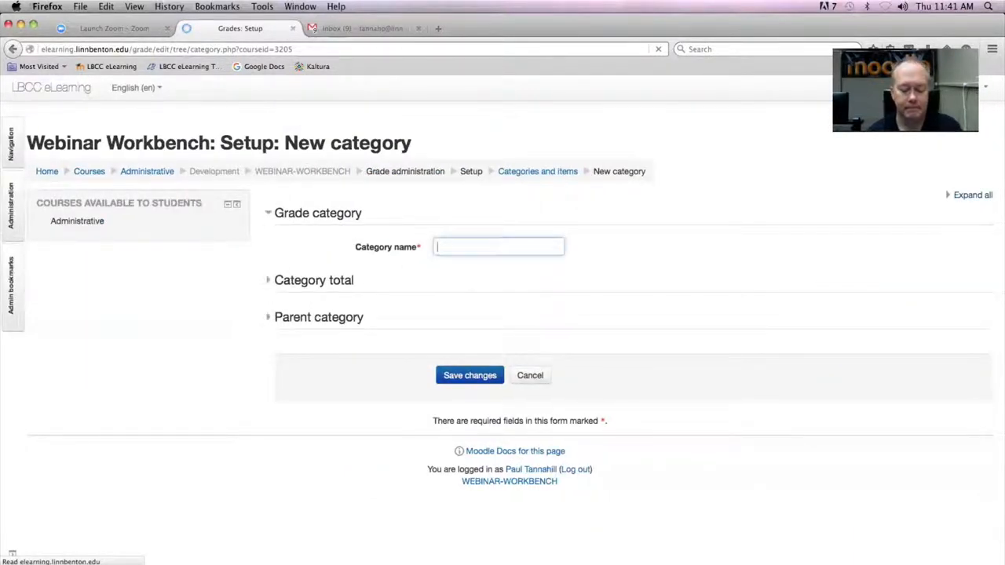
{"action": "type", "text": "Quizzes"}
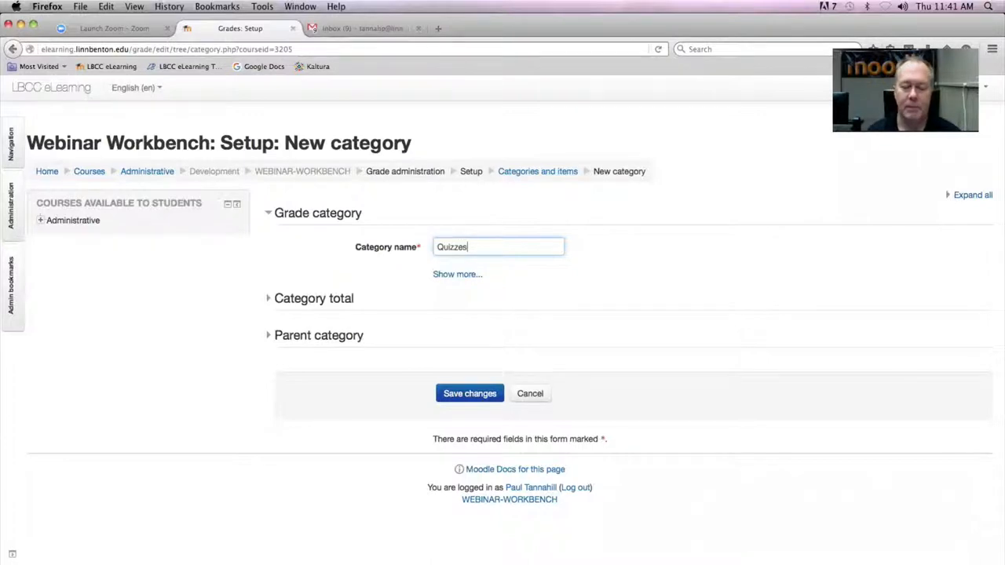
{"action": "left_click", "coordinate": [470, 393]}
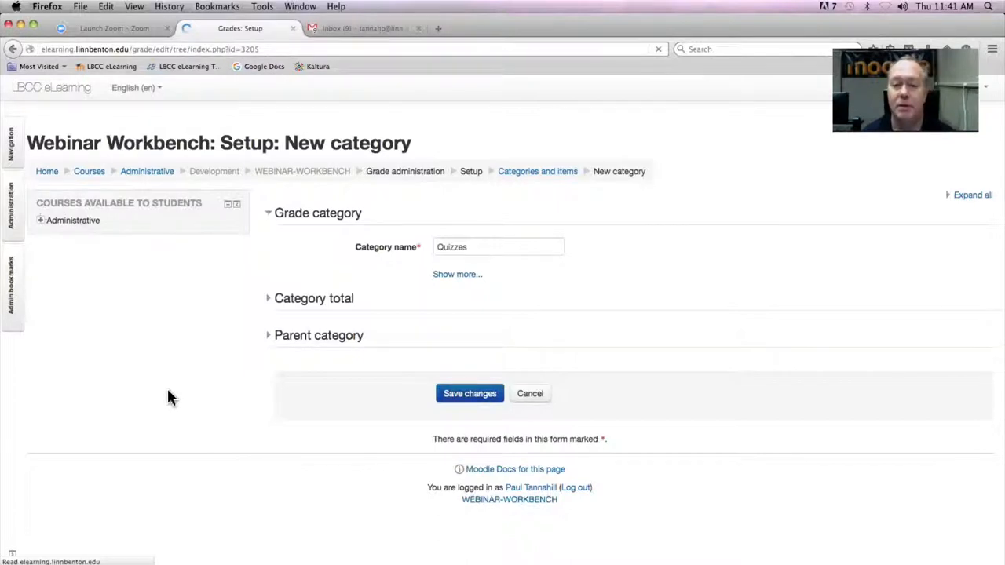
Select Week #1–#10 Assignment, leaving Week #1 Discussion Forum unticked
{"action": "left_click", "coordinate": [469, 394]}
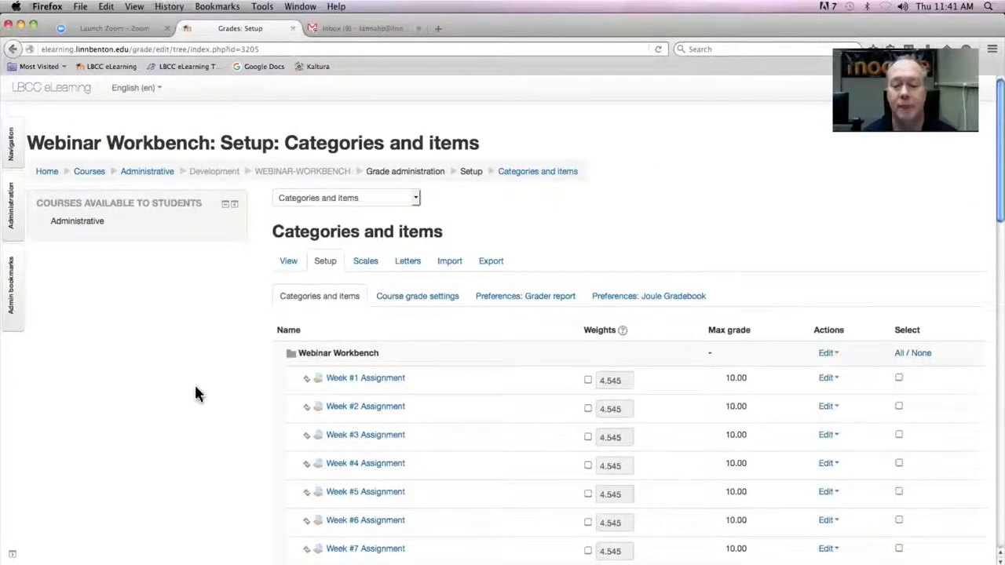
{"action": "scroll", "scroll_direction": "down", "scroll_amount": 3}
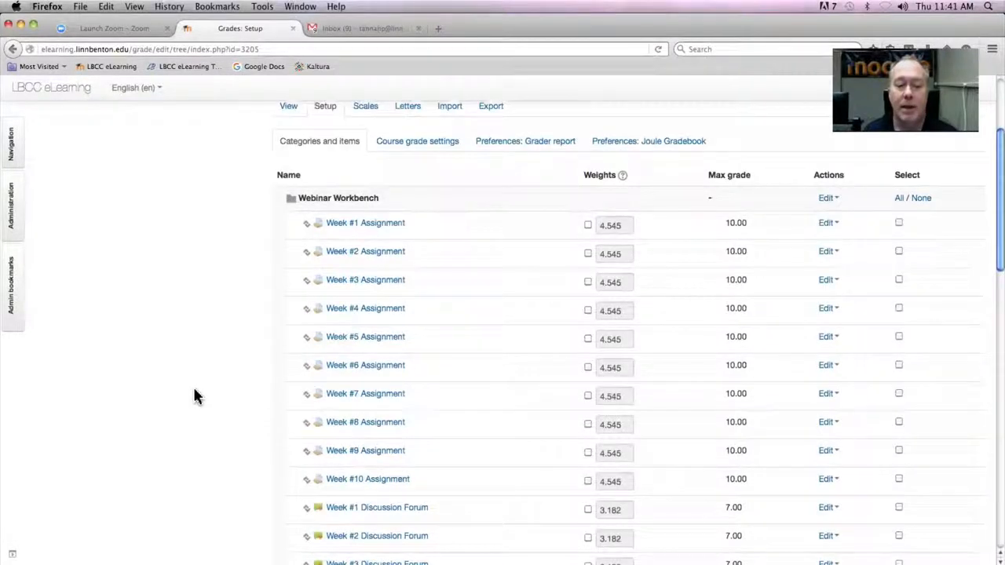
{"action": "mouse_move", "coordinate": [408, 450]}
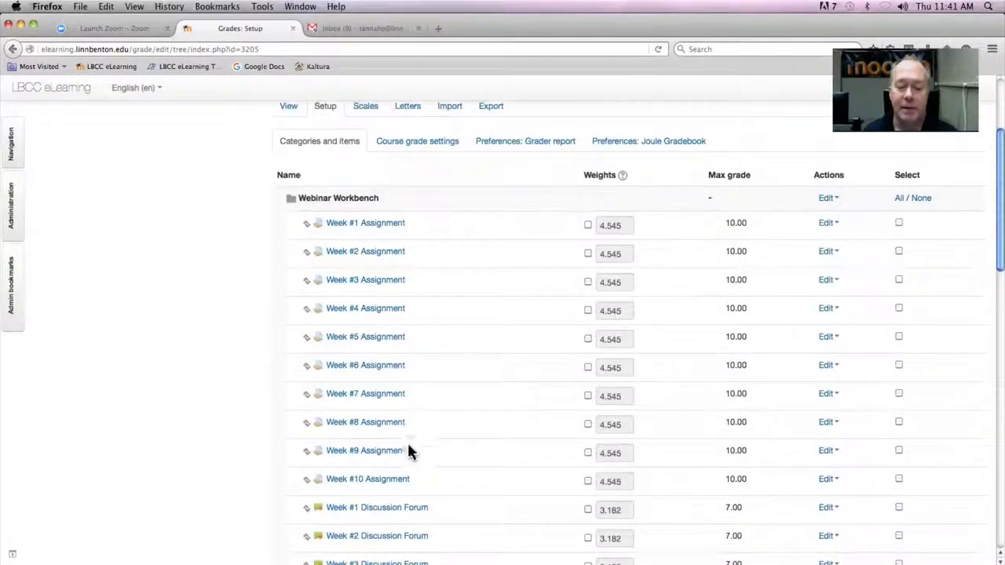
{"action": "mouse_move", "coordinate": [910, 251]}
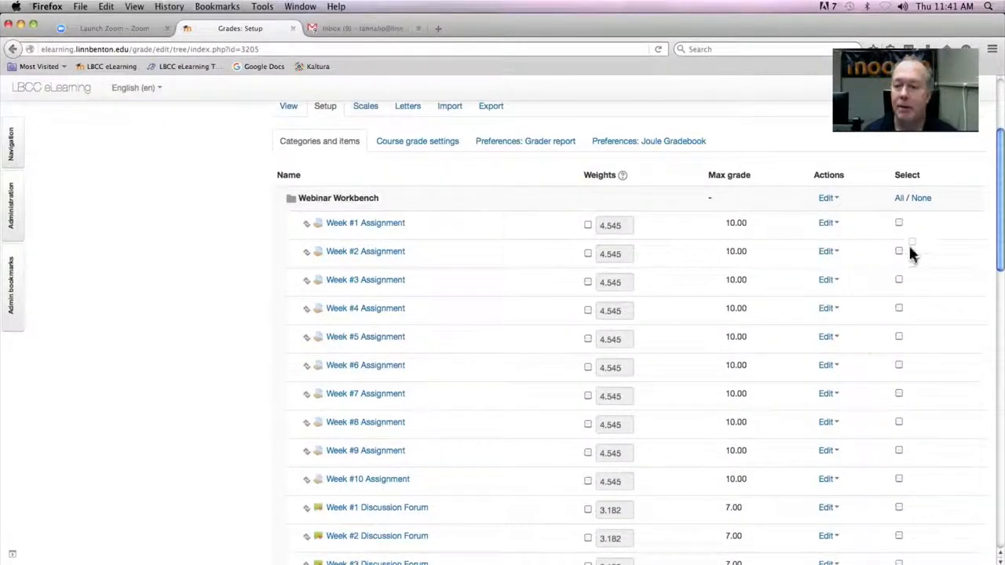
{"action": "left_click", "coordinate": [898, 222]}
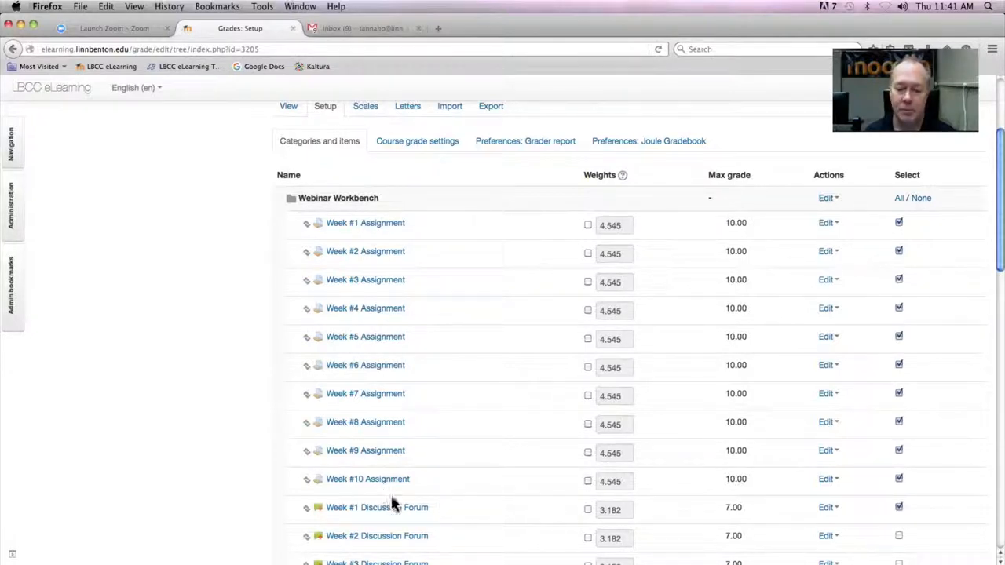
{"action": "left_click", "coordinate": [898, 507]}
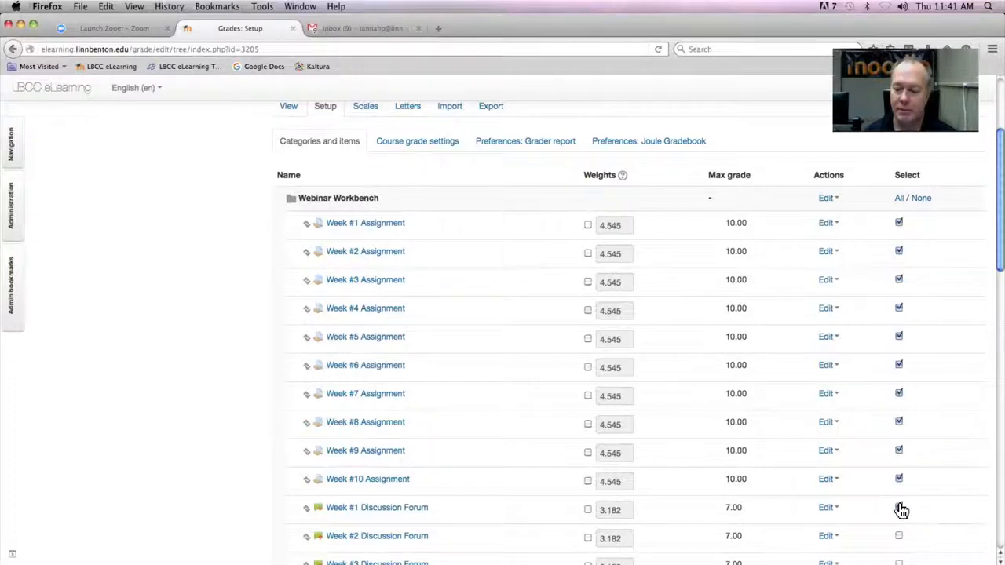
{"action": "left_click", "coordinate": [899, 509]}
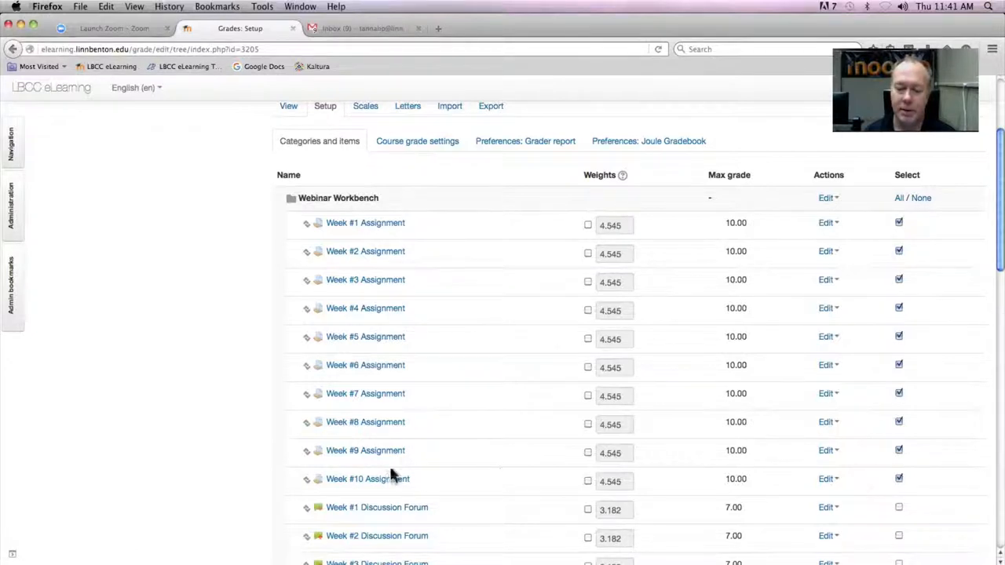
{"action": "mouse_move", "coordinate": [365, 222]}
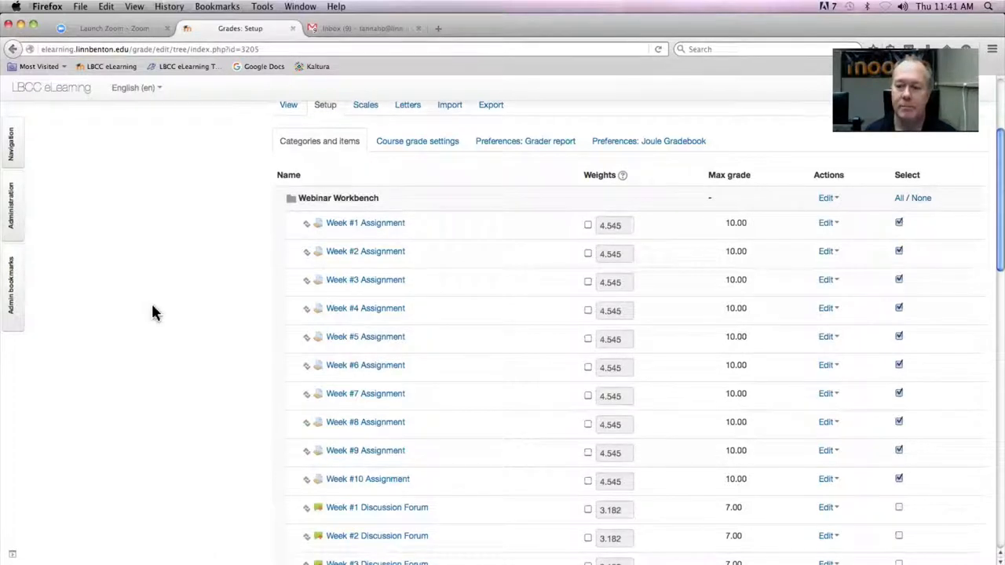
Move the selected assignments into the Assignments category
{"action": "scroll", "scroll_direction": "down", "scroll_amount": 3}
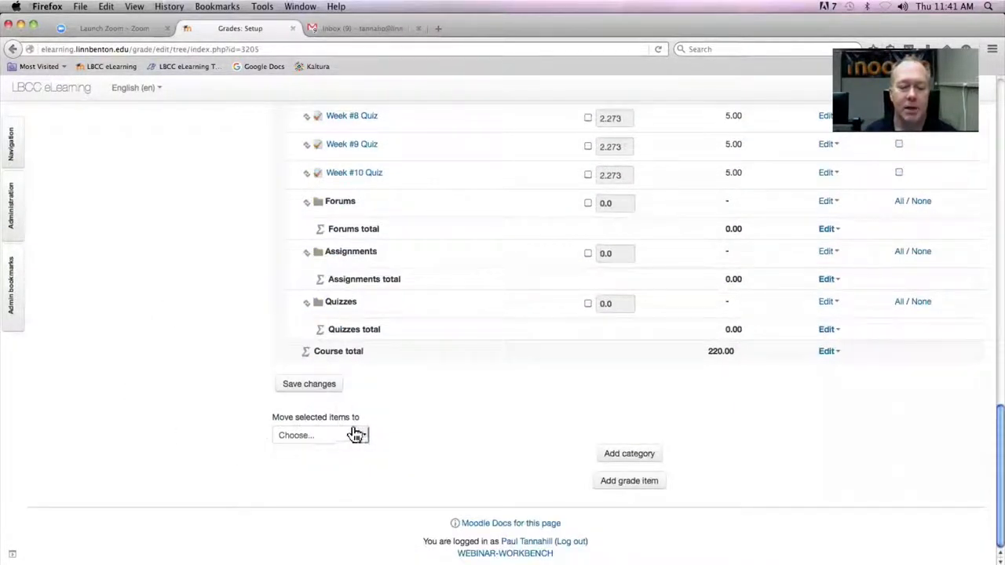
{"action": "left_click", "coordinate": [320, 435]}
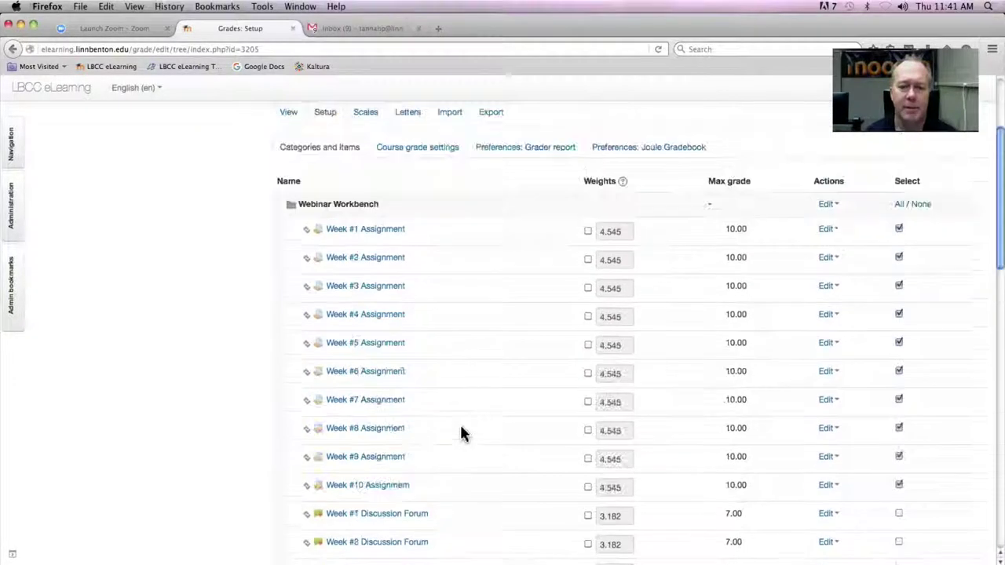
{"action": "scroll", "scroll_direction": "down", "scroll_amount": 3}
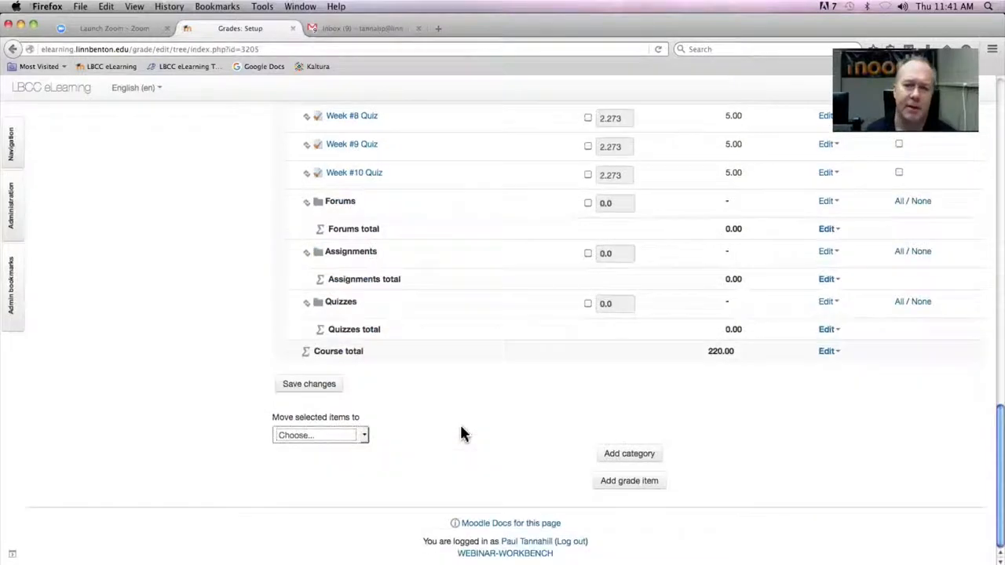
{"action": "left_click", "coordinate": [321, 435]}
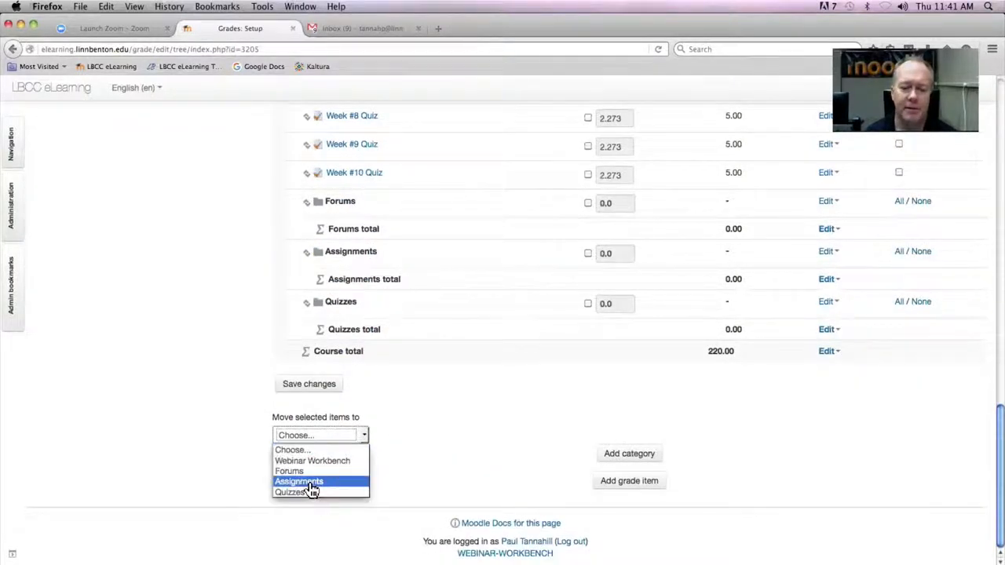
{"action": "left_click", "coordinate": [298, 481]}
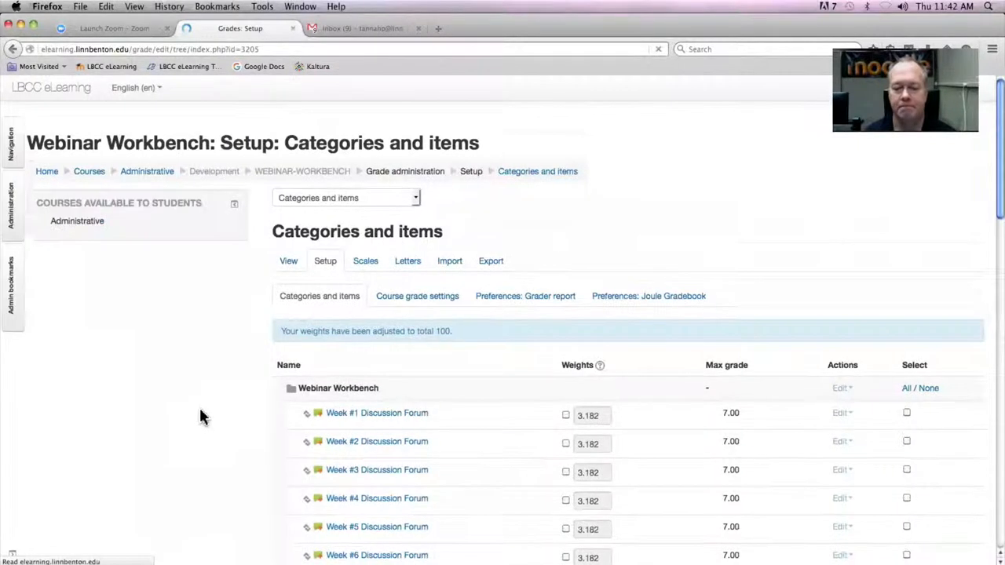
Select Week #1–#10 Discussion Forum and move them into the Forums category
{"action": "scroll", "scroll_direction": "down", "scroll_amount": 3}
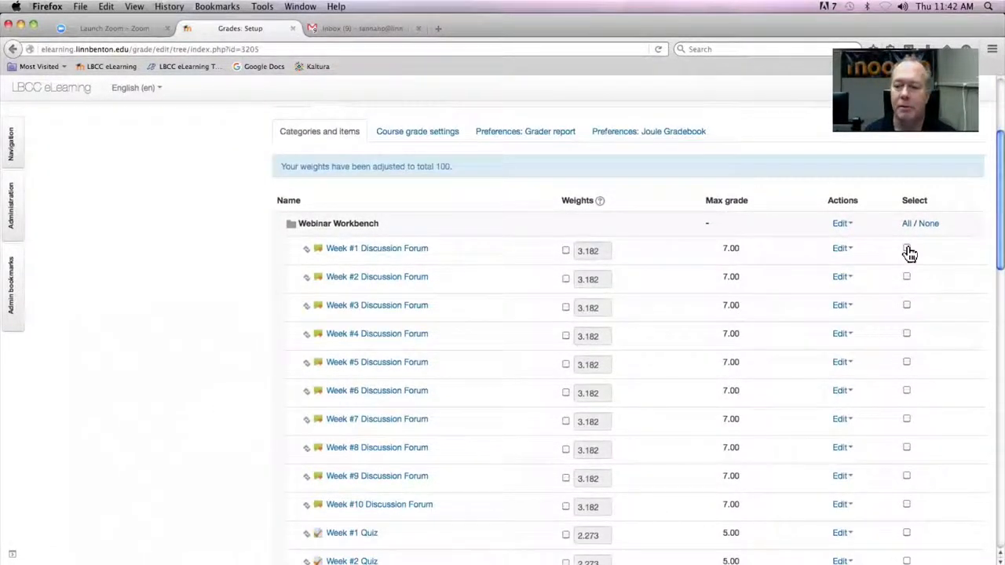
{"action": "left_click", "coordinate": [906, 247]}
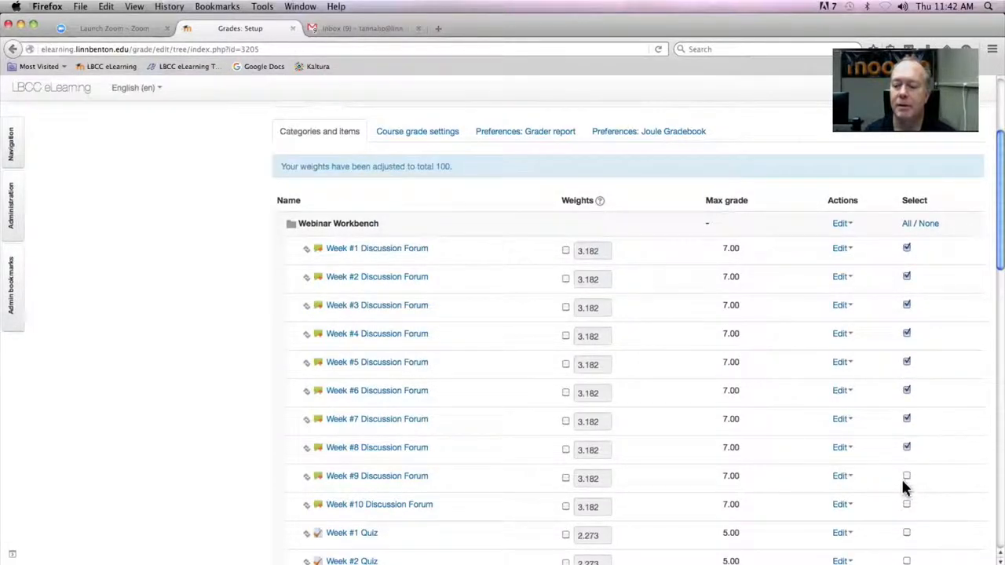
{"action": "left_click", "coordinate": [906, 475]}
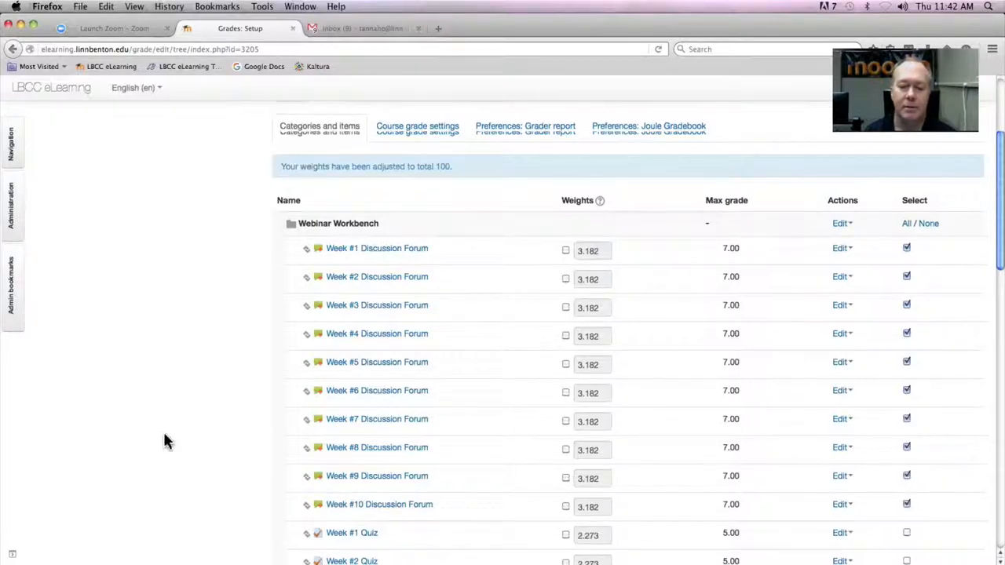
{"action": "scroll", "scroll_direction": "down", "scroll_amount": 3}
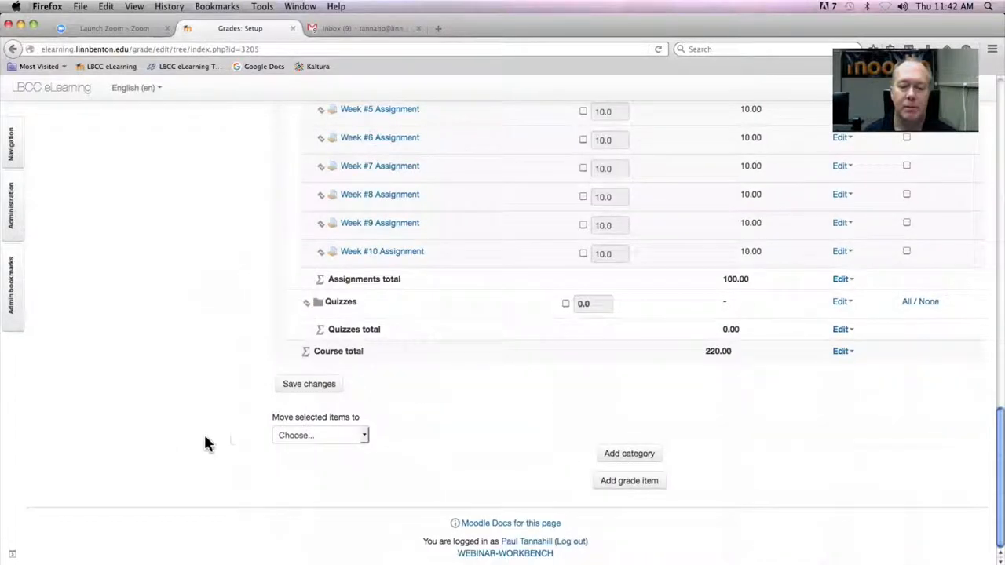
{"action": "left_click", "coordinate": [319, 435]}
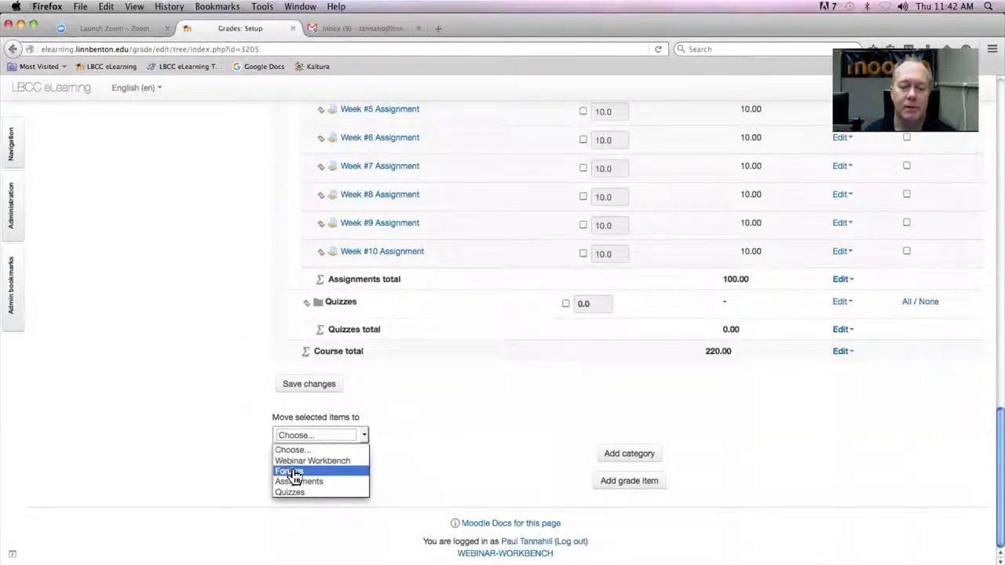
{"action": "left_click", "coordinate": [288, 470]}
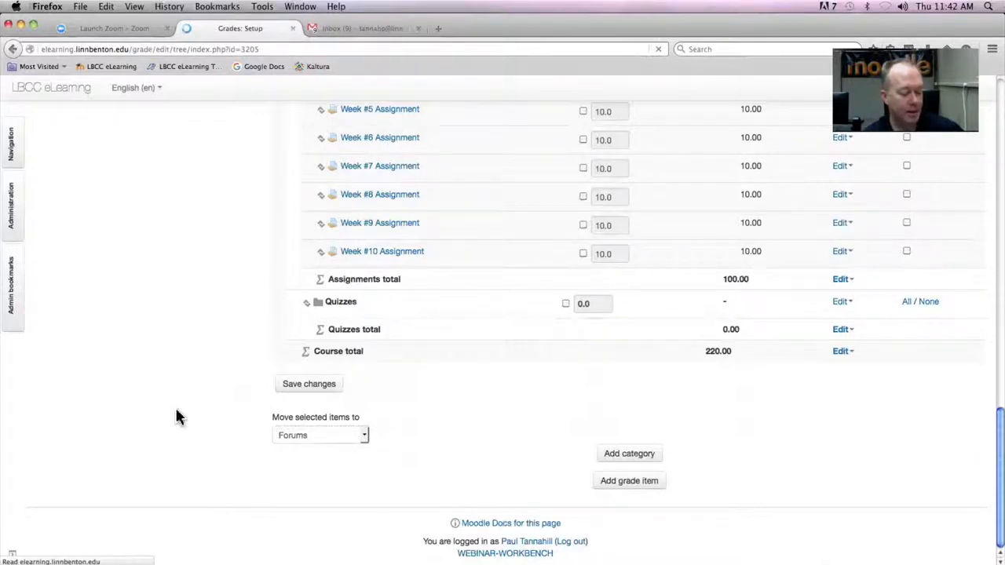
{"action": "left_click", "coordinate": [309, 384]}
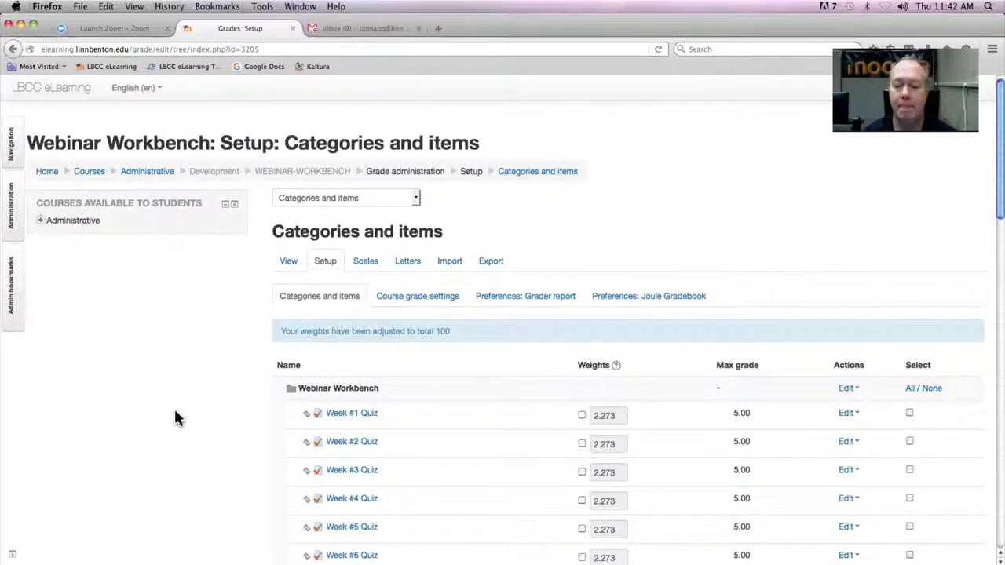
Select Week #1–#10 Quiz and move them into the Quizzes category
{"action": "scroll", "scroll_direction": "down", "scroll_amount": 3}
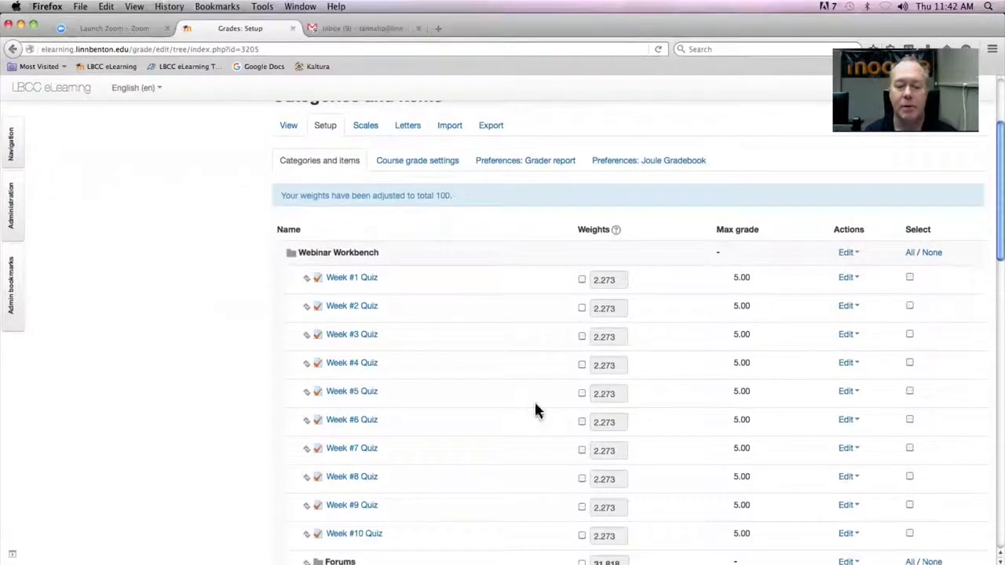
{"action": "left_click", "coordinate": [909, 276]}
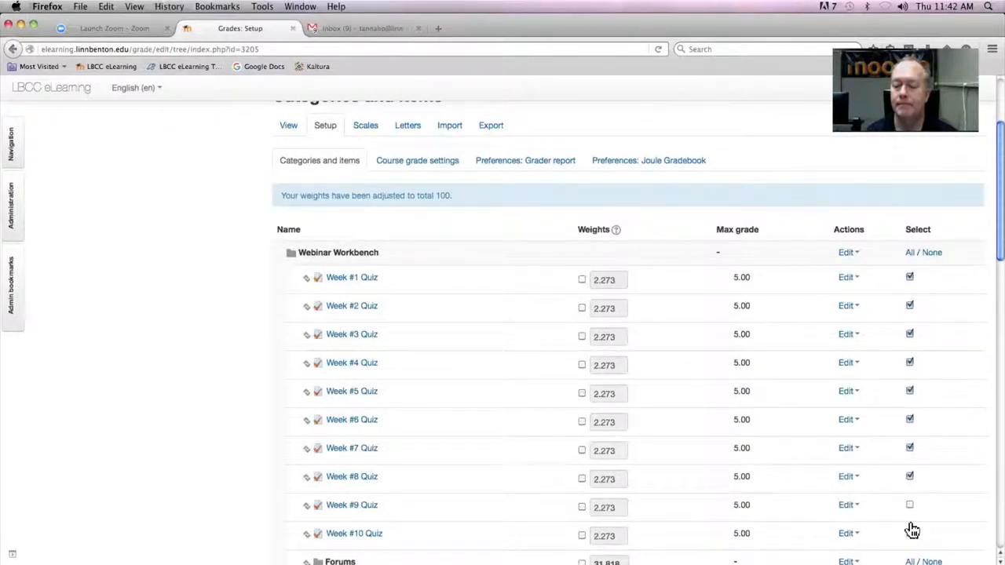
{"action": "left_click", "coordinate": [909, 504]}
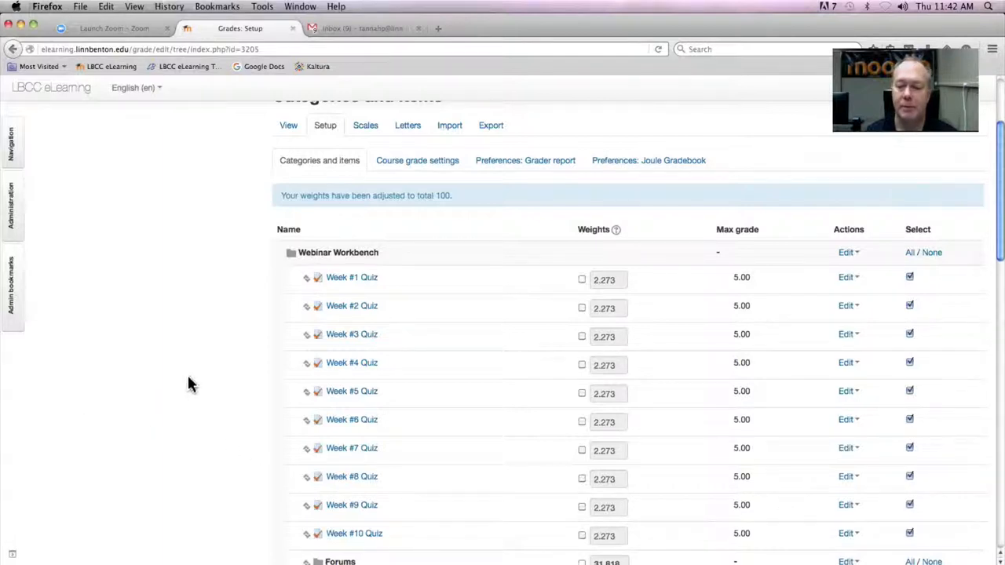
{"action": "scroll", "scroll_direction": "down", "scroll_amount": 3}
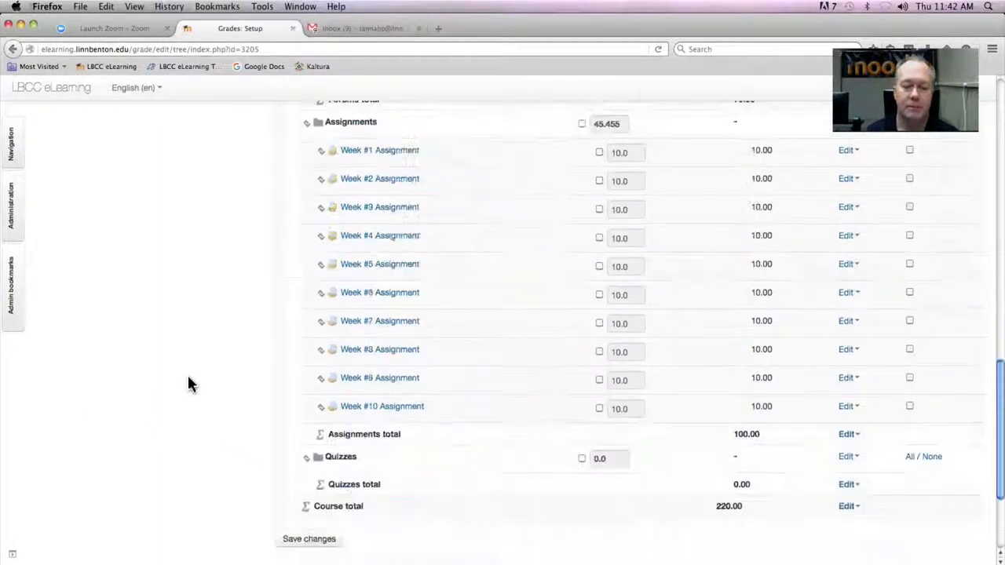
{"action": "left_click", "coordinate": [320, 434]}
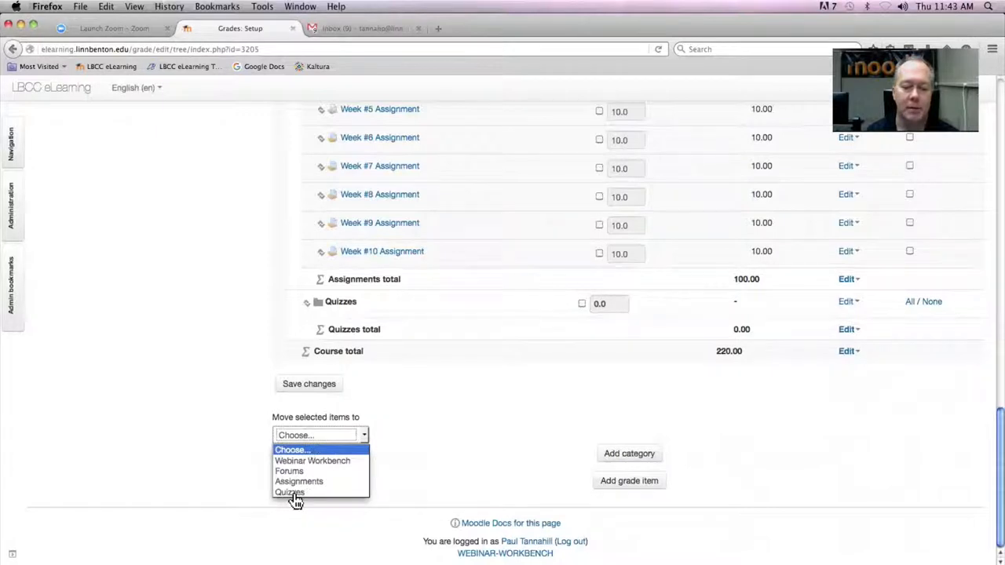
{"action": "left_click", "coordinate": [289, 492]}
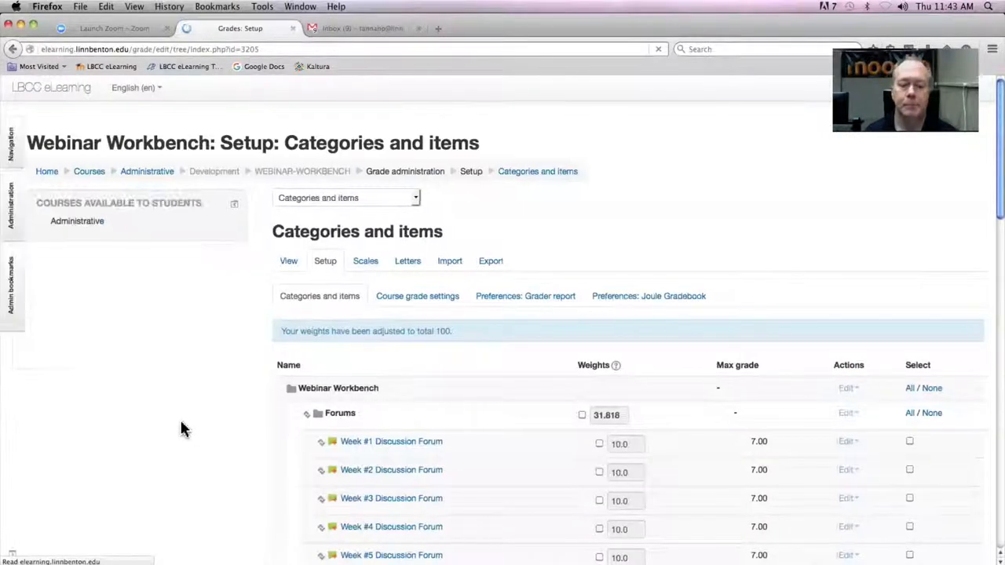
{"action": "scroll", "scroll_direction": "up", "scroll_amount": 3}
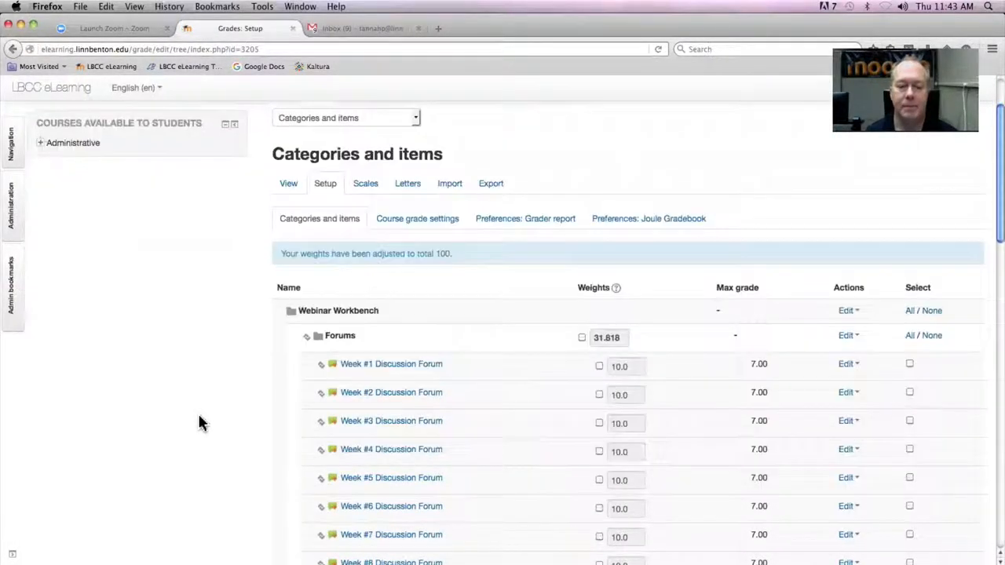
{"action": "scroll", "scroll_direction": "down", "scroll_amount": 3}
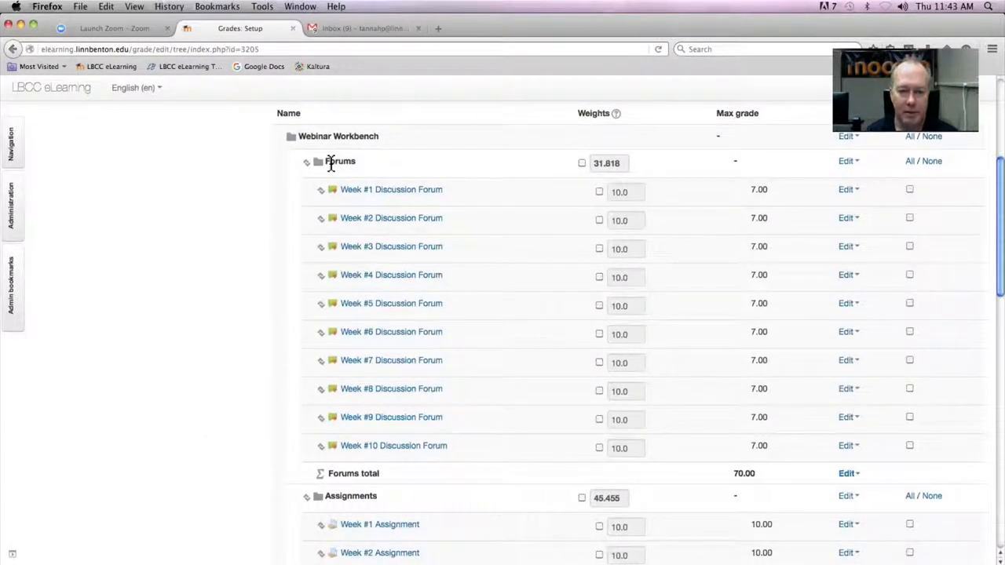
{"action": "mouse_move", "coordinate": [373, 249]}
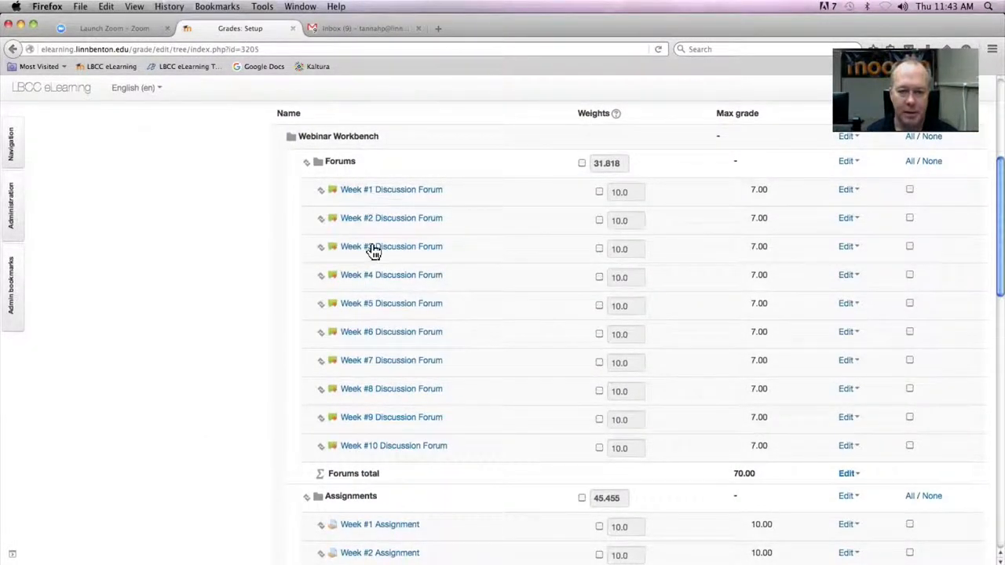
{"action": "scroll", "scroll_direction": "down", "scroll_amount": 3}
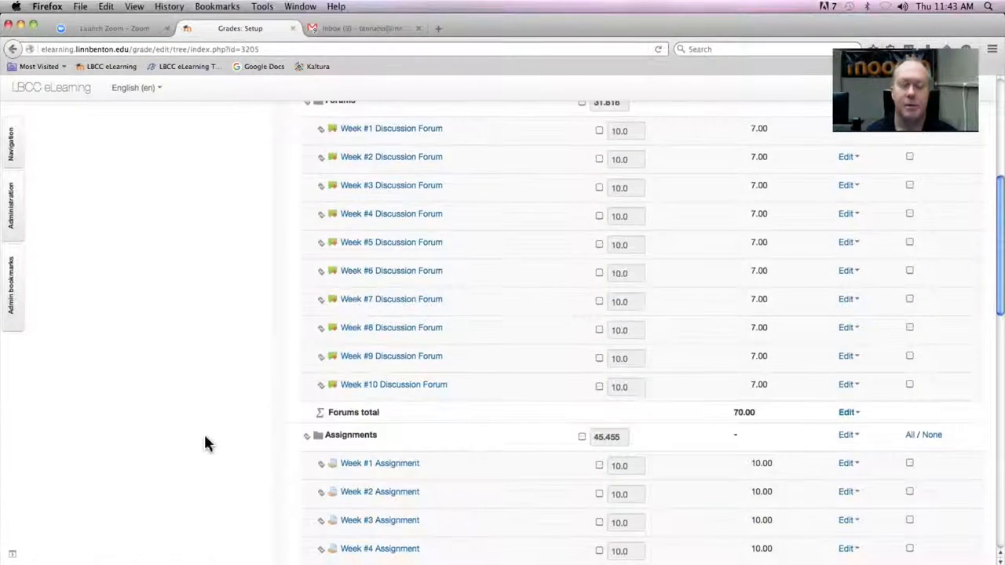
{"action": "scroll", "scroll_direction": "down", "scroll_amount": 3}
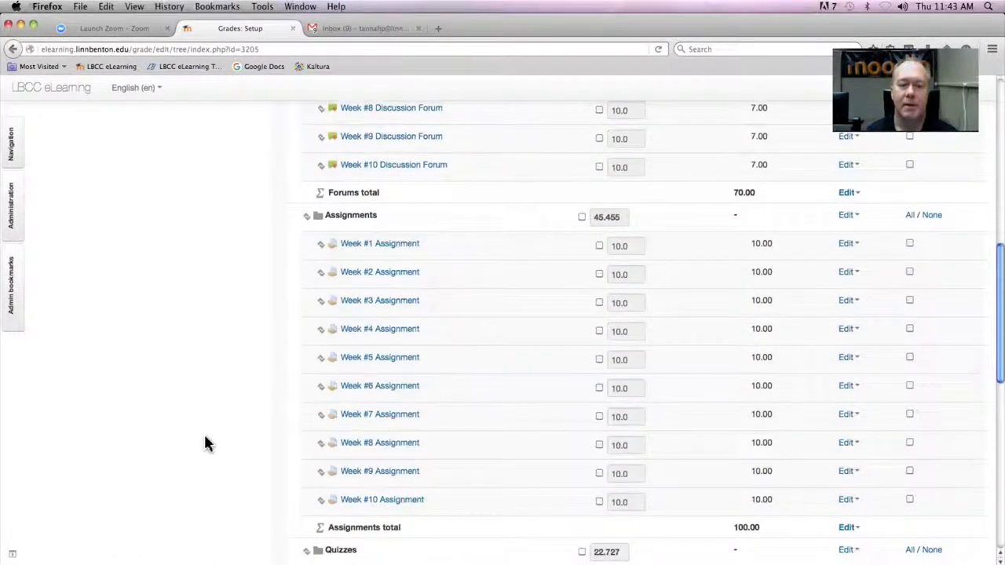
{"action": "mouse_move", "coordinate": [388, 479]}
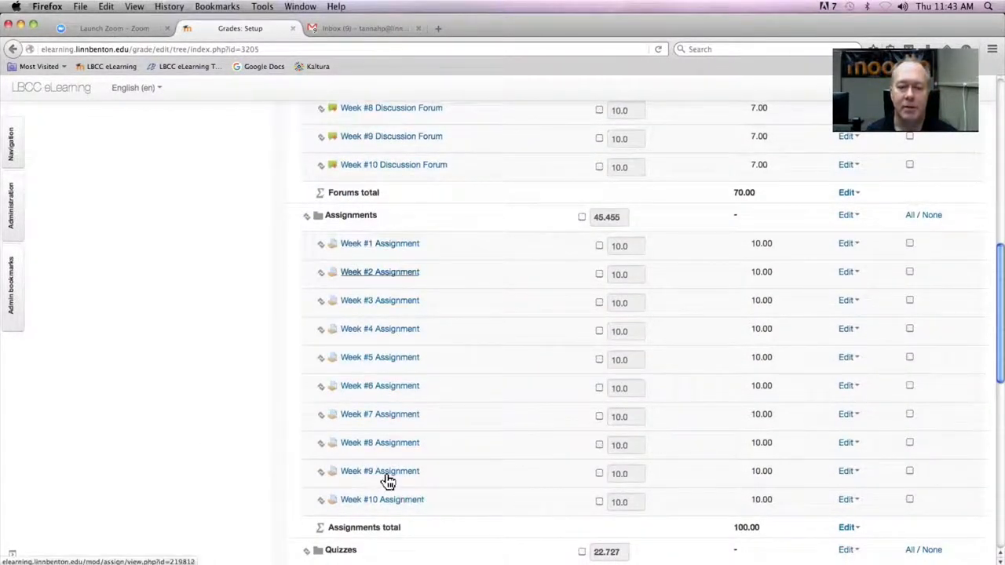
{"action": "mouse_move", "coordinate": [163, 457]}
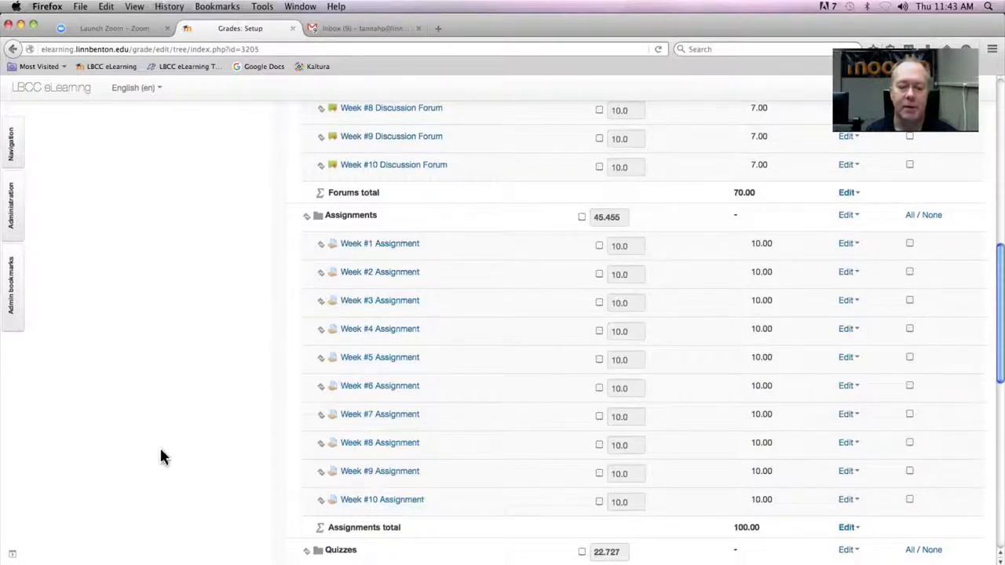
{"action": "scroll", "scroll_direction": "down", "scroll_amount": 3}
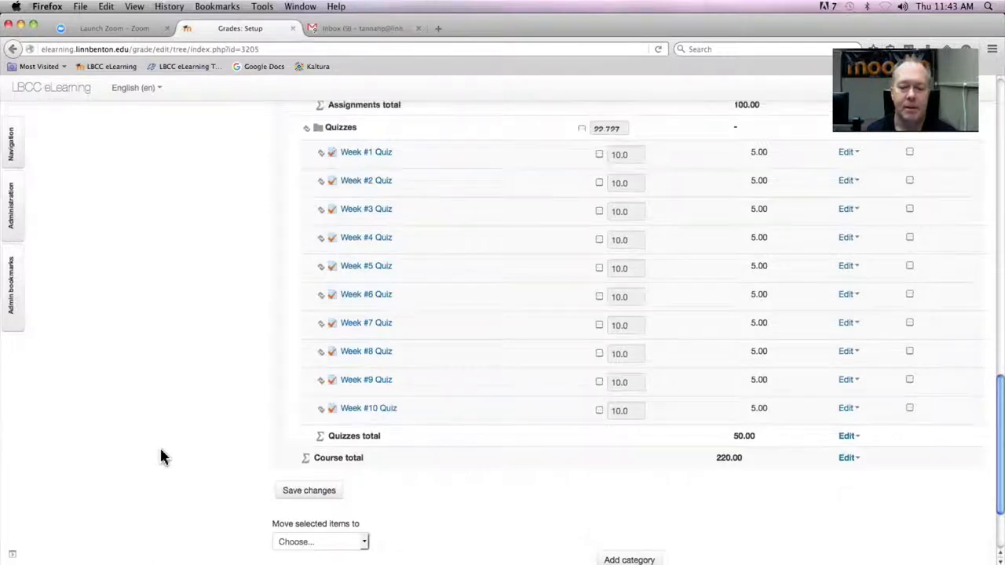
{"action": "scroll", "scroll_direction": "up", "scroll_amount": 3}
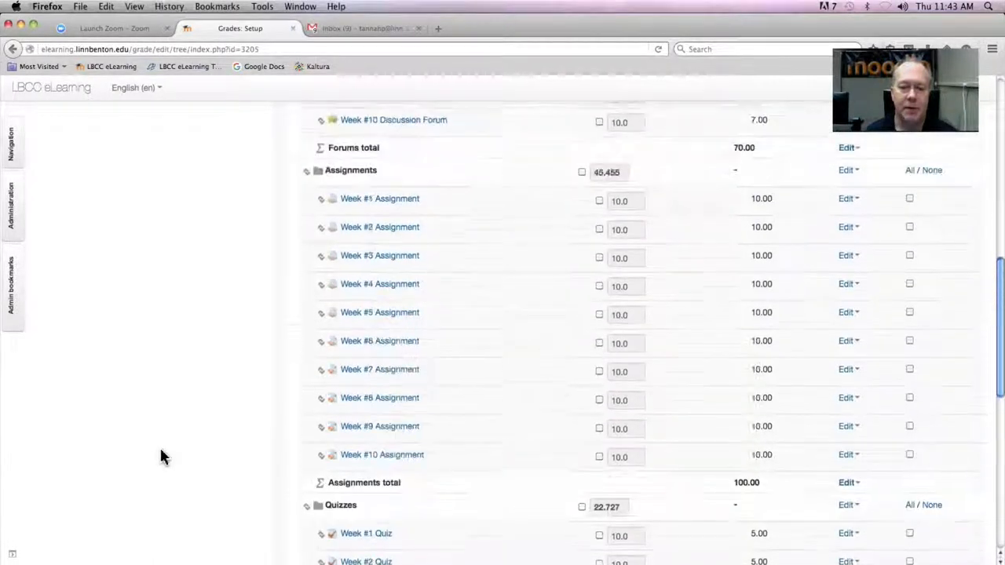
{"action": "scroll", "scroll_direction": "up", "scroll_amount": 3}
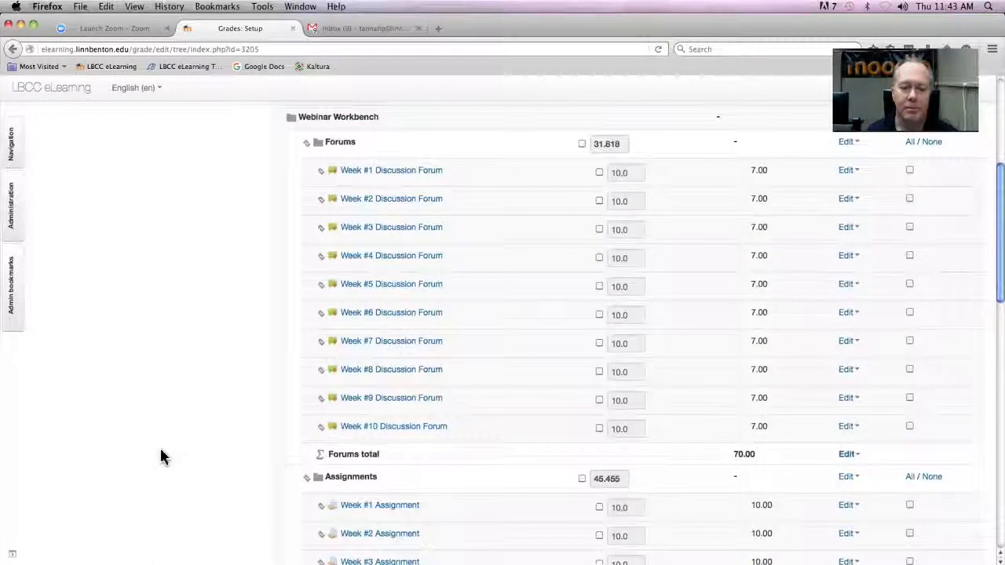
{"action": "scroll", "scroll_direction": "up", "scroll_amount": 3}
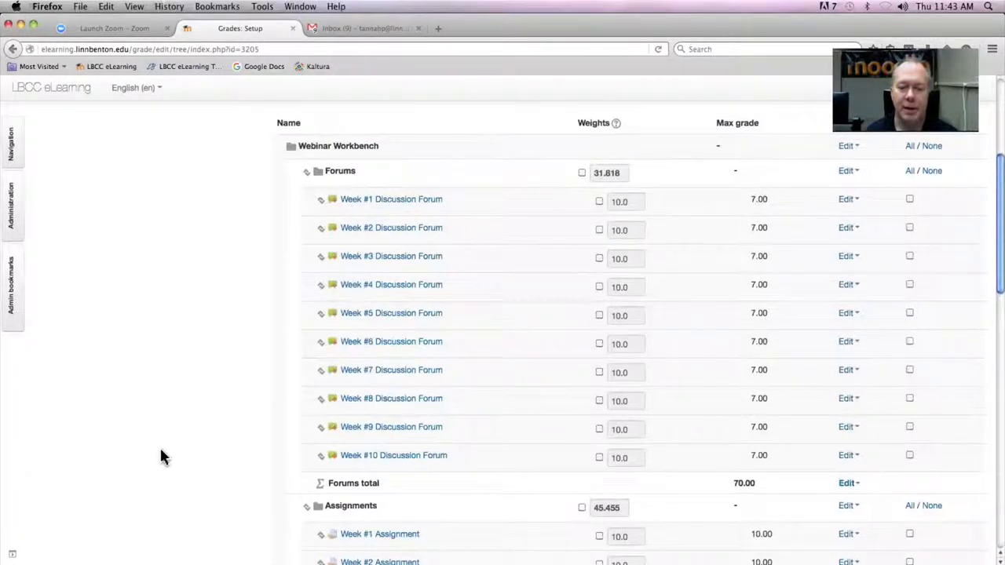
{"action": "mouse_move", "coordinate": [353, 192]}
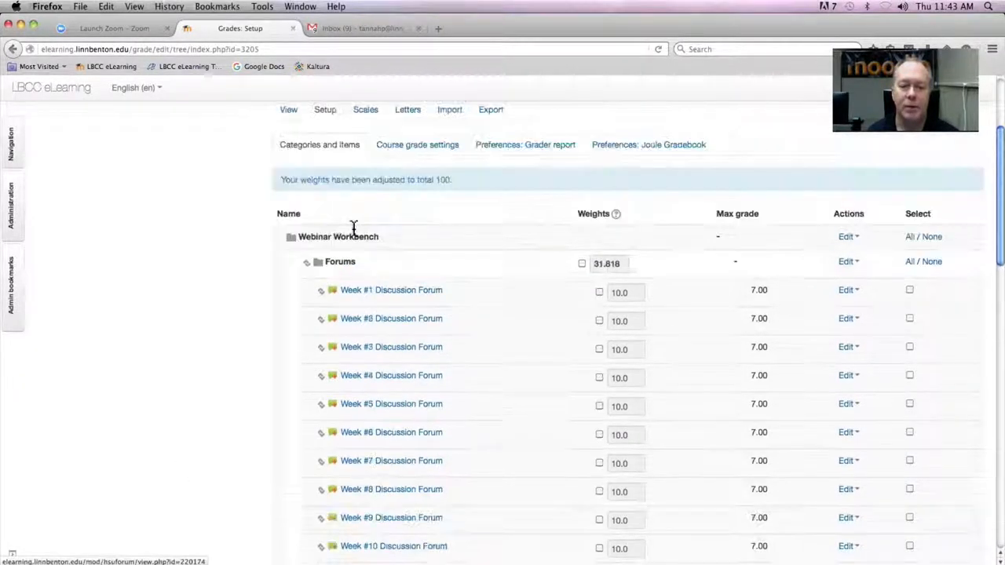
{"action": "scroll", "scroll_direction": "up", "scroll_amount": 3}
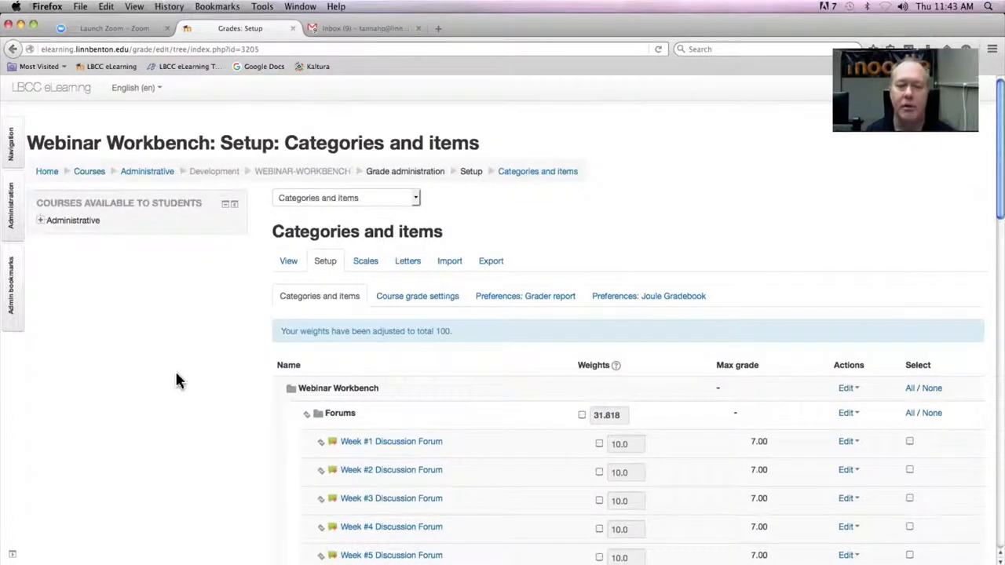
{"action": "scroll", "scroll_direction": "down", "scroll_amount": 3}
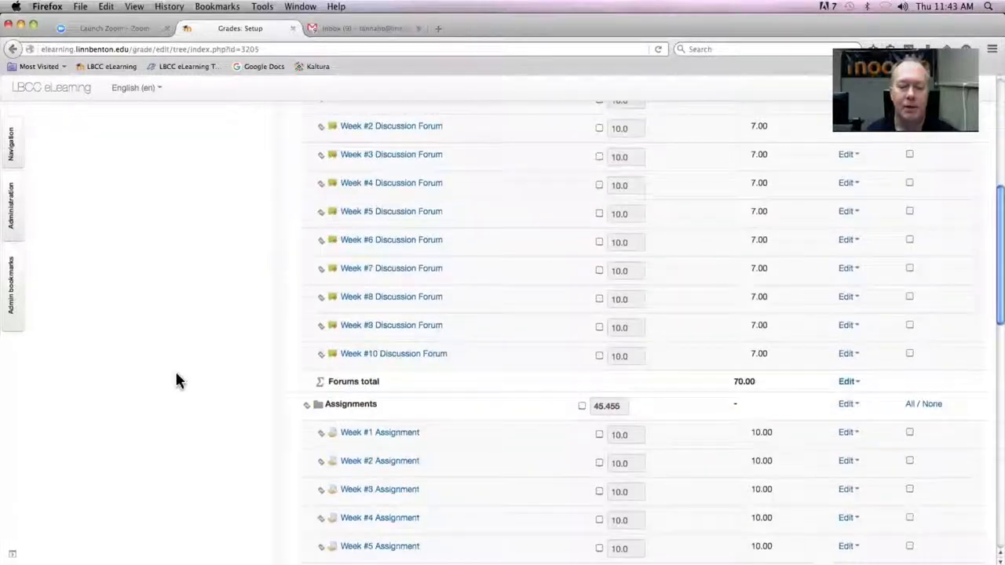
{"action": "scroll", "scroll_direction": "down", "scroll_amount": 3}
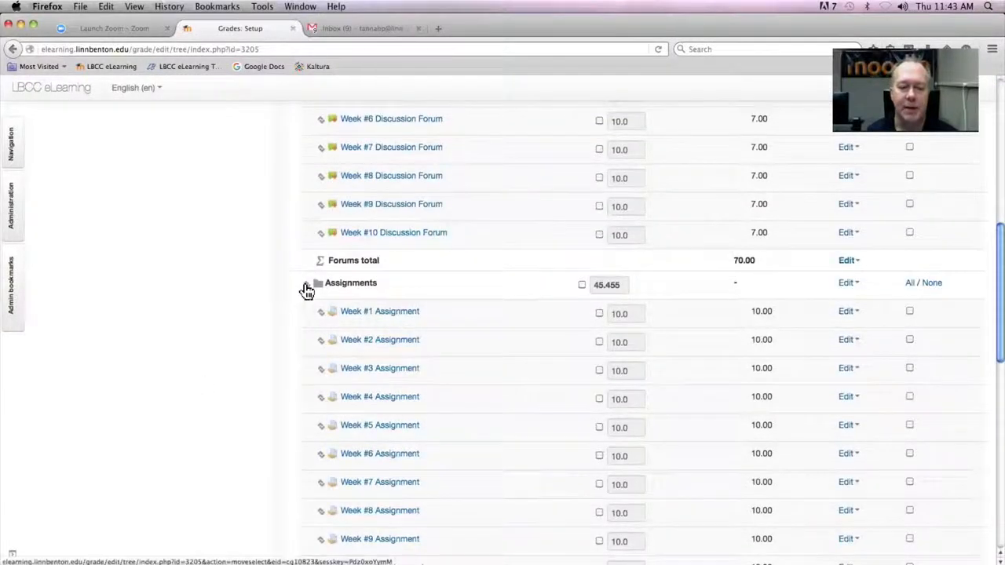
Move the Assignments category to the top of the Webinar Workbench gradebook, above Forums
{"action": "scroll", "scroll_direction": "up", "scroll_amount": 3}
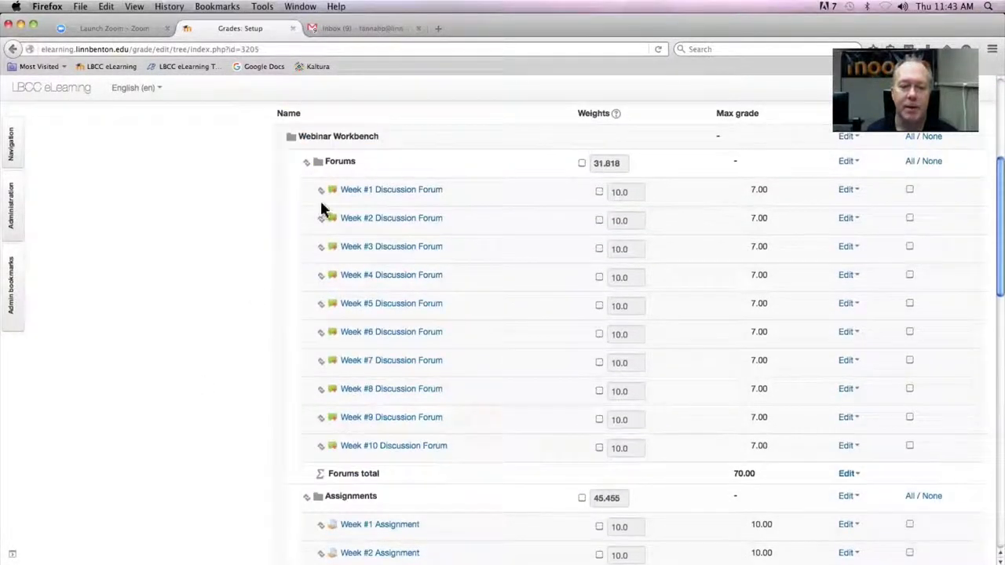
{"action": "mouse_move", "coordinate": [271, 510]}
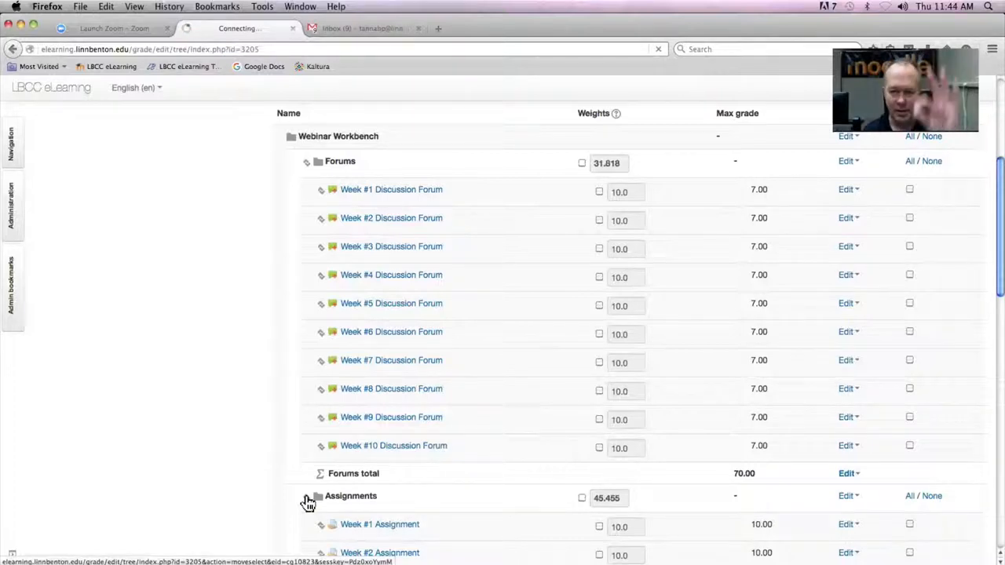
{"action": "mouse_move", "coordinate": [259, 486]}
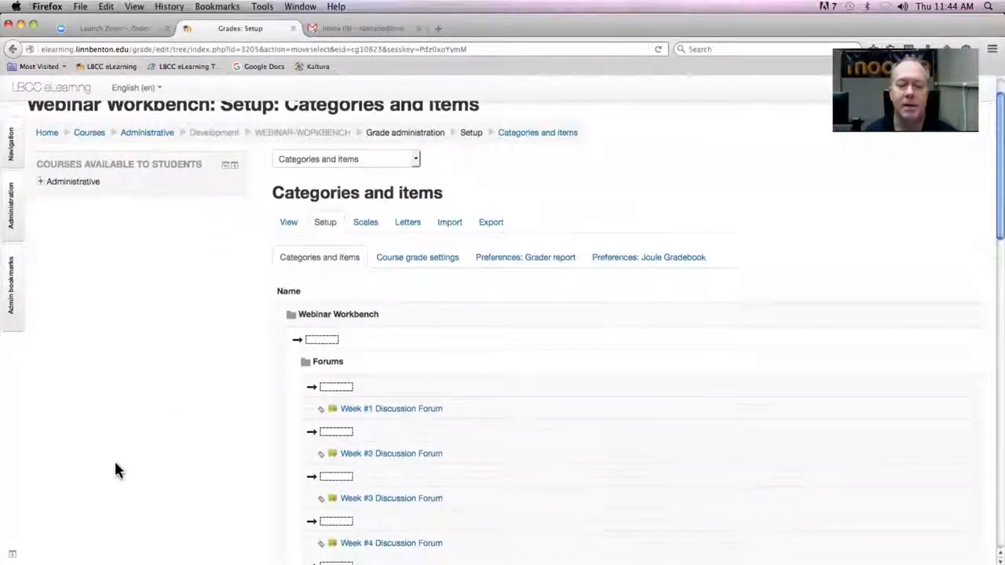
{"action": "scroll", "scroll_direction": "down", "scroll_amount": 3}
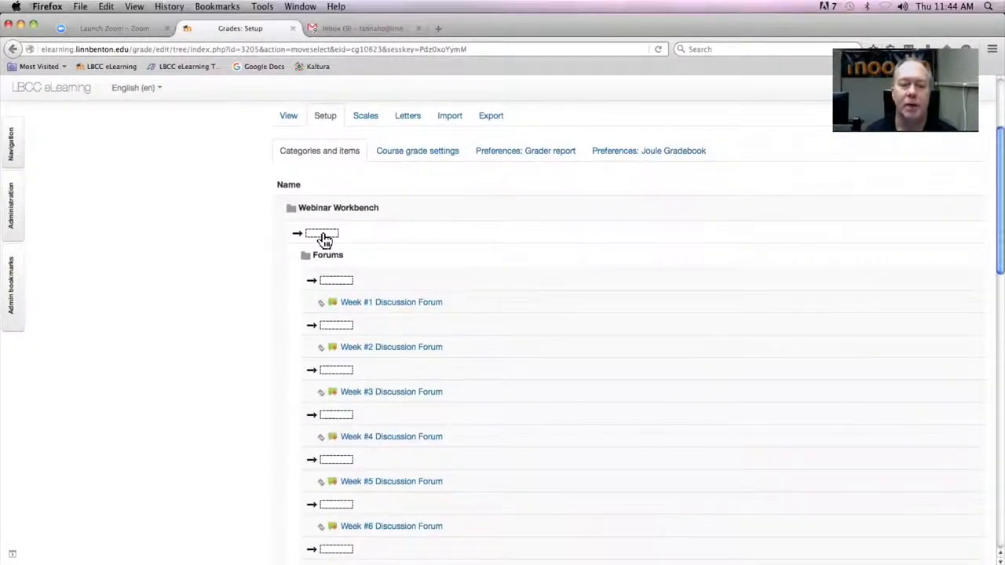
{"action": "mouse_move", "coordinate": [320, 237]}
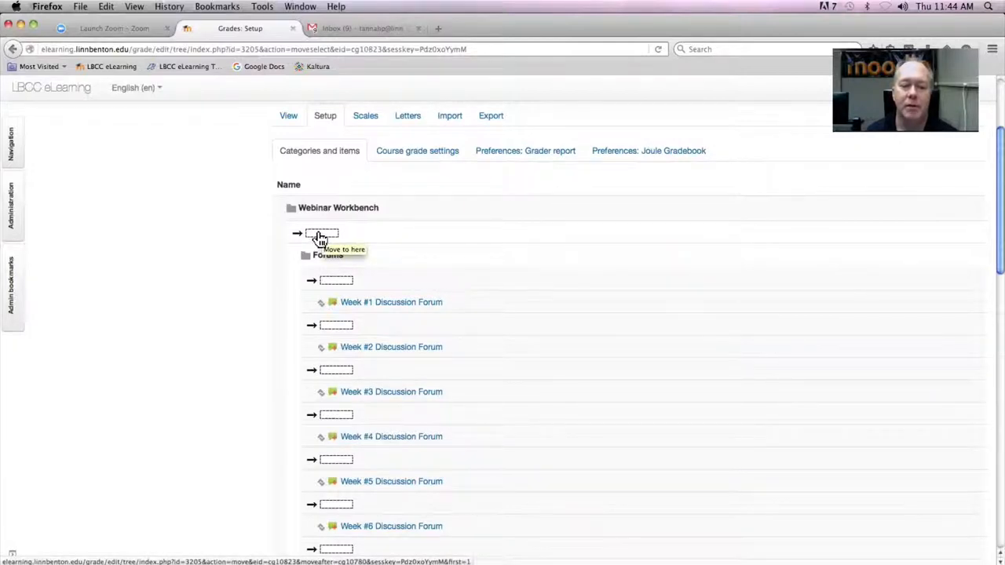
{"action": "left_click", "coordinate": [322, 237]}
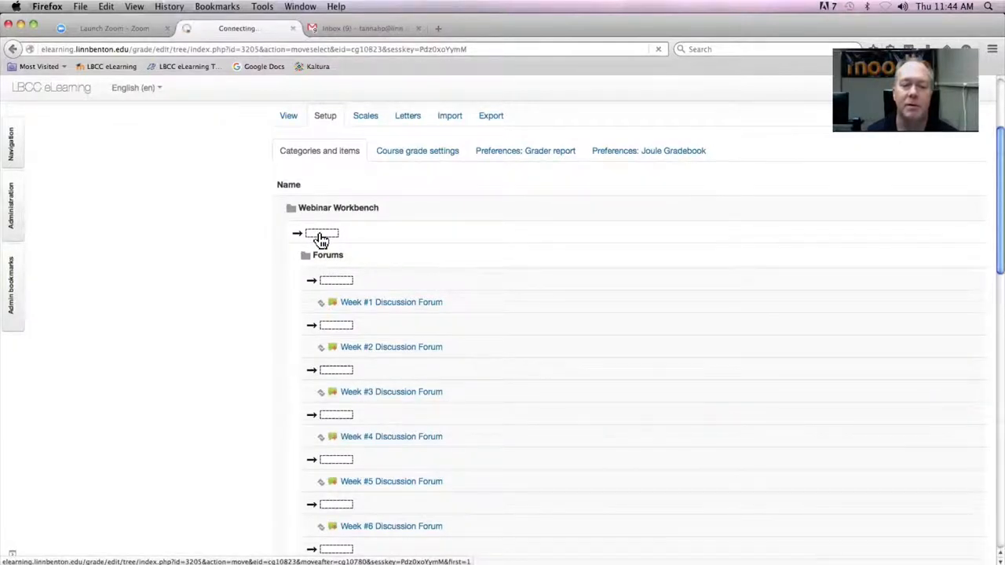
{"action": "left_click", "coordinate": [322, 234]}
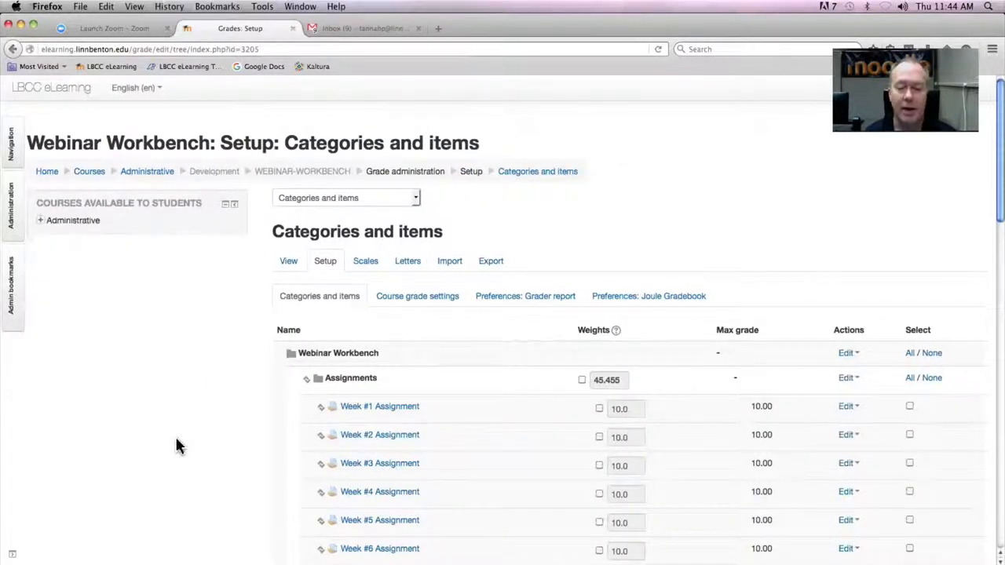
{"action": "scroll", "scroll_direction": "down", "scroll_amount": 3}
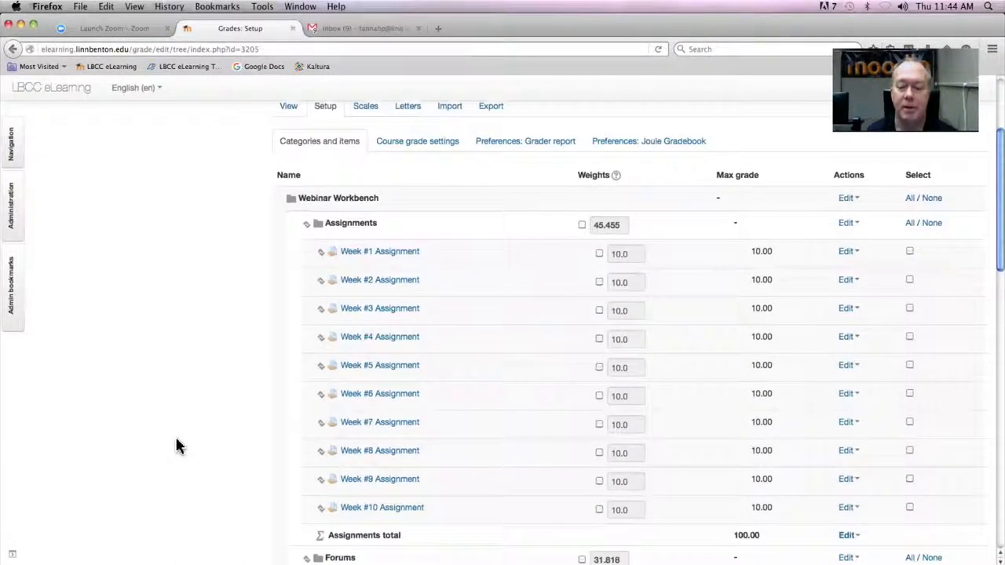
{"action": "scroll", "scroll_direction": "down", "scroll_amount": 3}
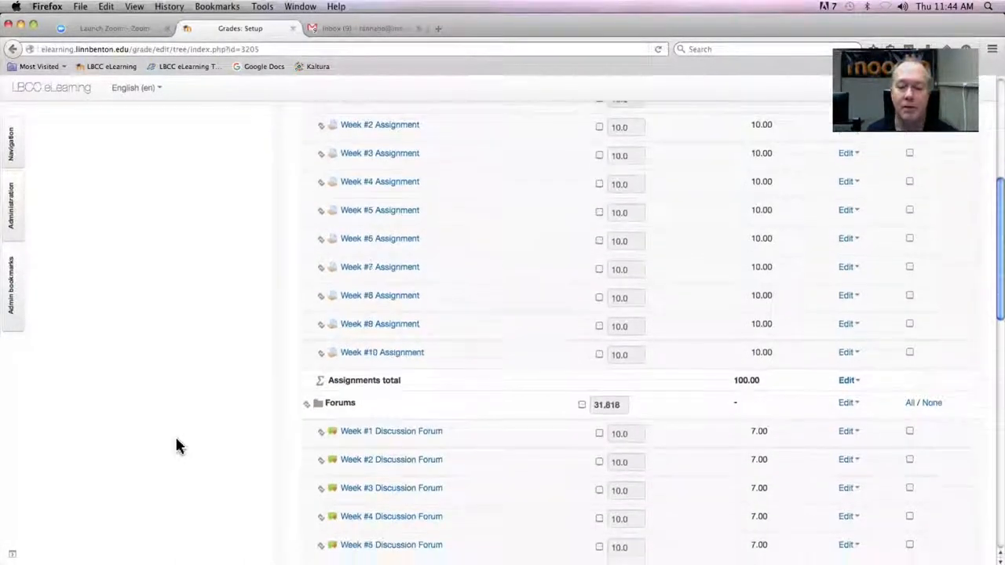
{"action": "scroll", "scroll_direction": "down", "scroll_amount": 3}
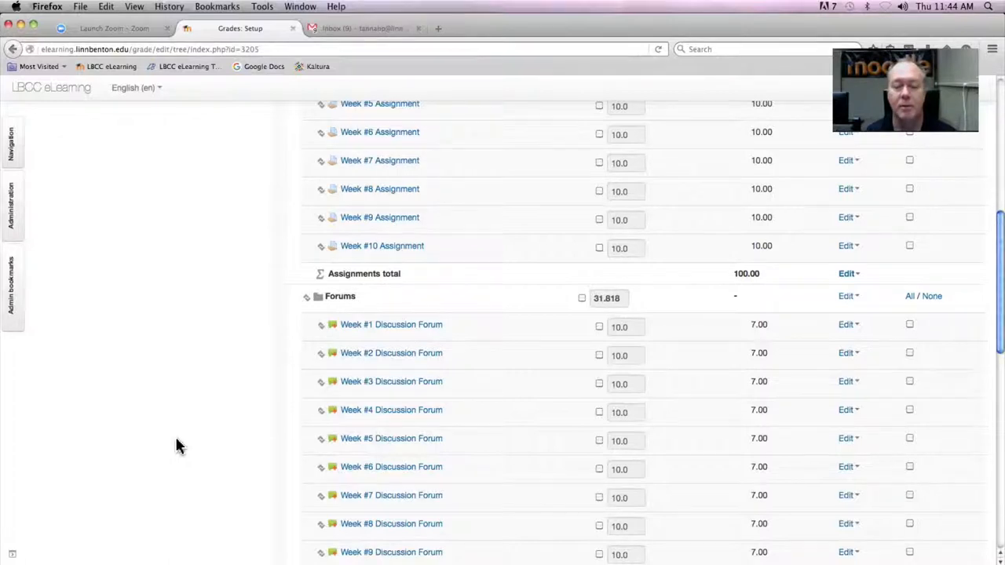
{"action": "mouse_move", "coordinate": [569, 16]}
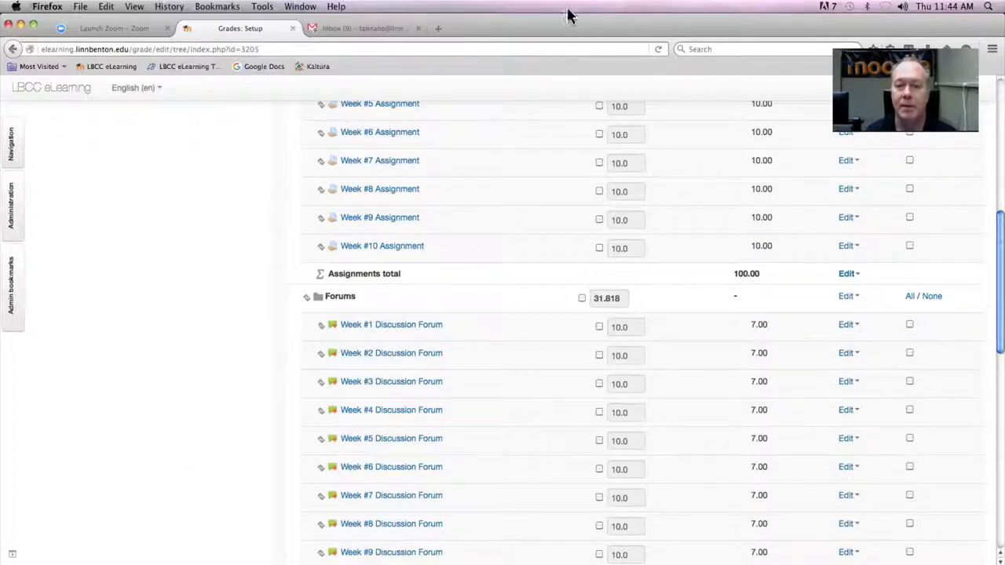